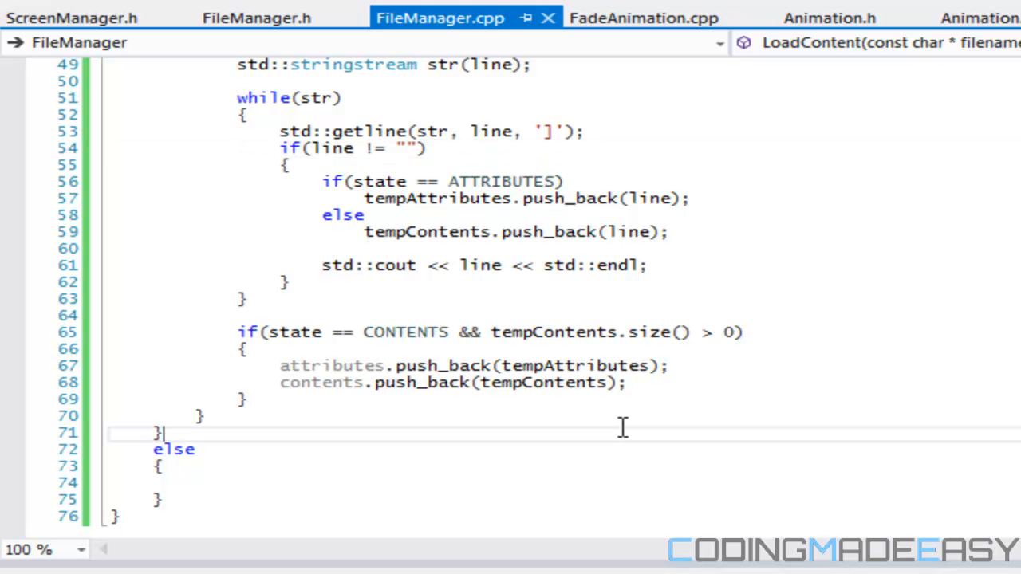
pyautogui.moveTo(530, 382)
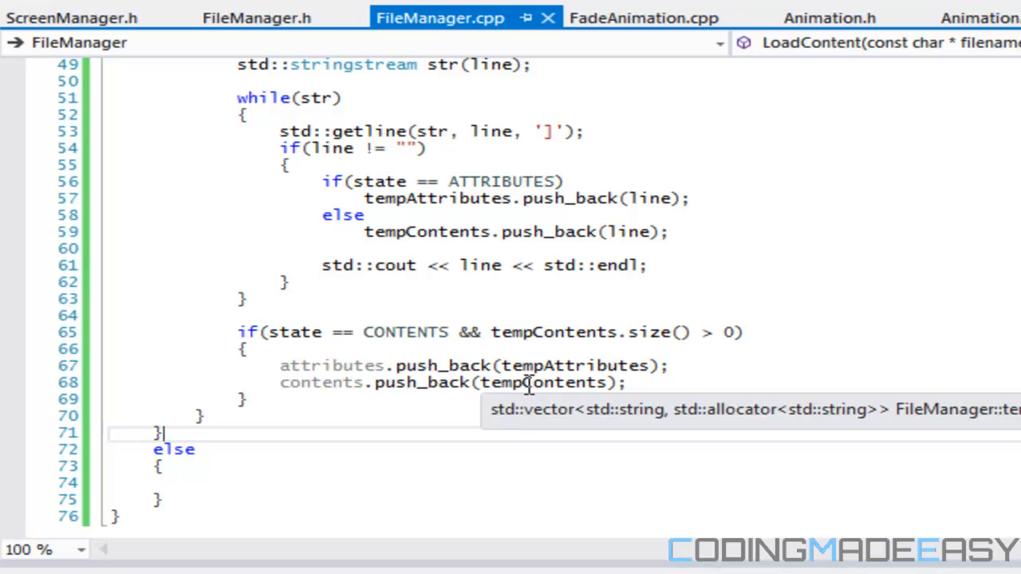
# - Review FileManager.cpp's LoadContent code that parses attributes and contents
pyautogui.scroll(3)
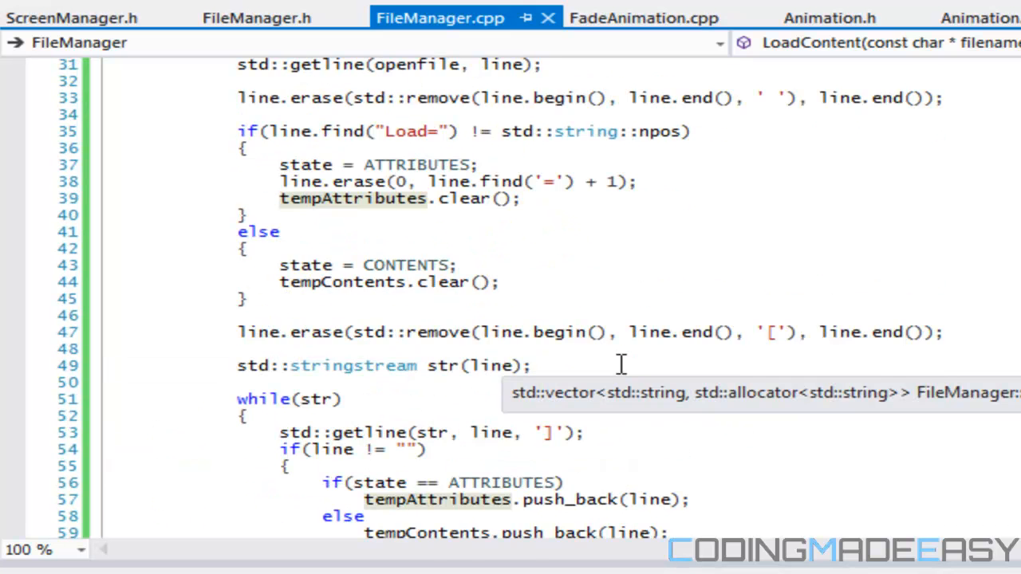
pyautogui.scroll(3)
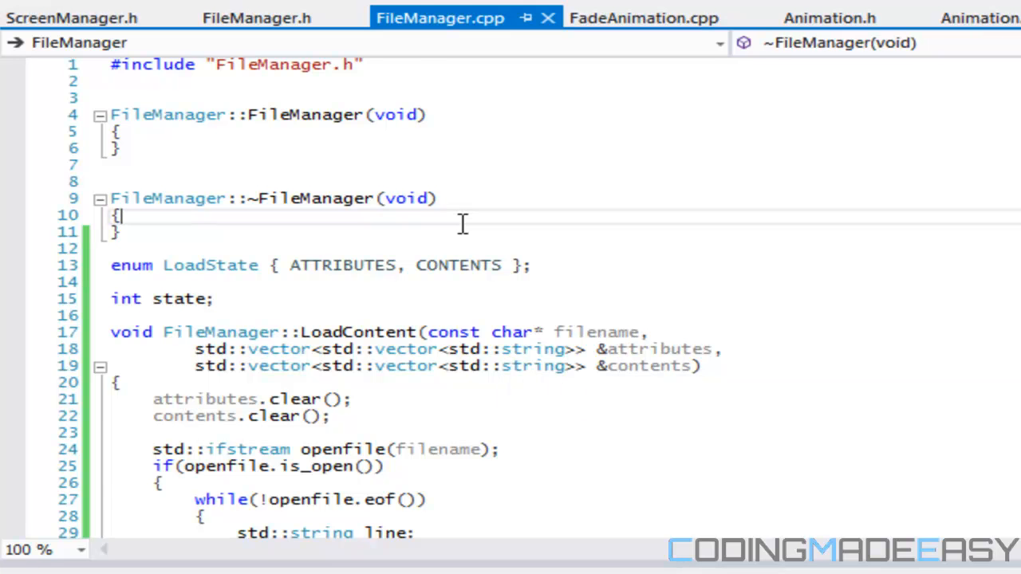
pyautogui.scroll(-3)
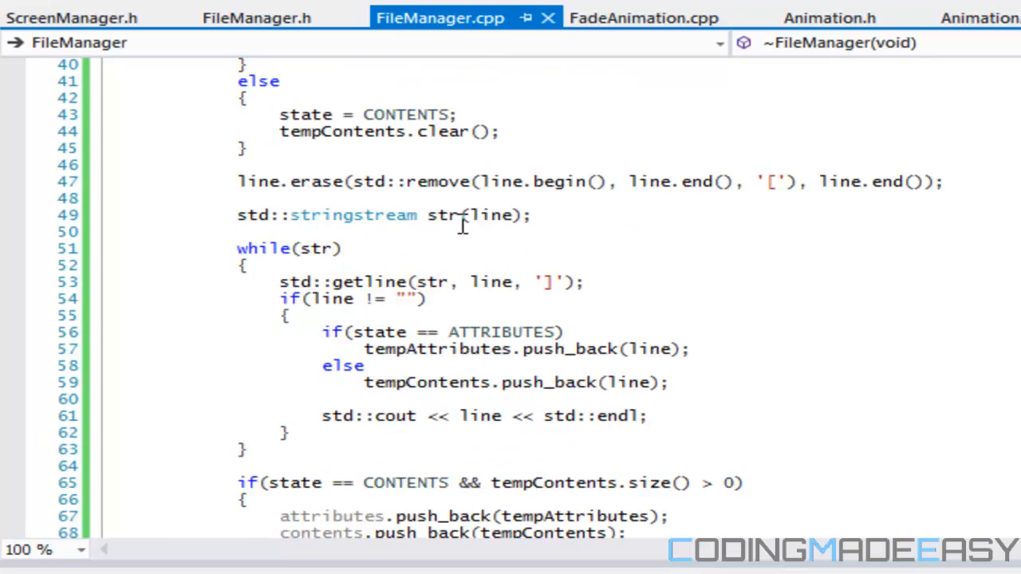
pyautogui.scroll(-3)
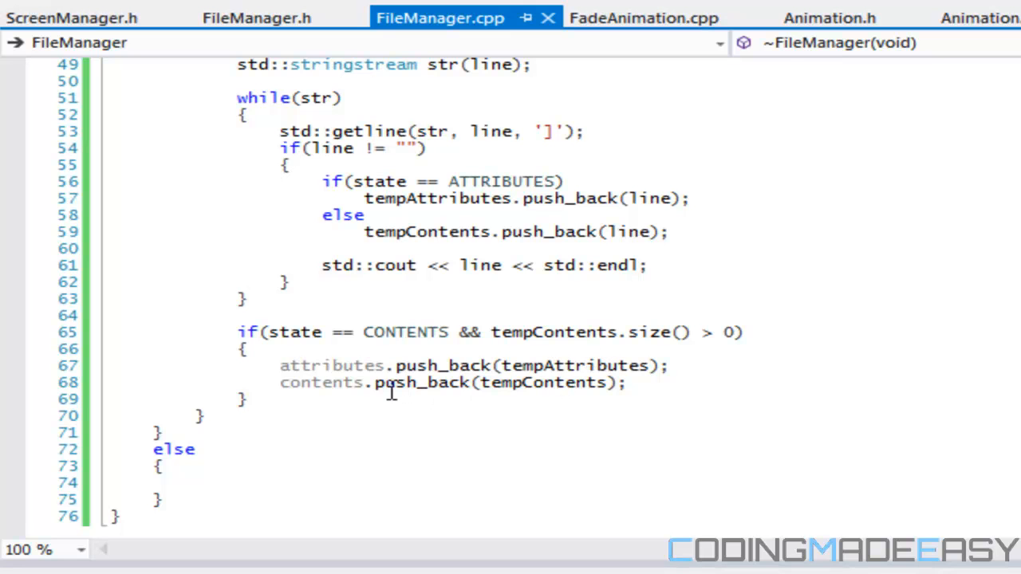
pyautogui.moveTo(319, 382)
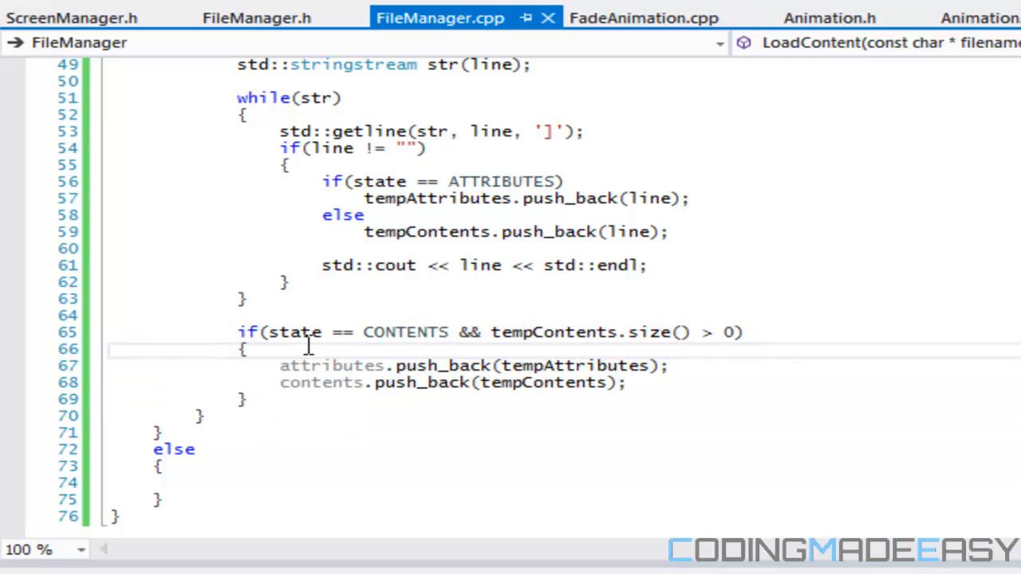
pyautogui.moveTo(252, 349); pyautogui.dragTo(387, 382)
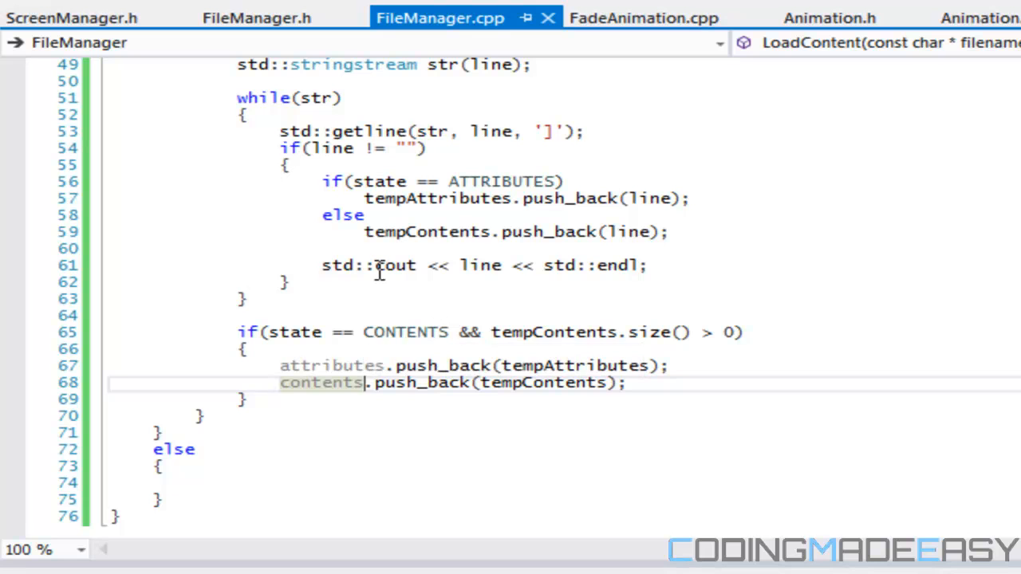
pyautogui.moveTo(395, 264)
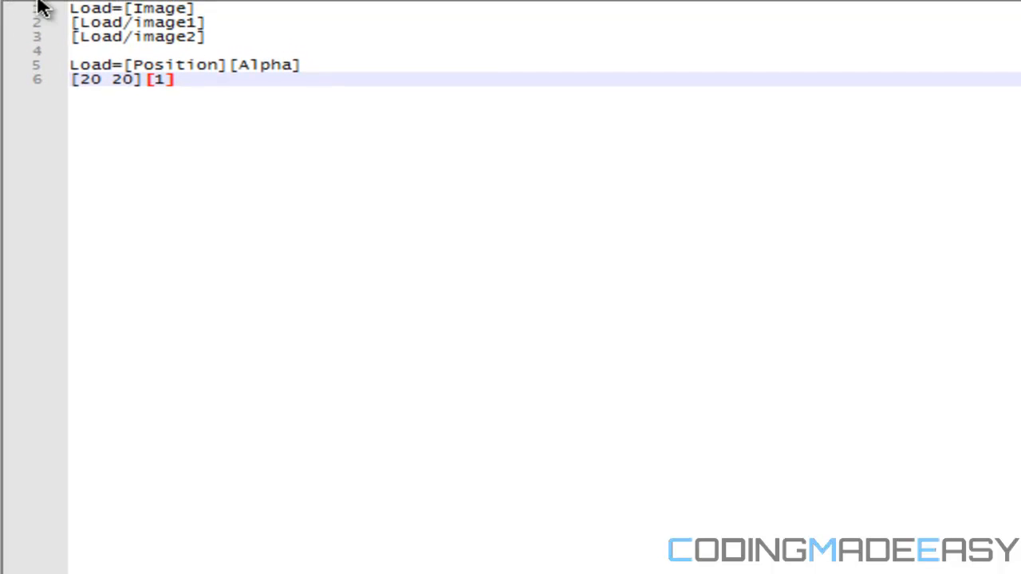
# - Annotate the image lines with 'tempContents.size() = 2 (Load/image1, Load/'
pyautogui.click(160, 8)
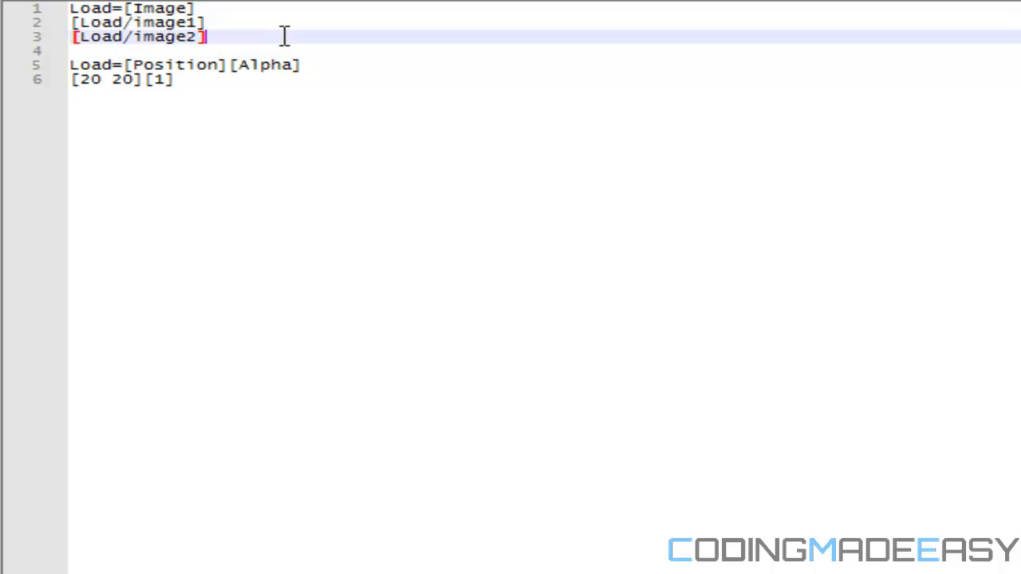
pyautogui.write('te')
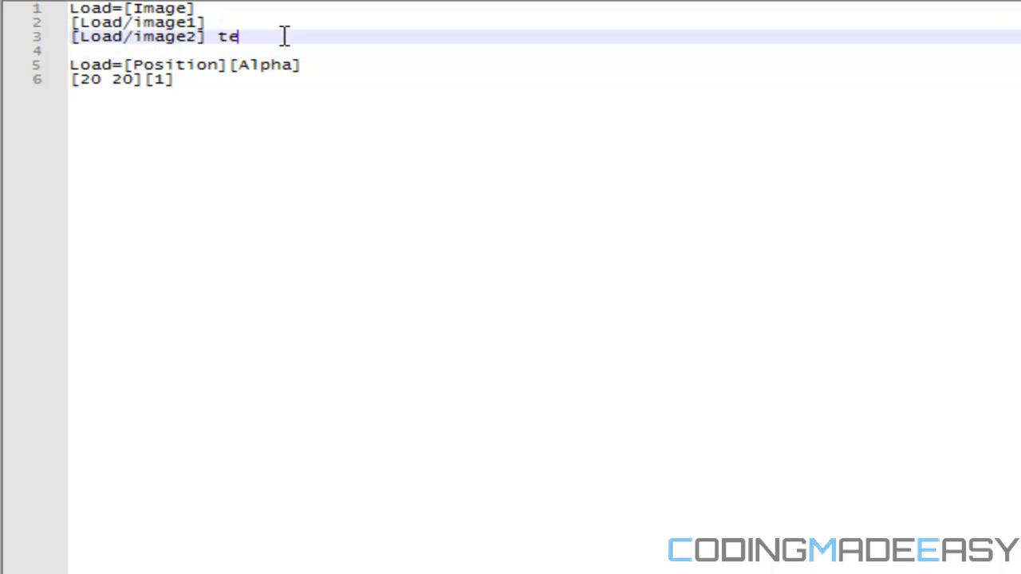
pyautogui.write('mpContents')
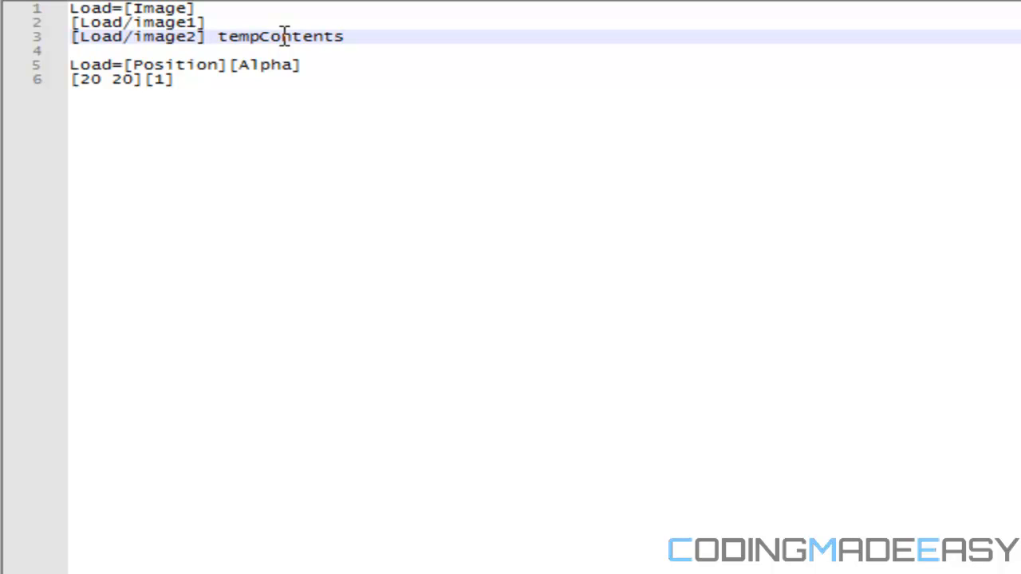
pyautogui.write('.size')
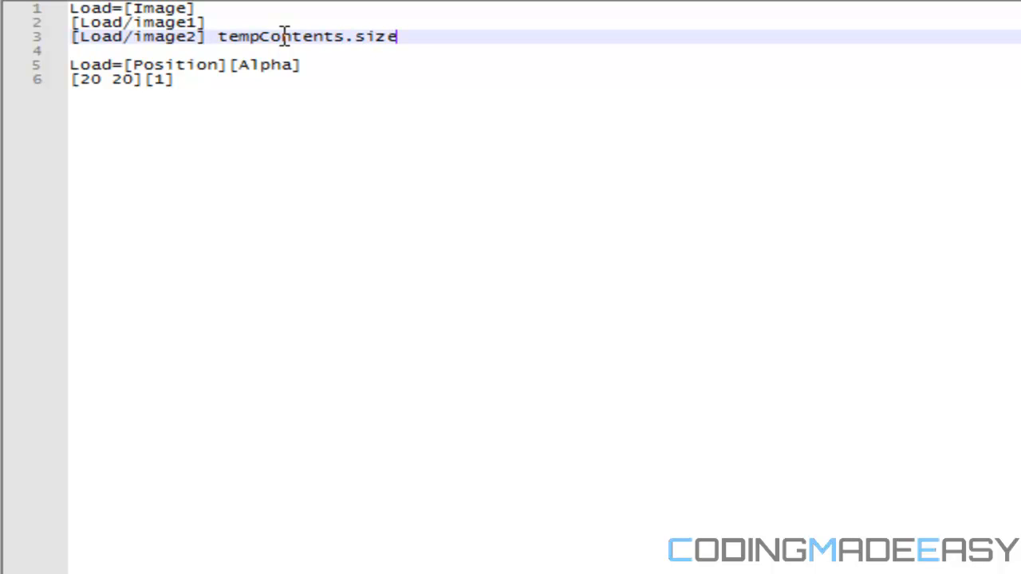
pyautogui.write('() = 2')
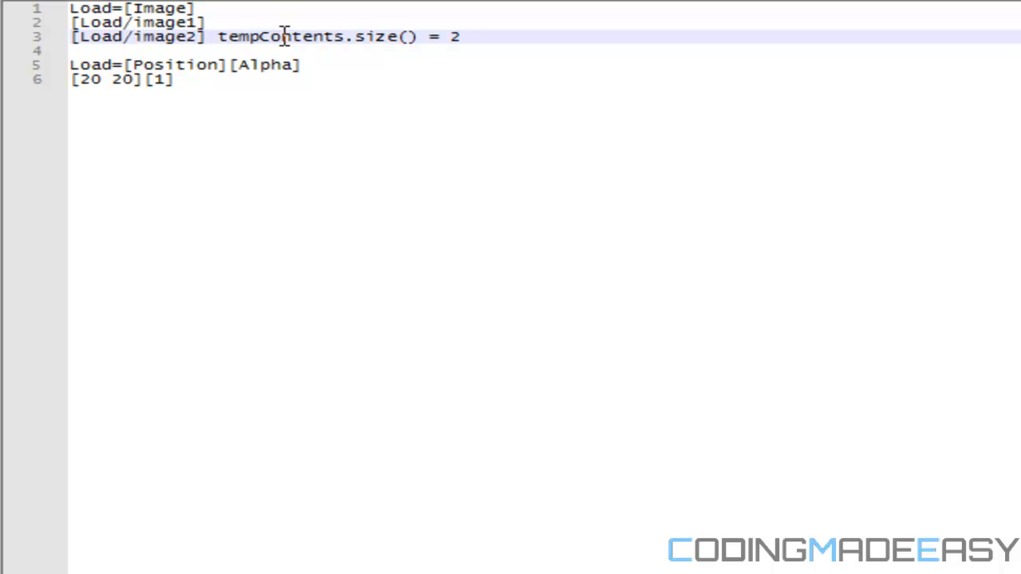
pyautogui.write('(Load')
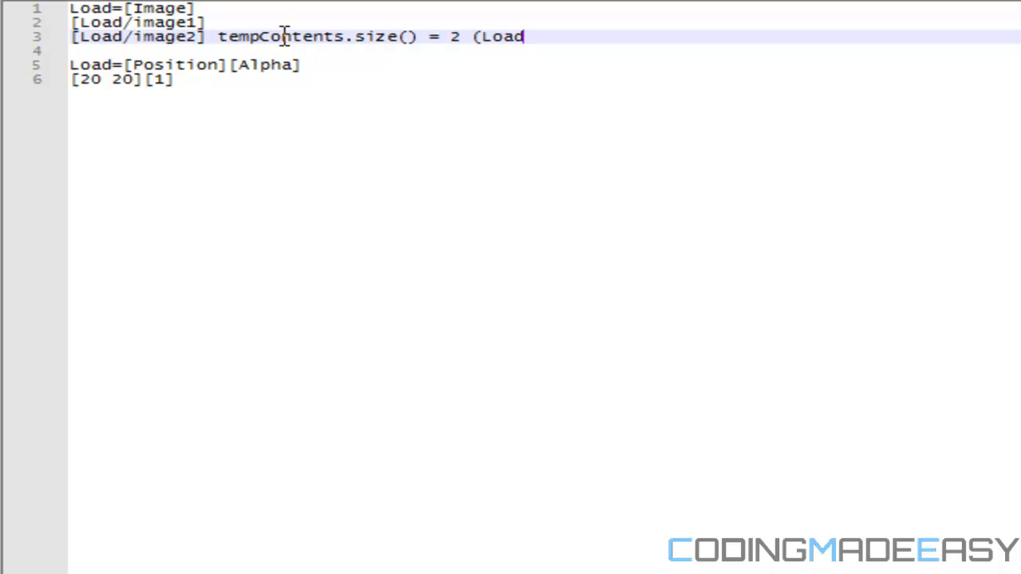
pyautogui.write('/im')
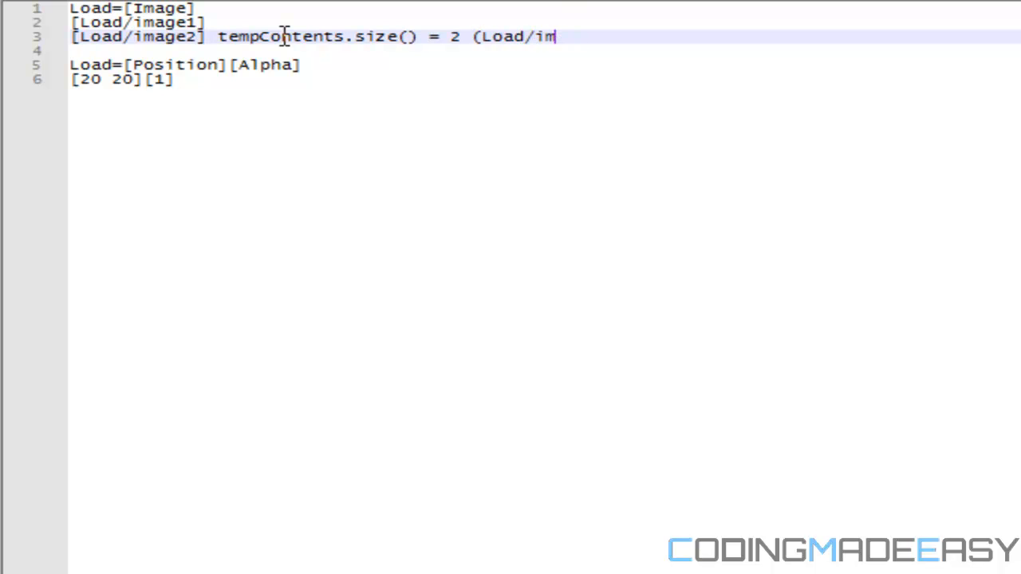
pyautogui.write('age1,')
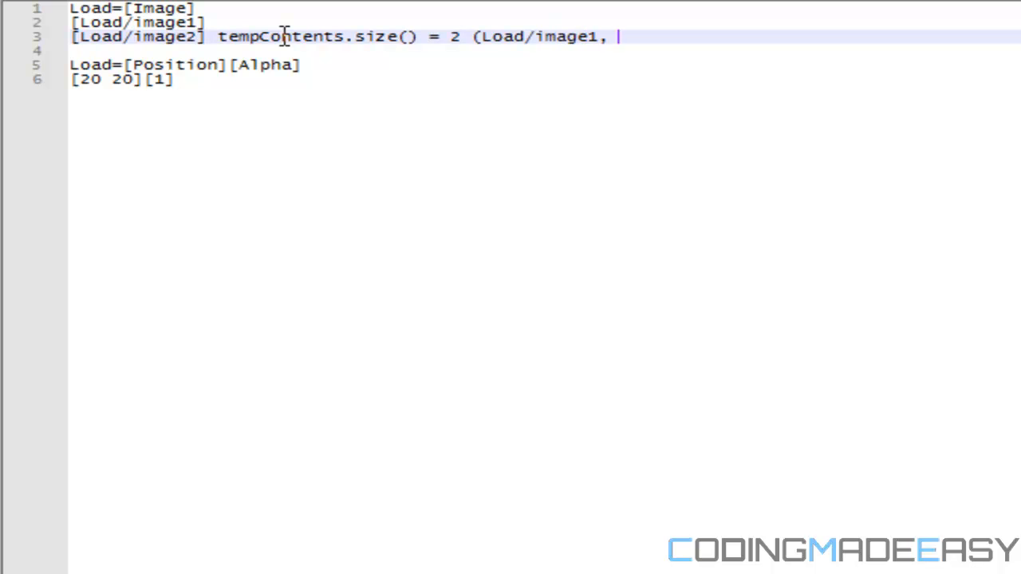
pyautogui.write('Load/image2')
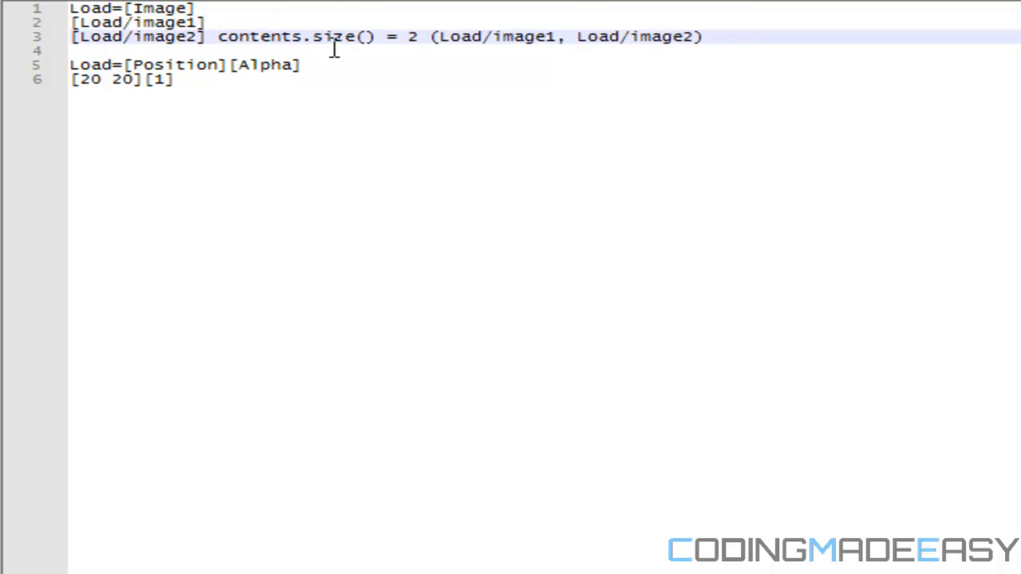
# - Add the note 'attribute = 2(image, image)' to the load file
pyautogui.write('attributes.size(')
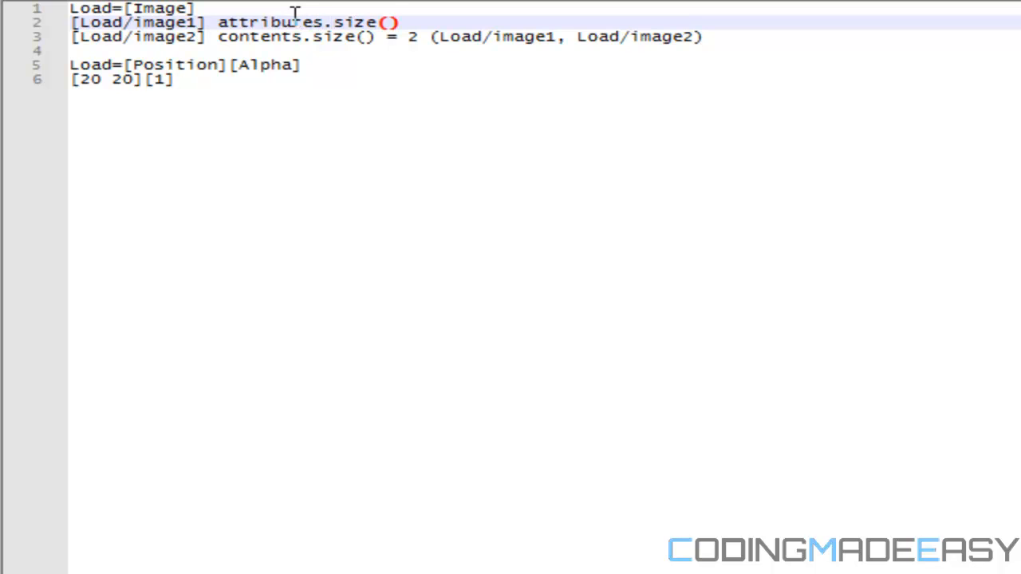
pyautogui.write('=')
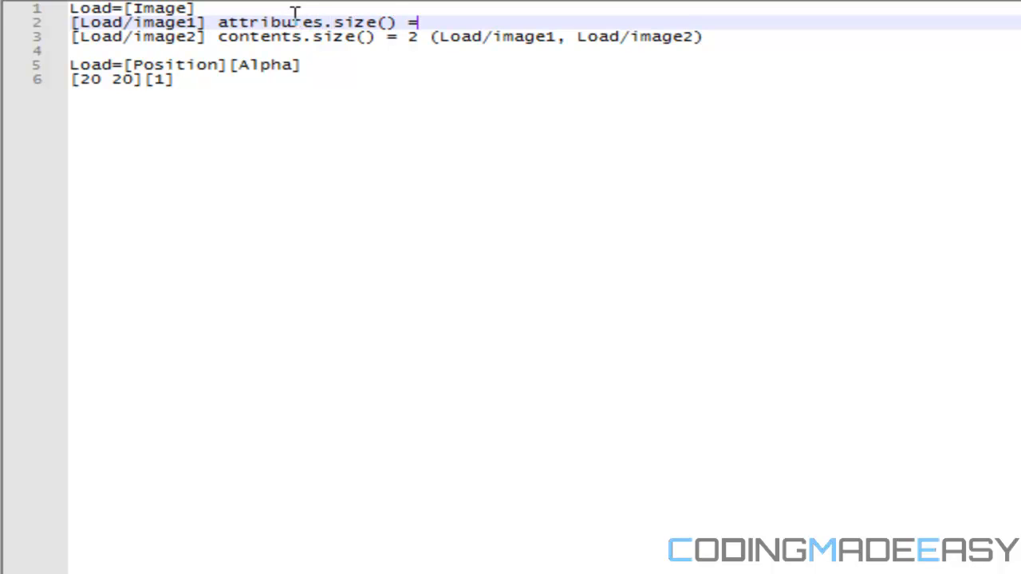
pyautogui.write('2(imag')
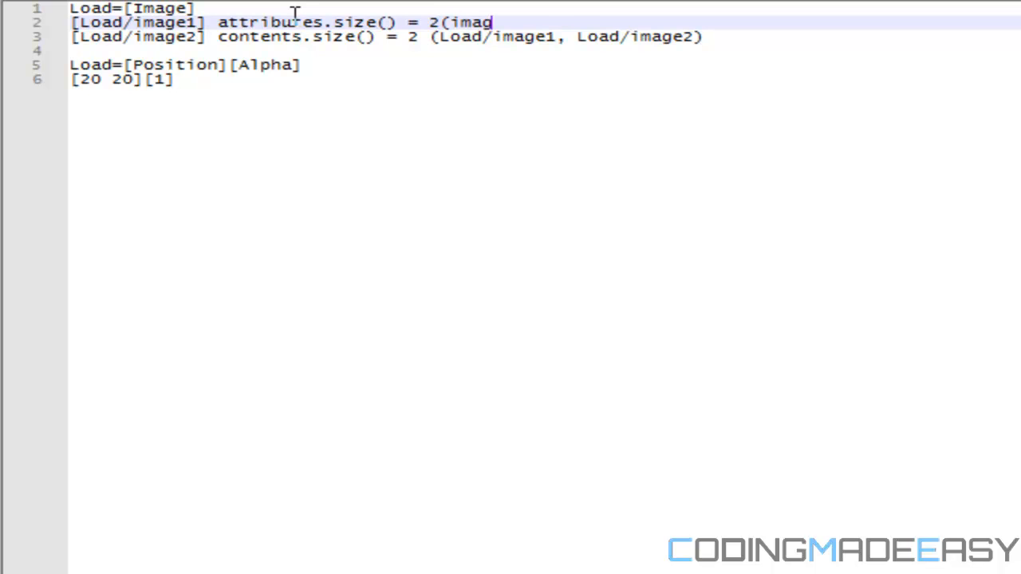
pyautogui.write('e, image)')
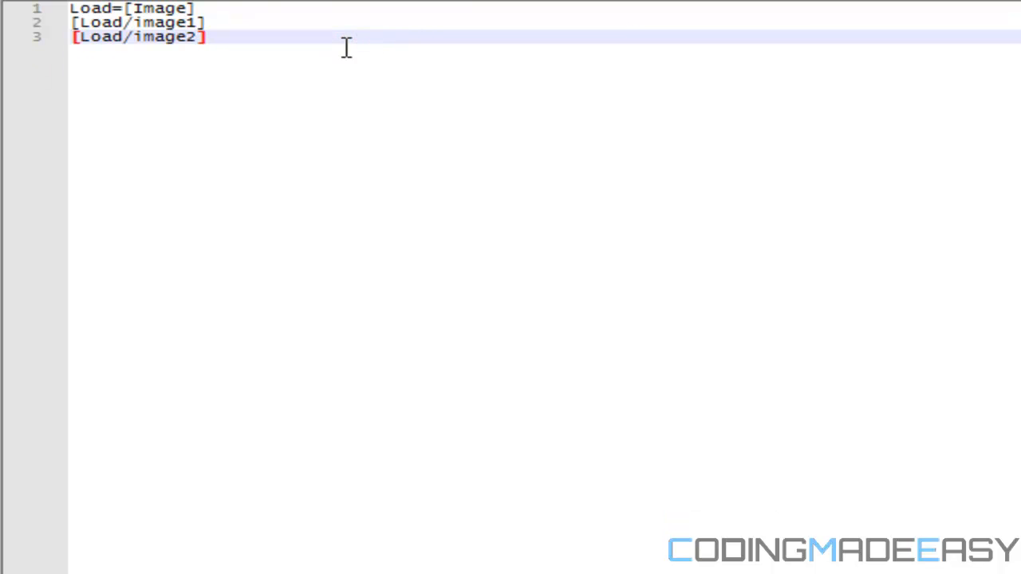
# - Add a Load=[Position line and a [Load/image3] path line to the load file
pyautogui.write('Load=[Posiitd')
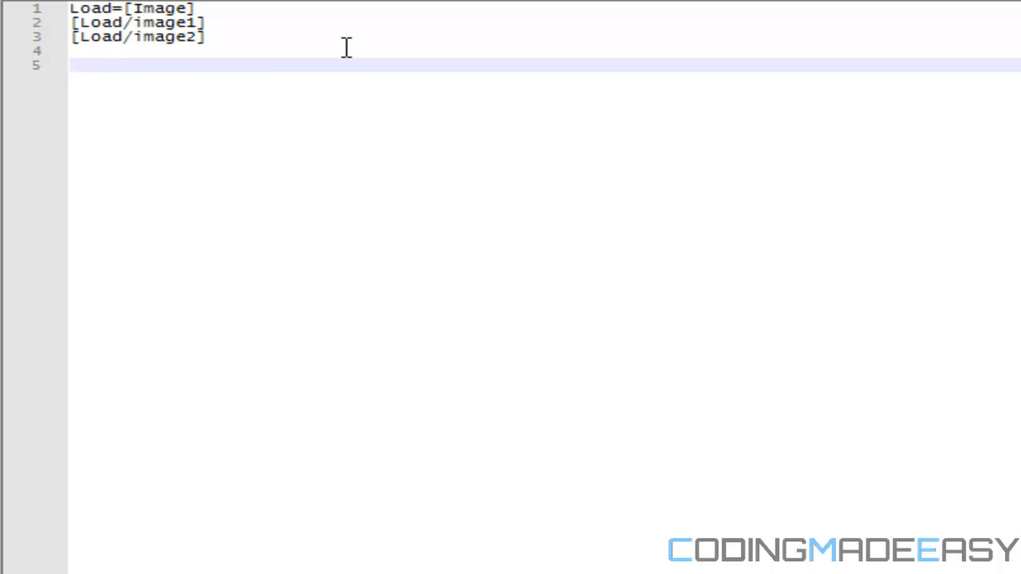
pyautogui.write('[Load')
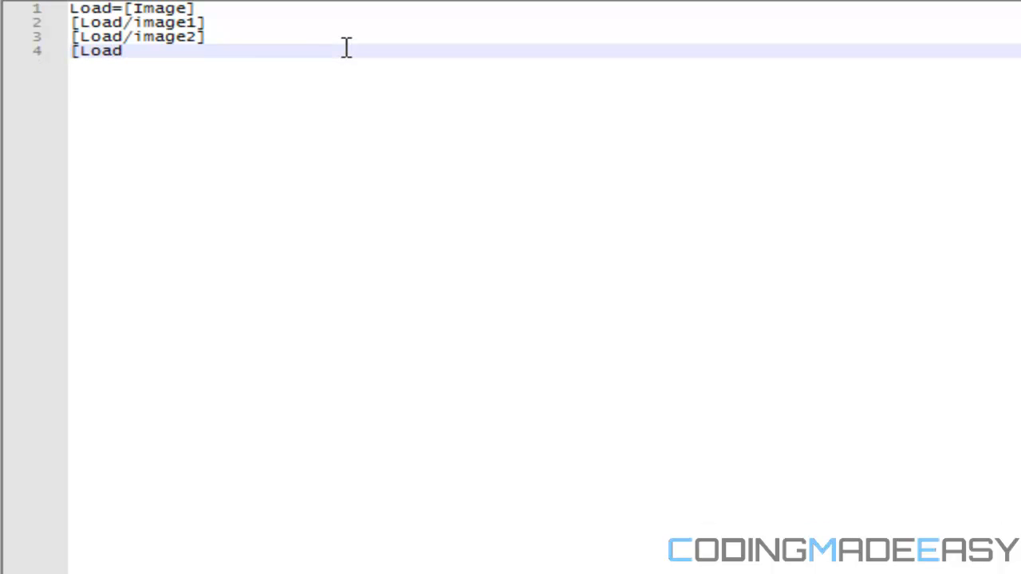
pyautogui.write('/image3')
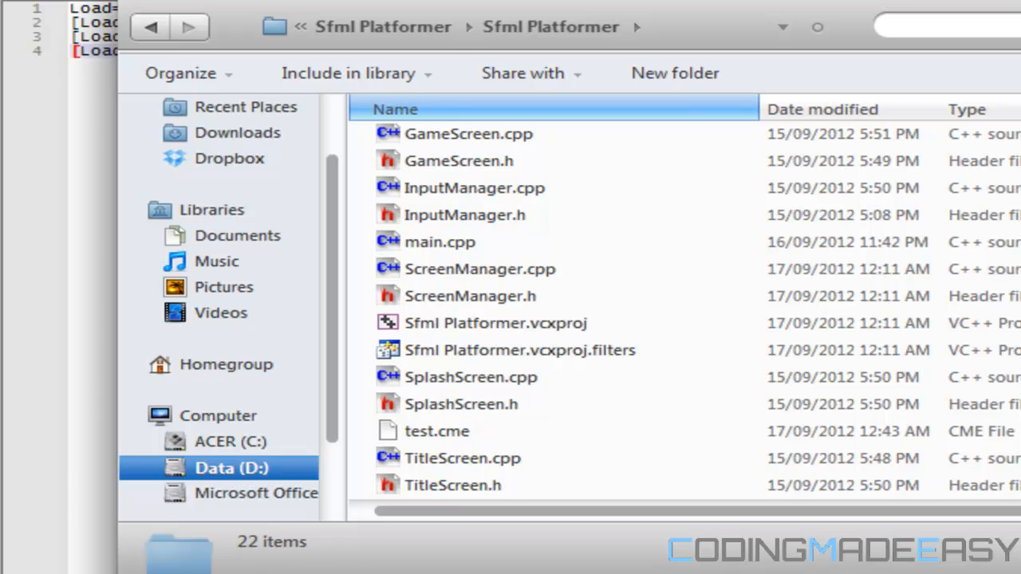
# - Create a new folder named Load in the Sfml Platformer project directory
pyautogui.click(673, 73)
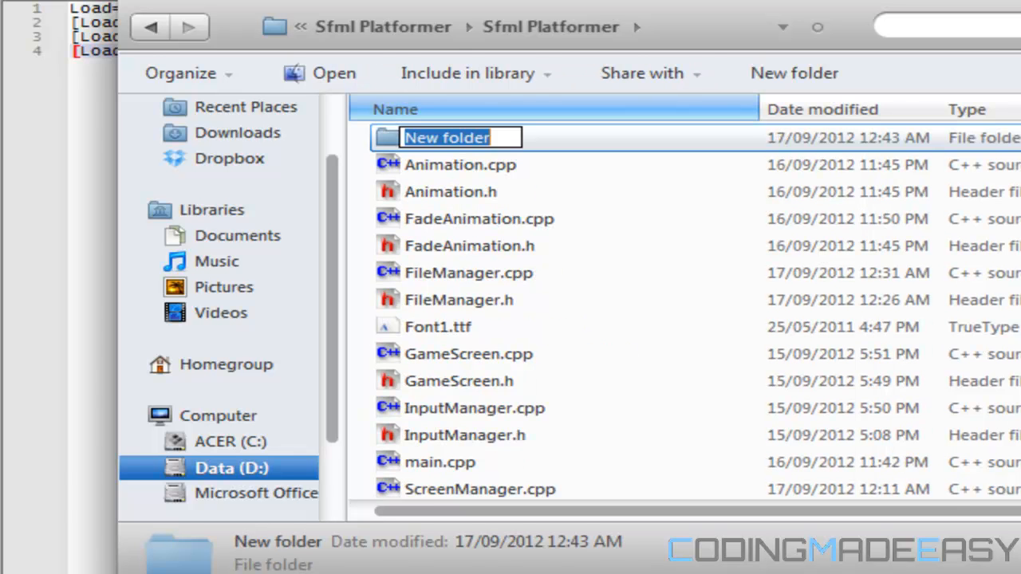
pyautogui.write('Load')
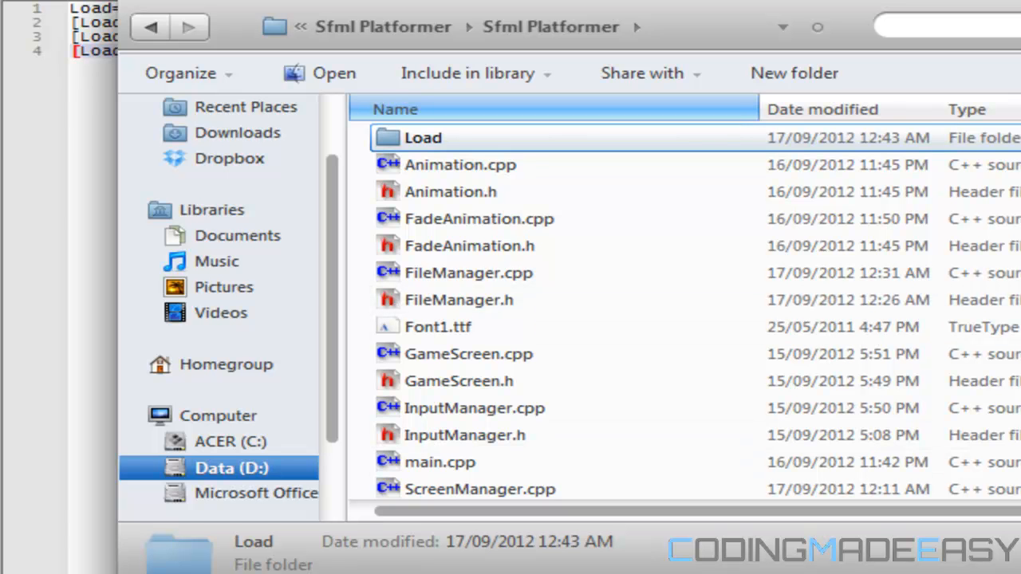
pyautogui.scroll(-3)
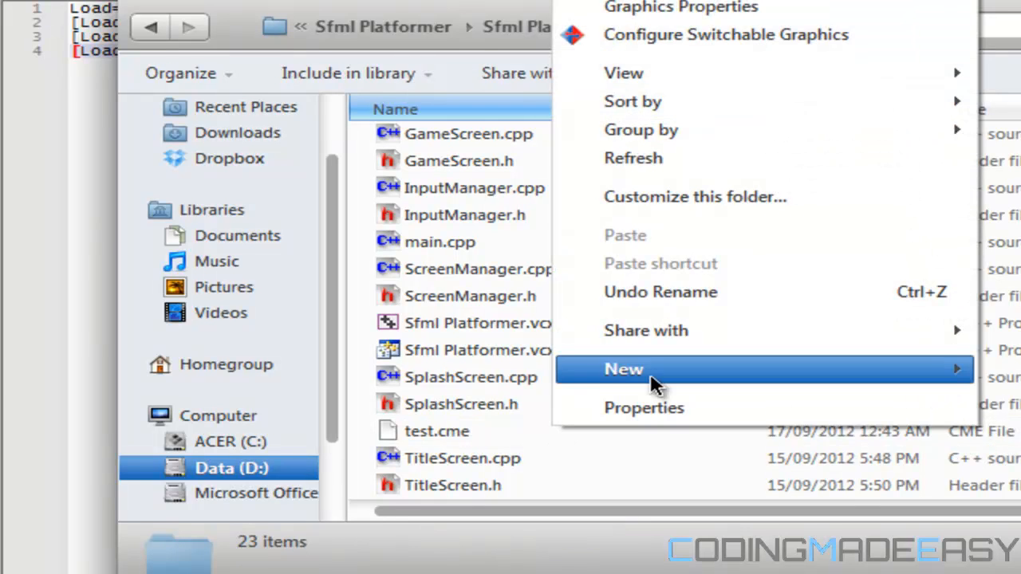
# - Rename test.cme to a splash file name
pyautogui.click(437, 431)
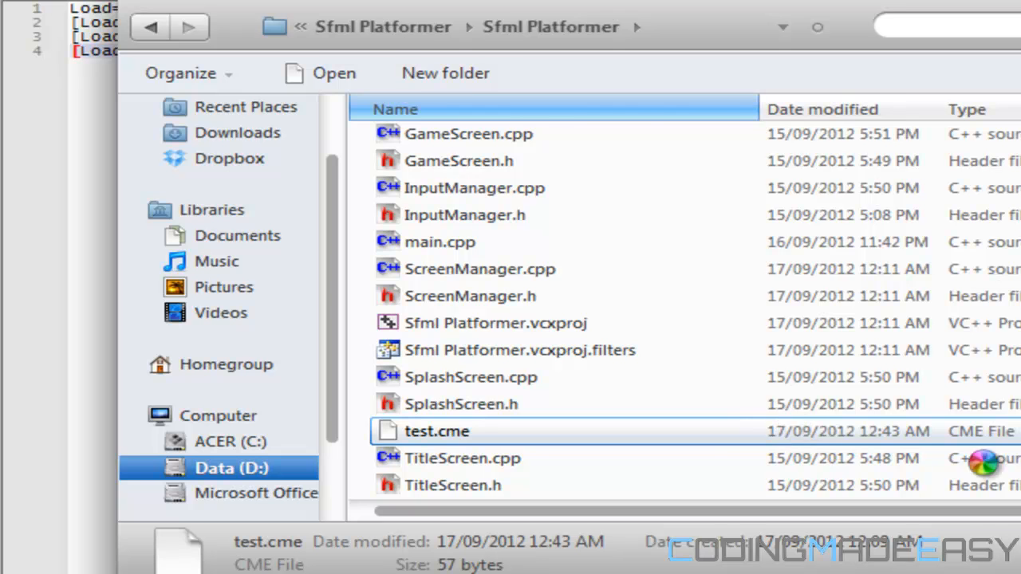
pyautogui.rightClick(437, 431)
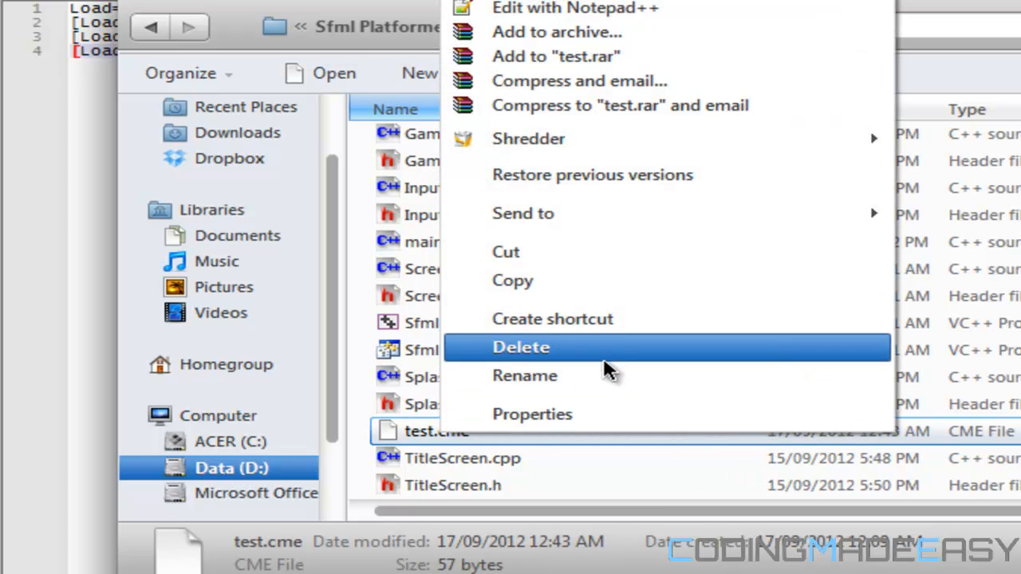
pyautogui.click(525, 376)
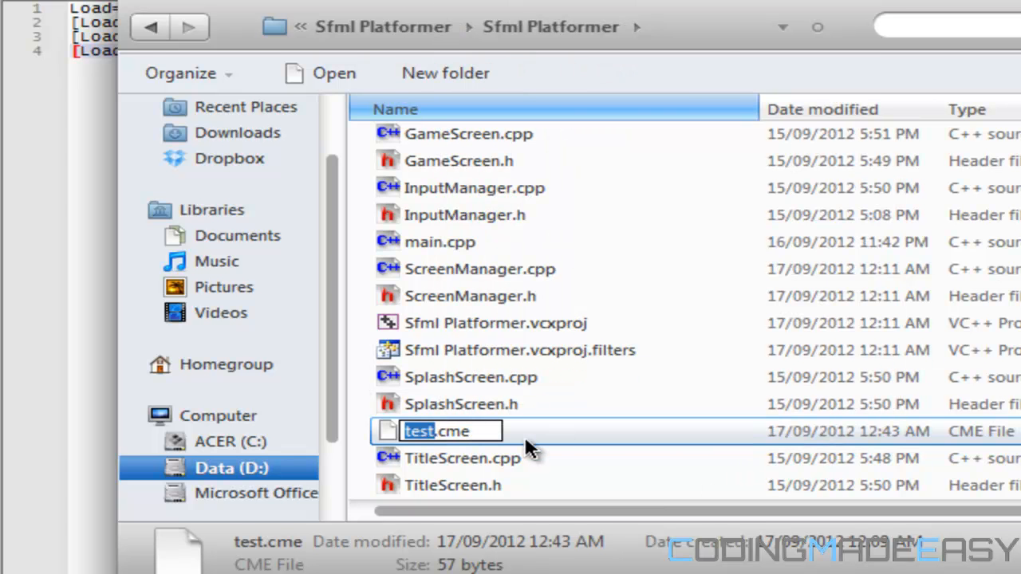
pyautogui.write('spl')
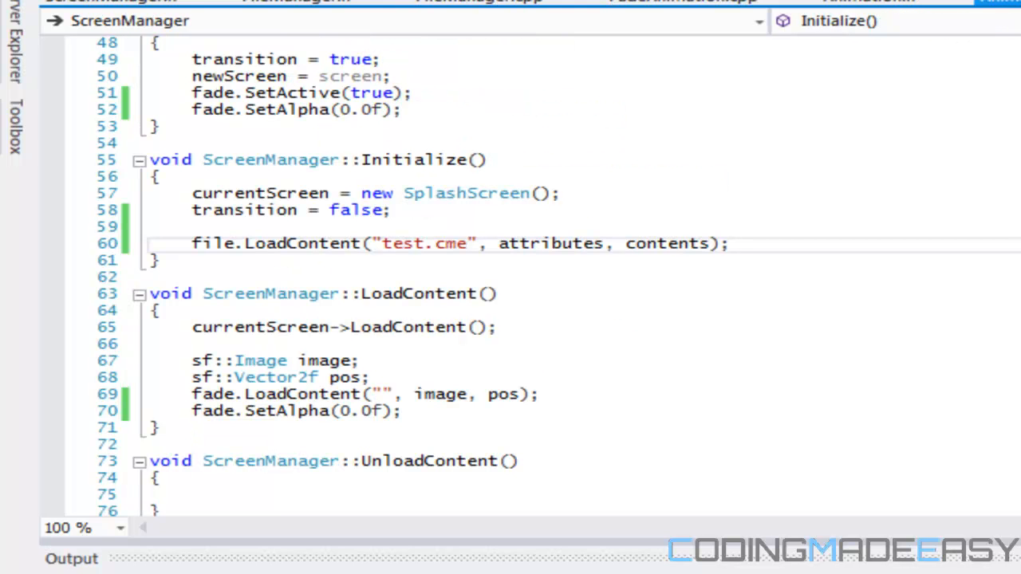
# - Open SplashScreen.h with its LoadContent, UnloadContent, Update and Draw declarations
pyautogui.click(729, 243)
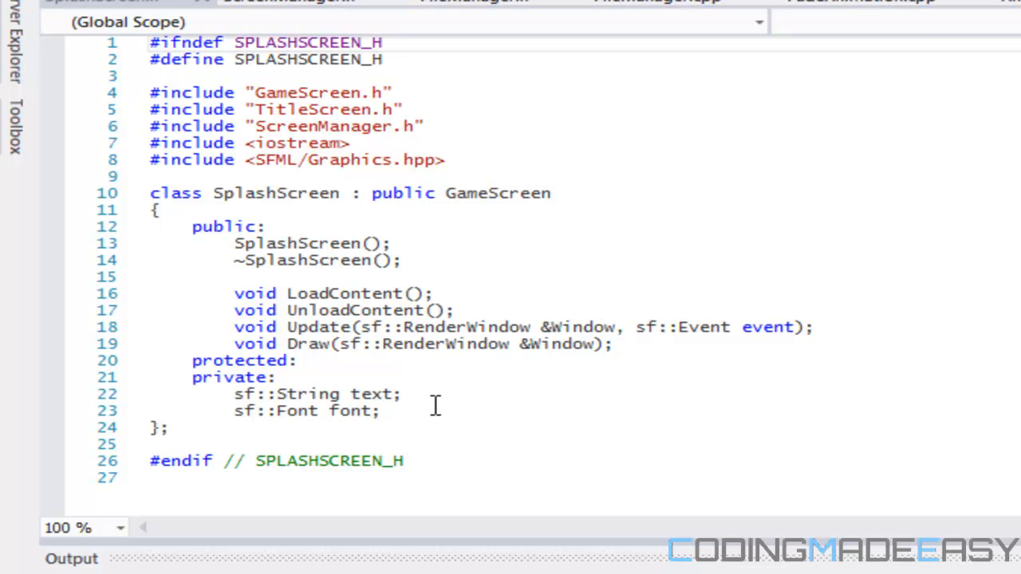
# - Declare 'FileManager file;' under private in SplashScreen.h
pyautogui.write('File')
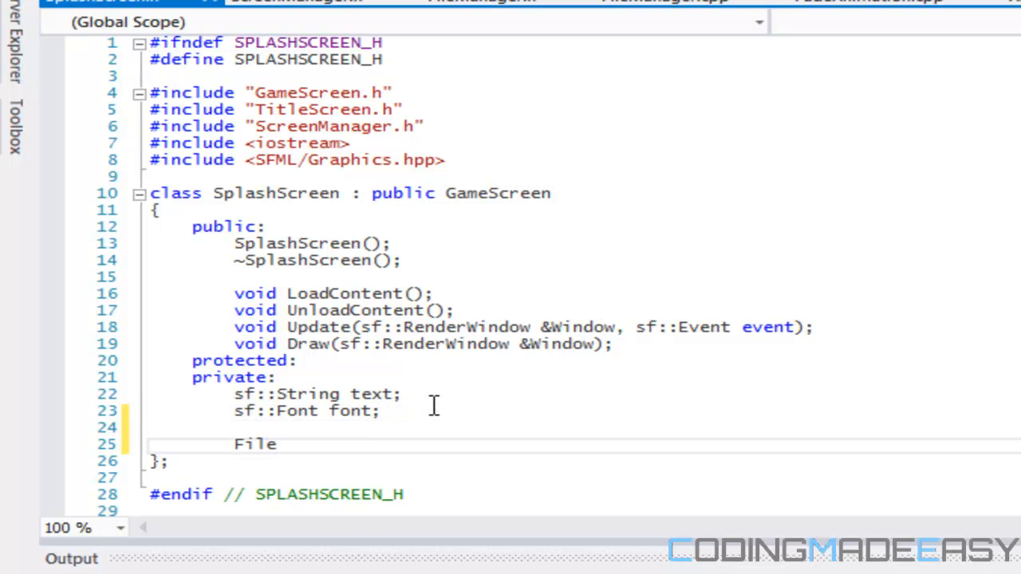
pyautogui.write('Manager')
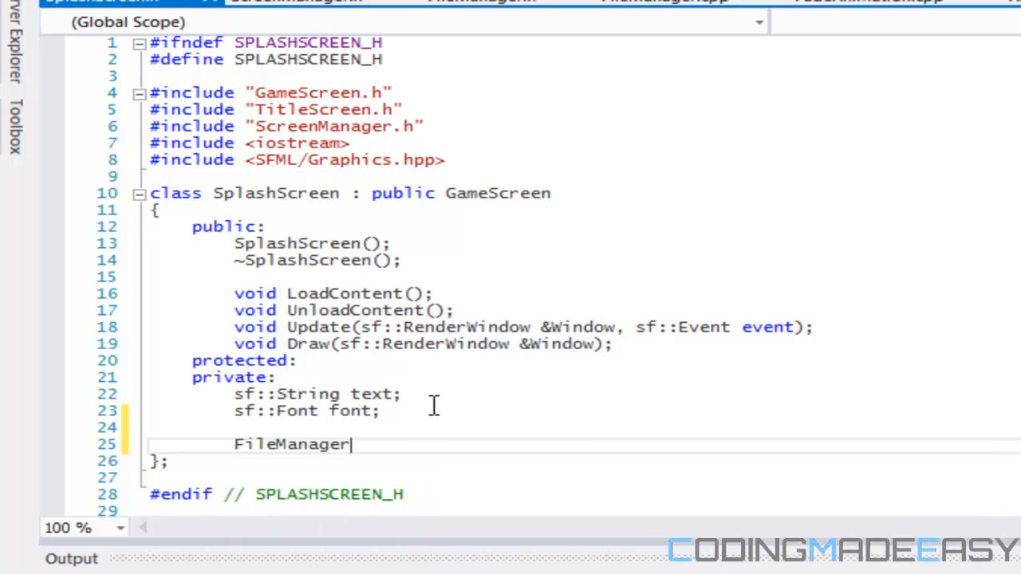
pyautogui.write('file')
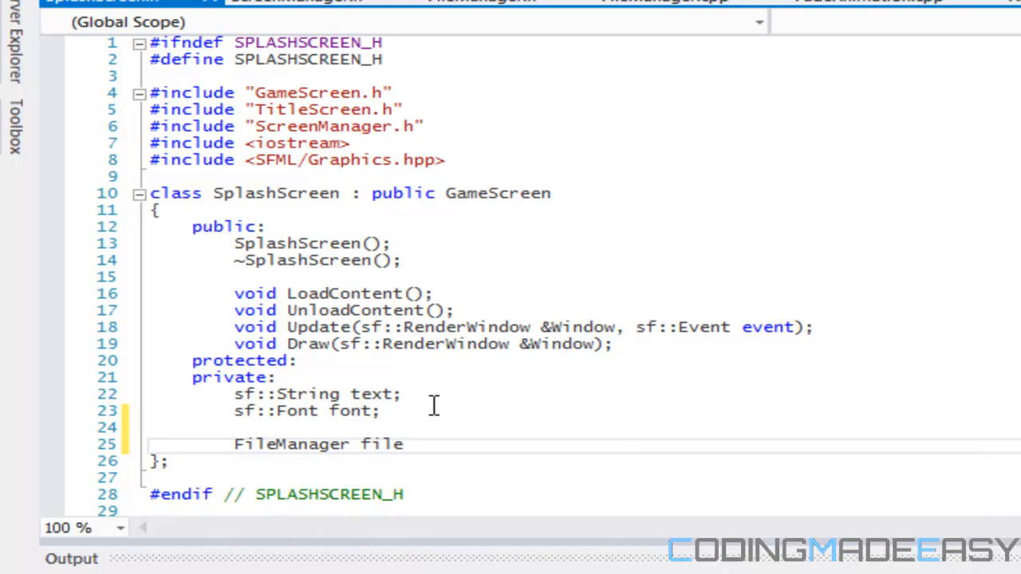
pyautogui.write(';')
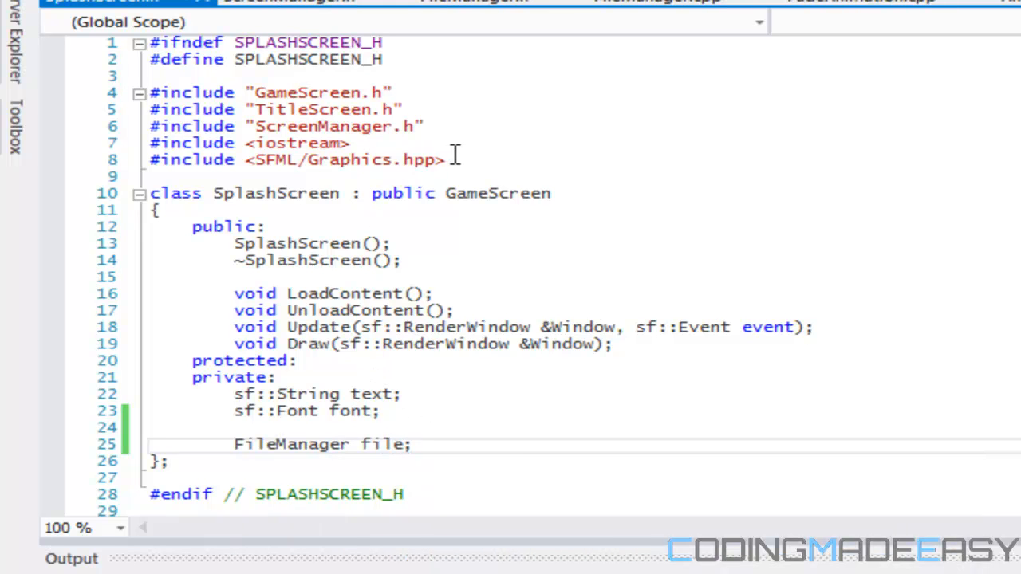
pyautogui.click(431, 126)
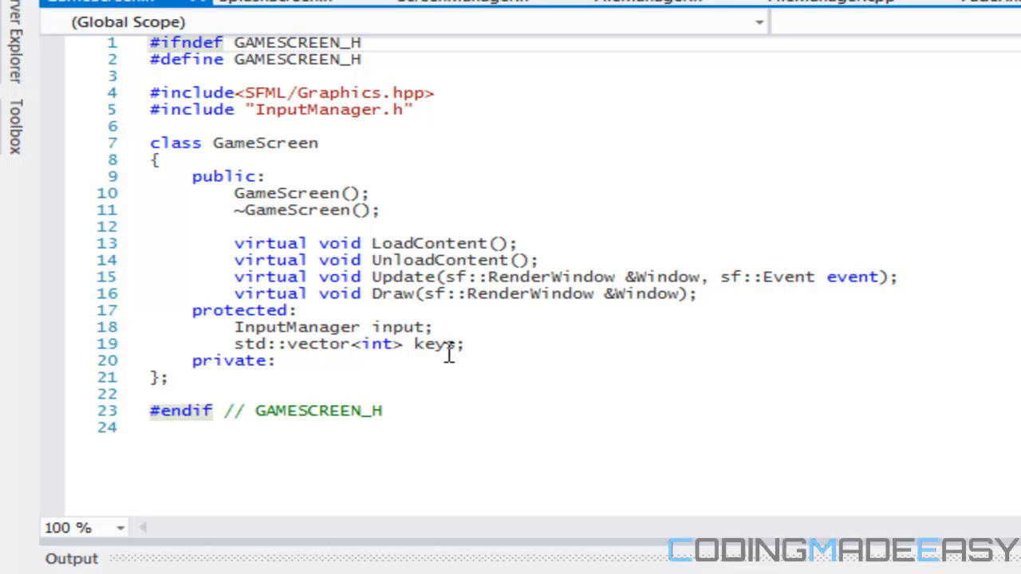
pyautogui.moveTo(497, 330)
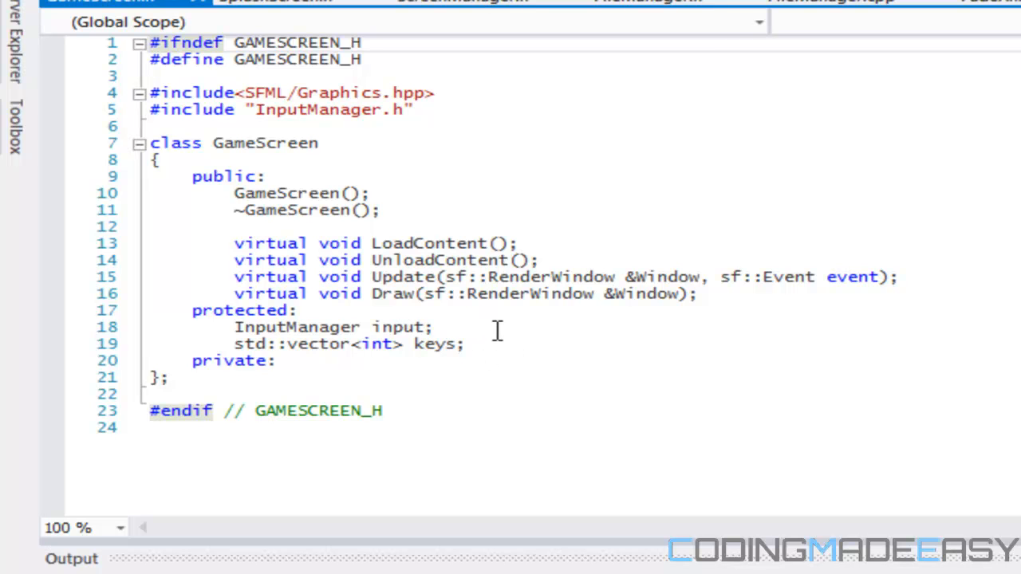
# - Declare FileManager file plus std::vector<std::vector<std::string>> attributes and contents in GameScreen.h
pyautogui.write('Filem\\na')
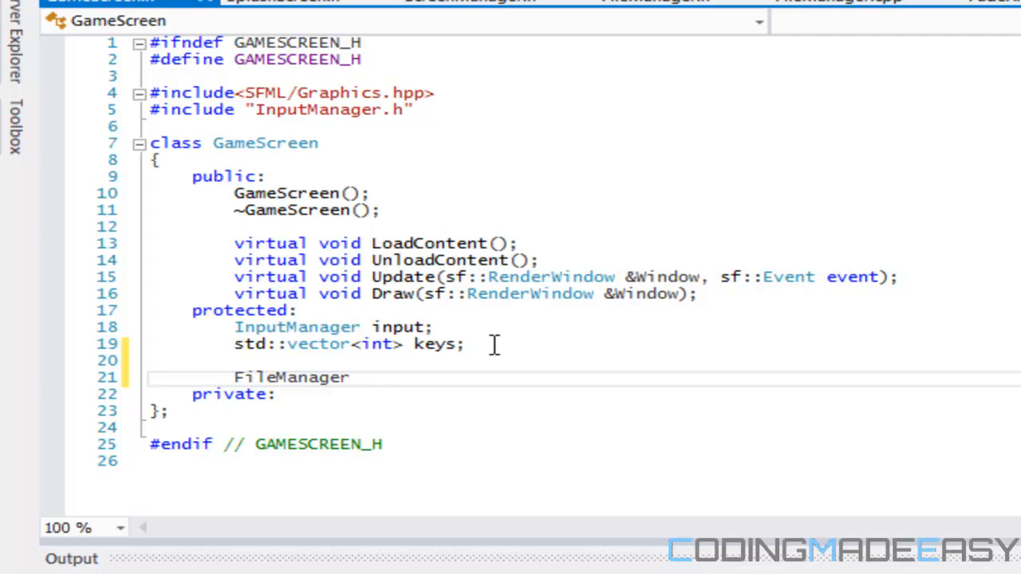
pyautogui.write('file;')
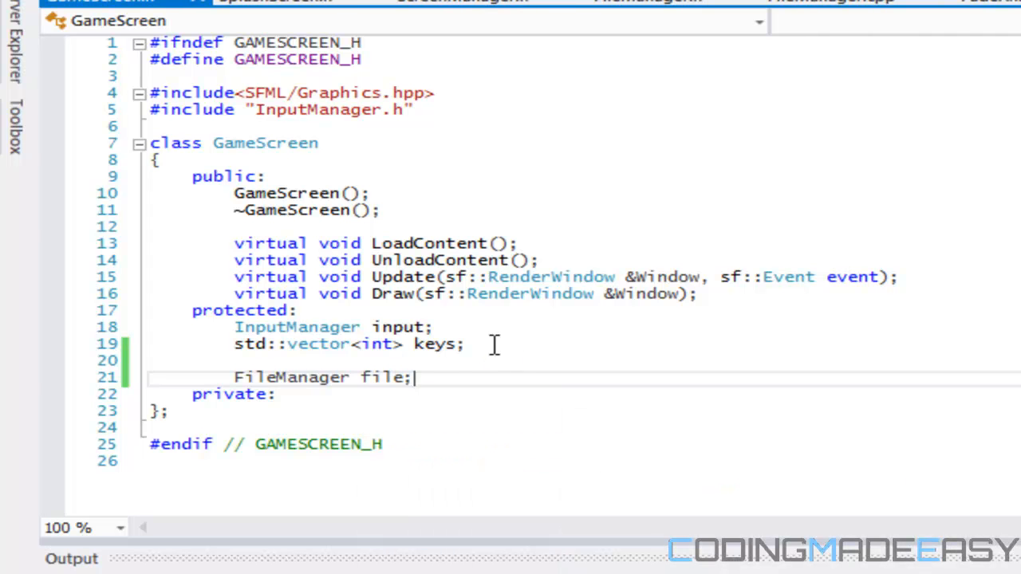
pyautogui.write('std')
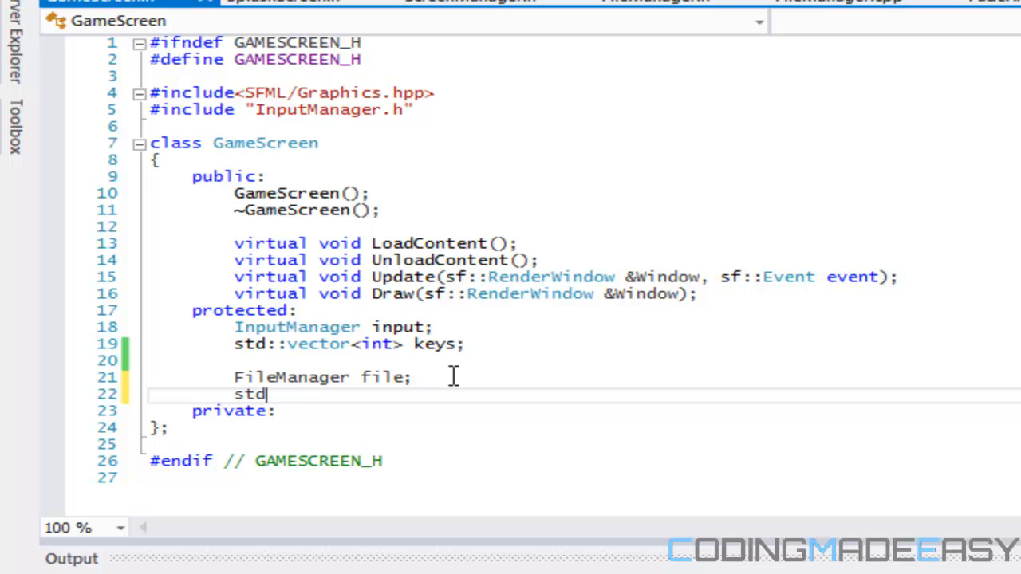
pyautogui.write('::vectors')
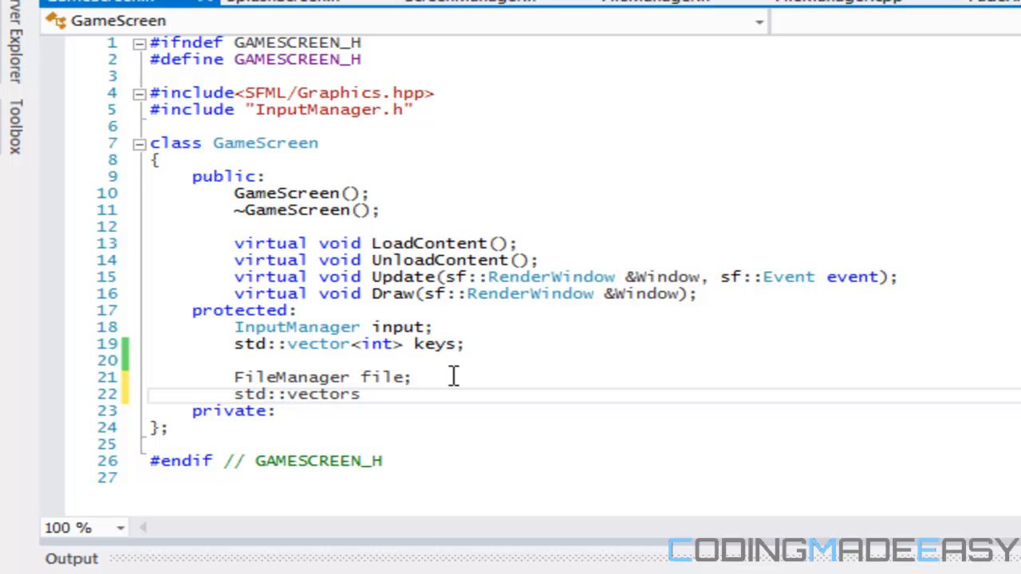
pyautogui.write('<st')
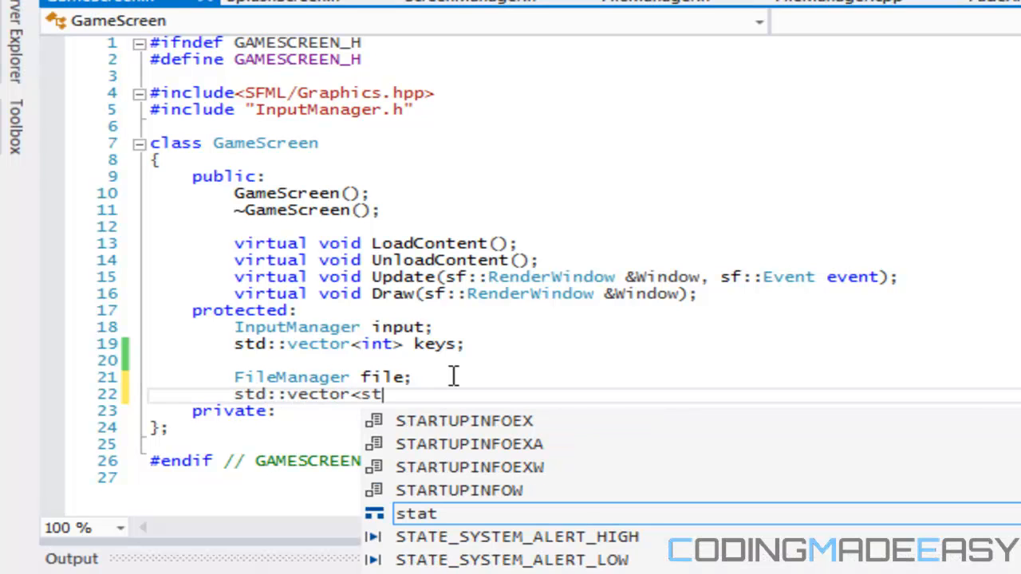
pyautogui.write('d::Vector<std::string>> attribtues;')
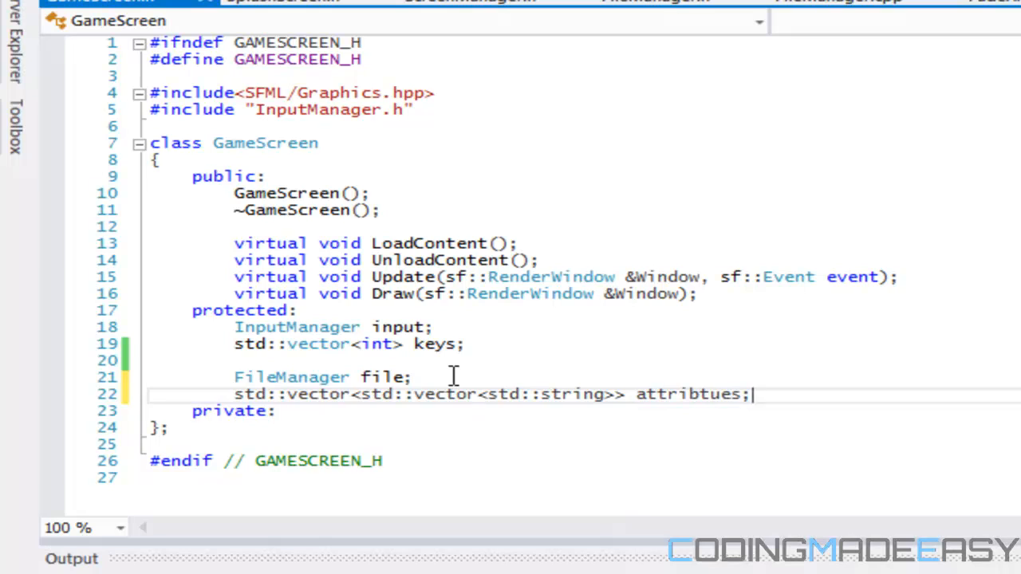
pyautogui.press('BackSpace')
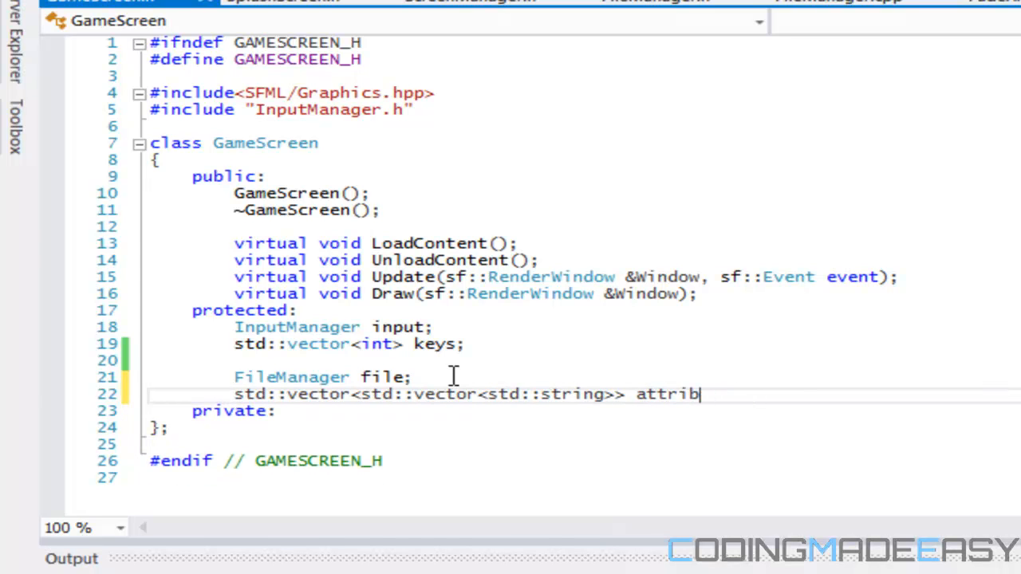
pyautogui.write('utes;')
pyautogui.write('std::Vec')
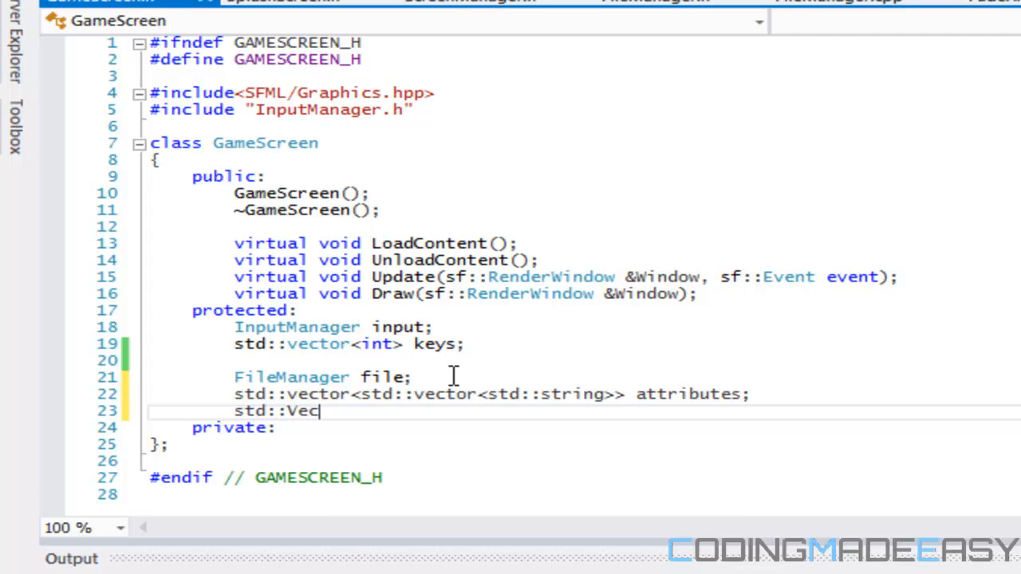
pyautogui.write('tor<st::')
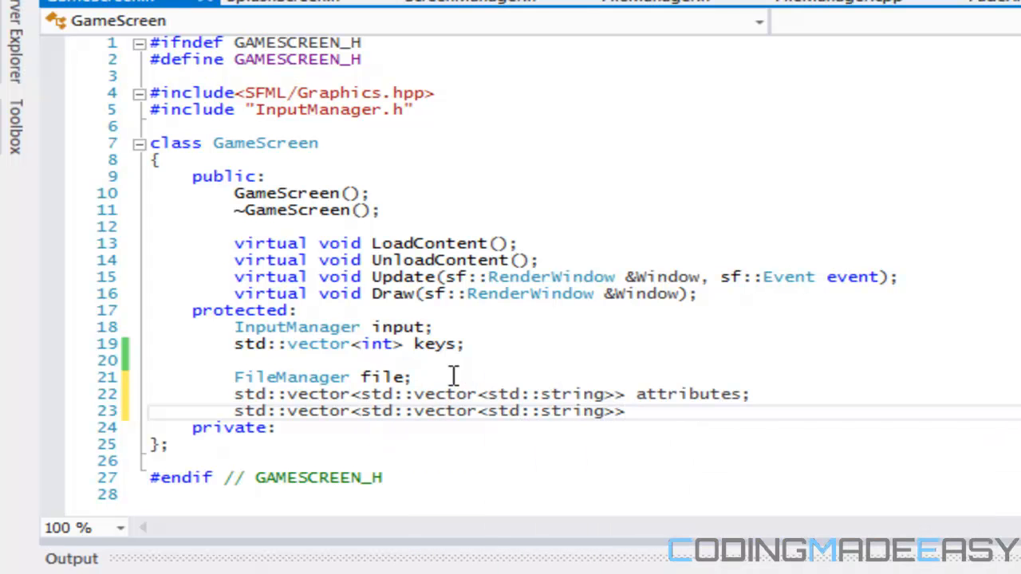
pyautogui.write('contents;')
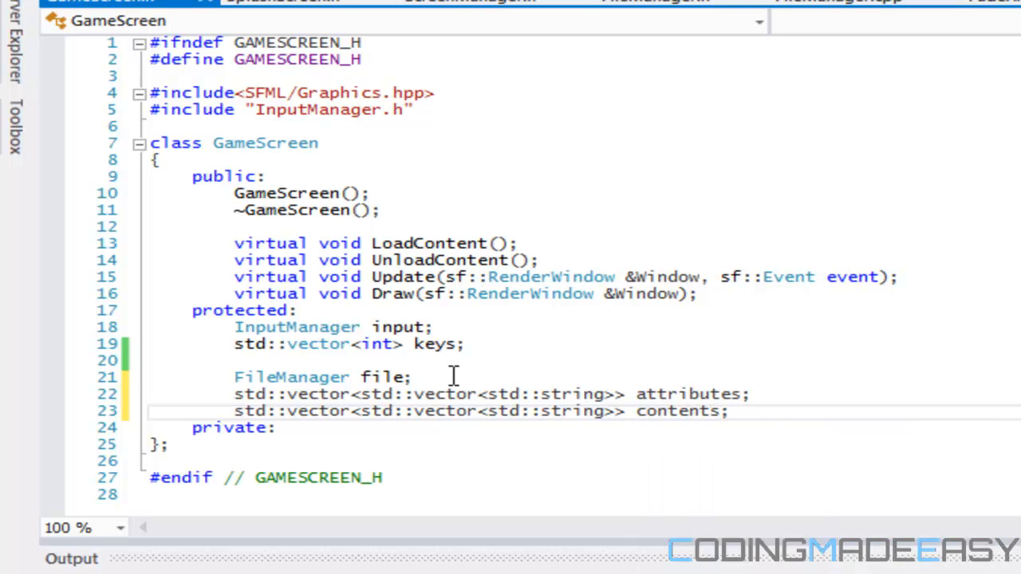
# - Remove the FileManager member from SplashScreen.h
pyautogui.click(275, 2)
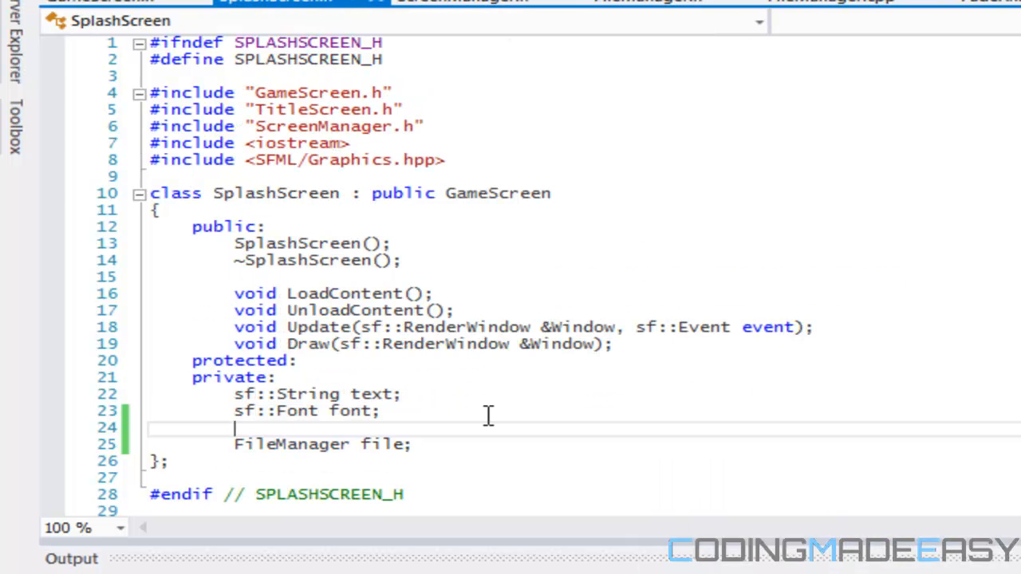
pyautogui.press('Backspace')
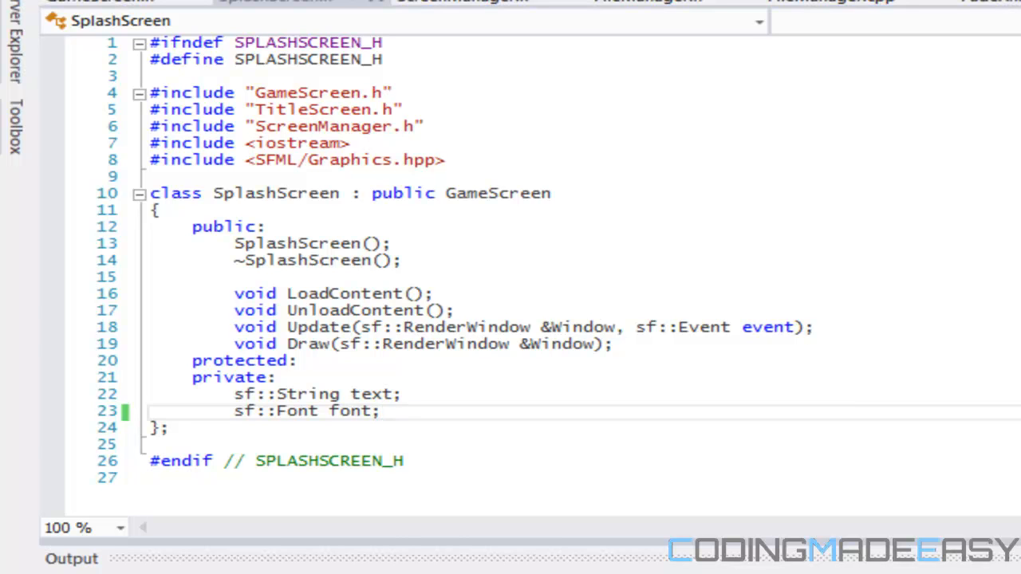
pyautogui.click(111, 2)
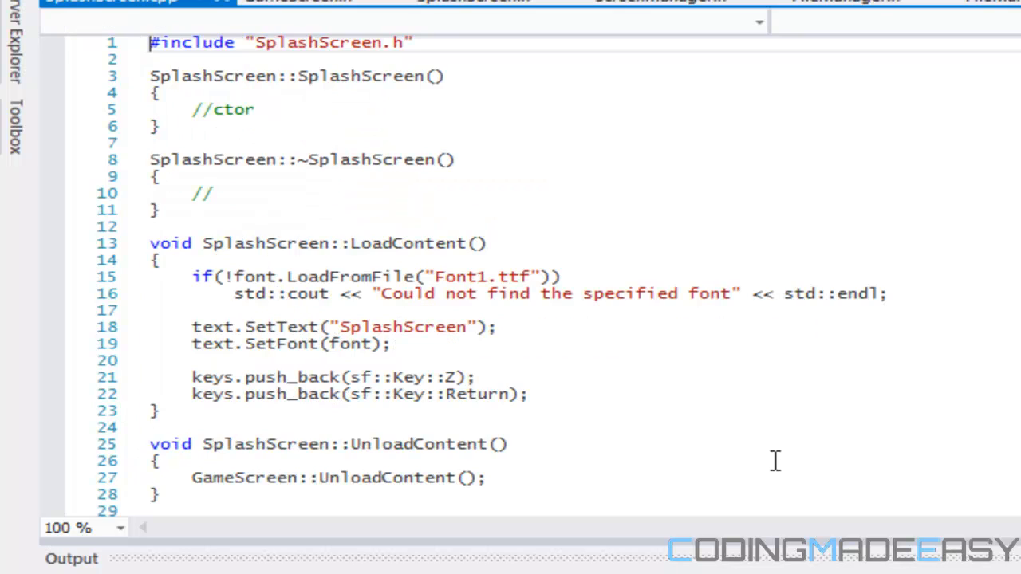
# - Call file.LoadContent("Load/splash.cme", attributes, contents) in SplashScreen::LoadContent
pyautogui.scroll(-3)
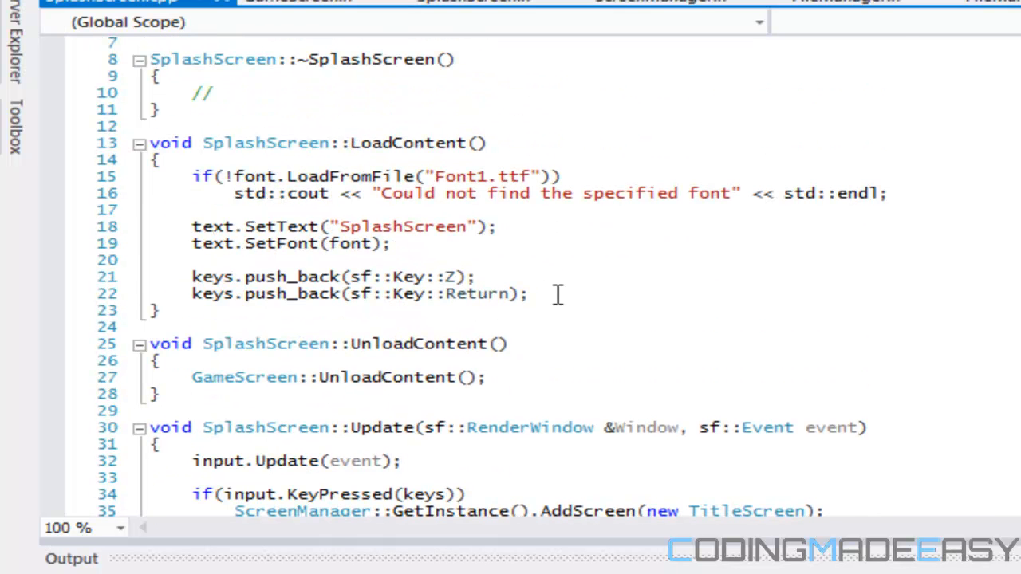
pyautogui.write('file.LoadContent')
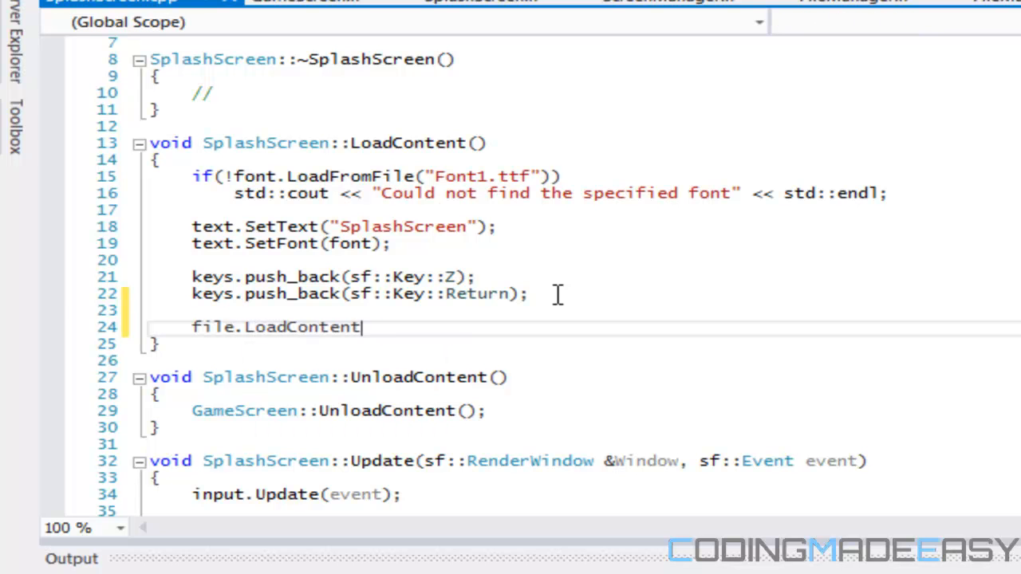
pyautogui.write('("')
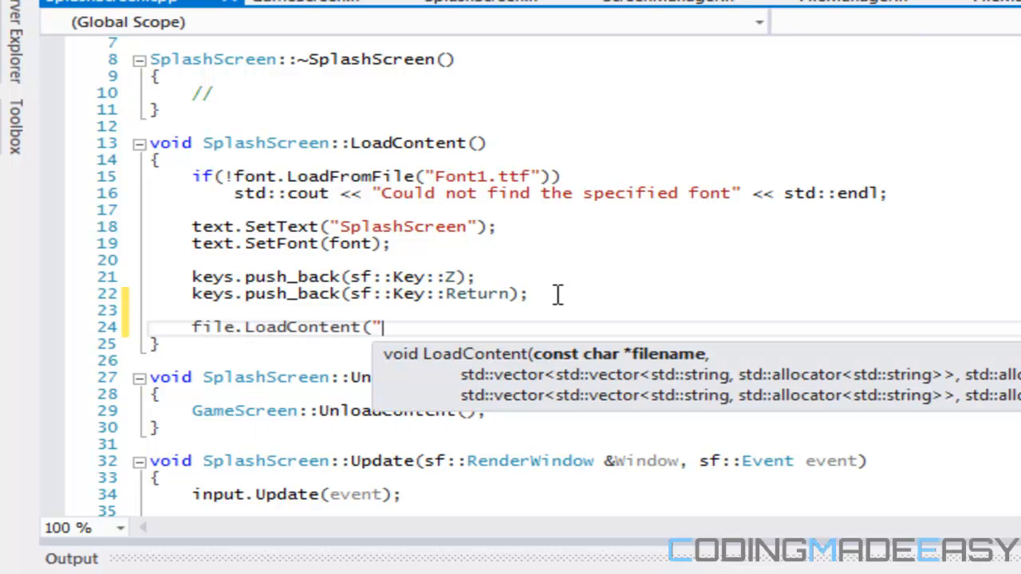
pyautogui.write('L')
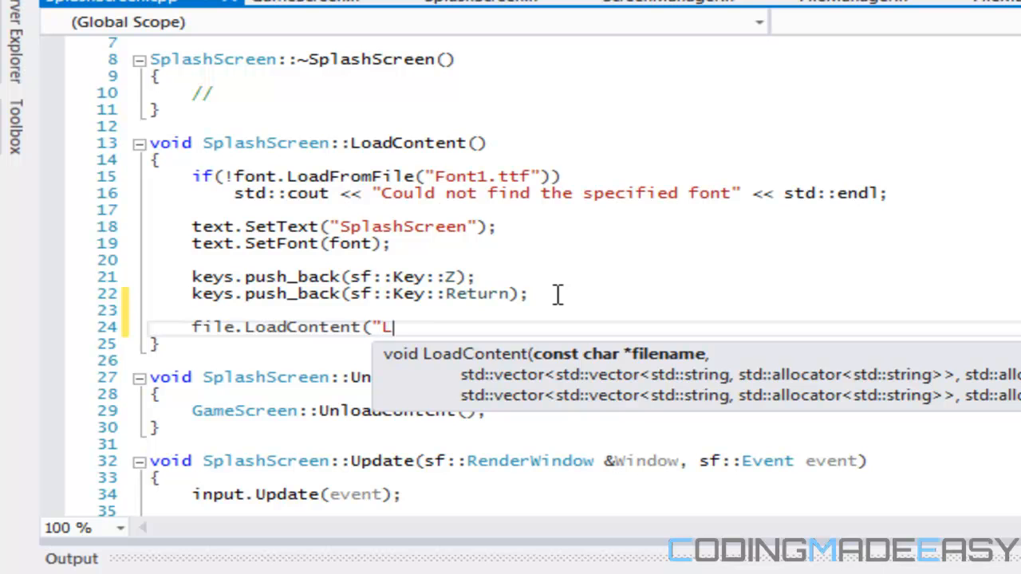
pyautogui.write('oad/splash')
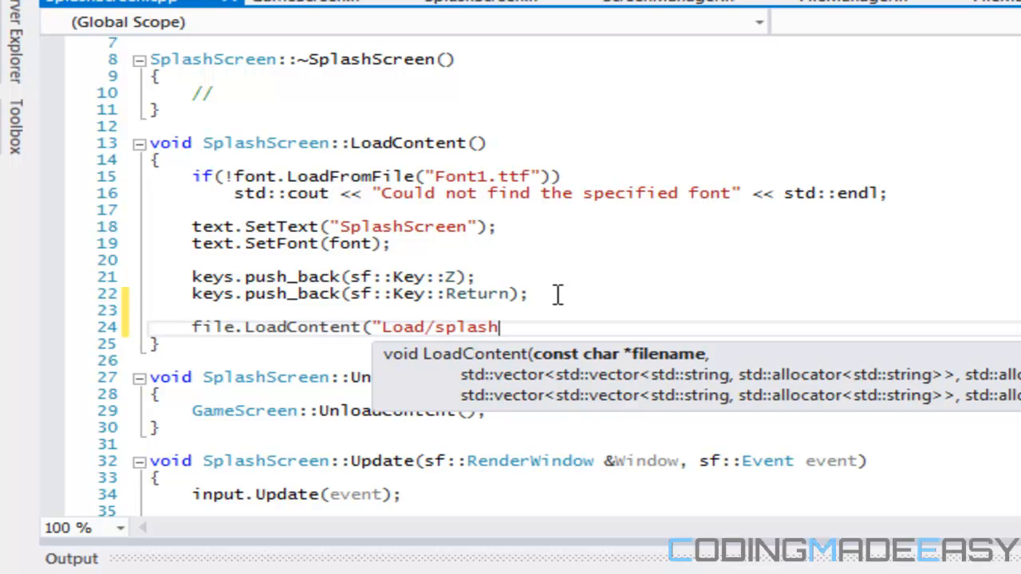
pyautogui.write('.cme", att')
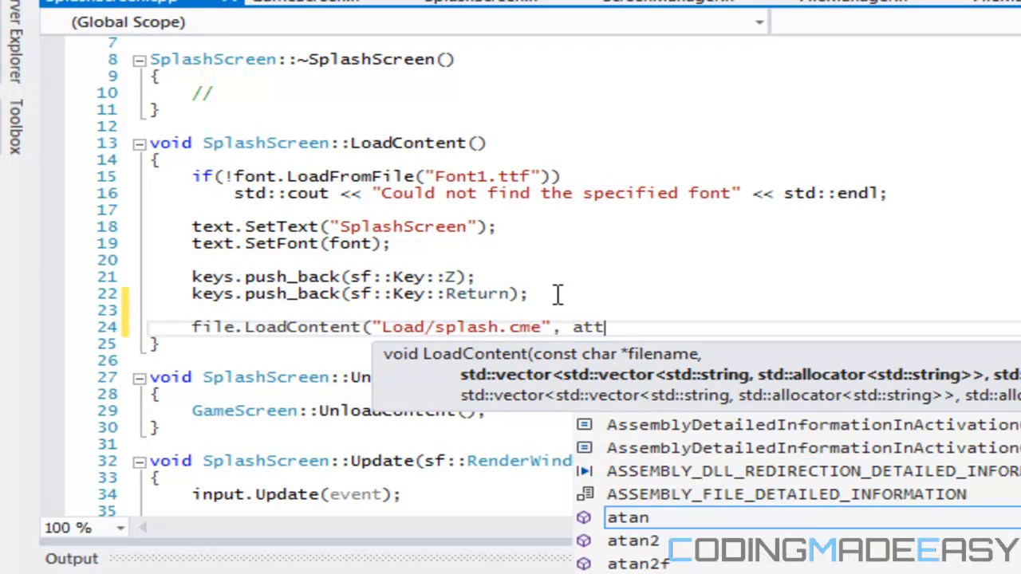
pyautogui.write('ributes, contesn')
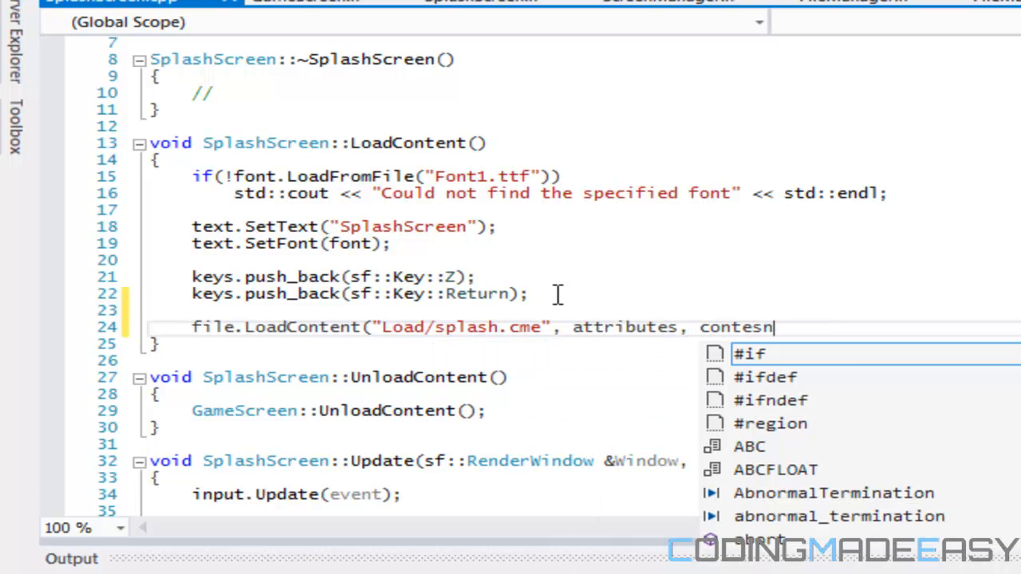
pyautogui.write('ts);')
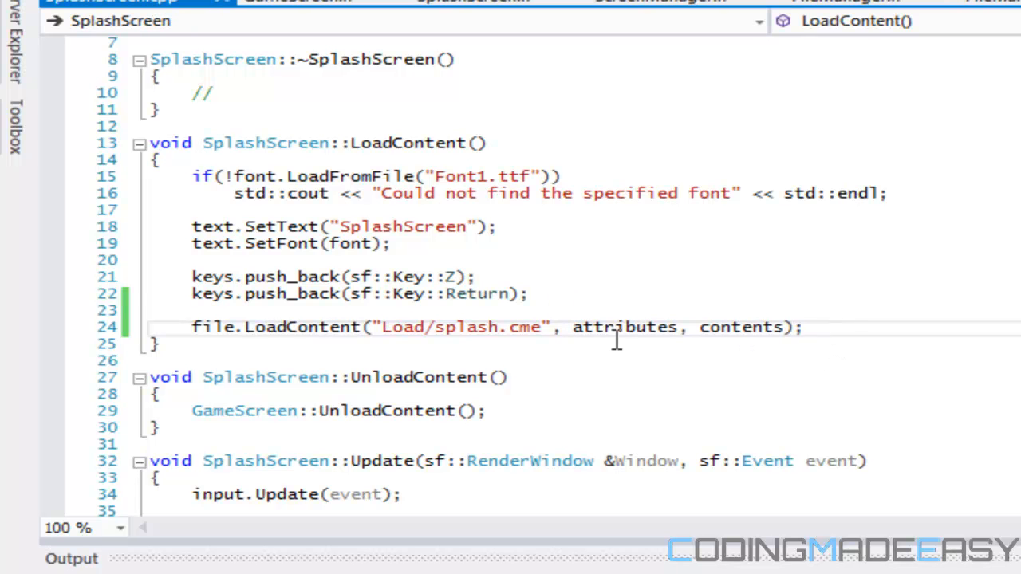
pyautogui.click(299, 2)
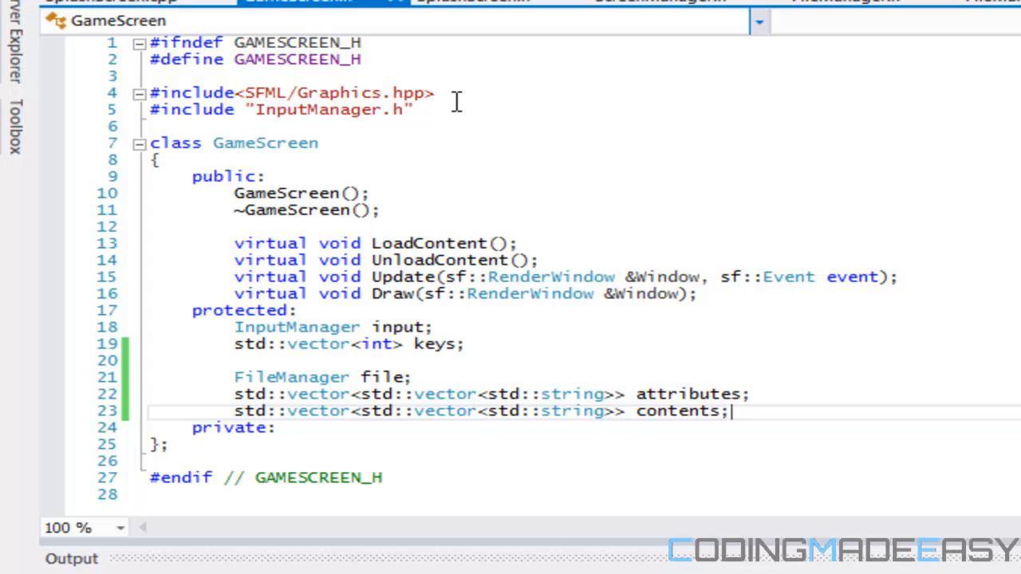
pyautogui.moveTo(135, 6)
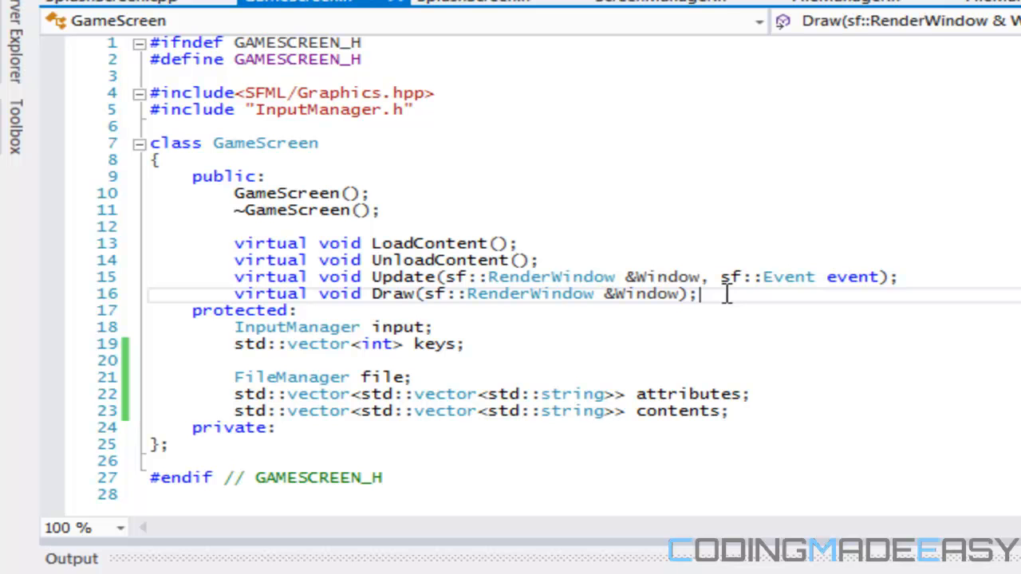
pyautogui.click(300, 2)
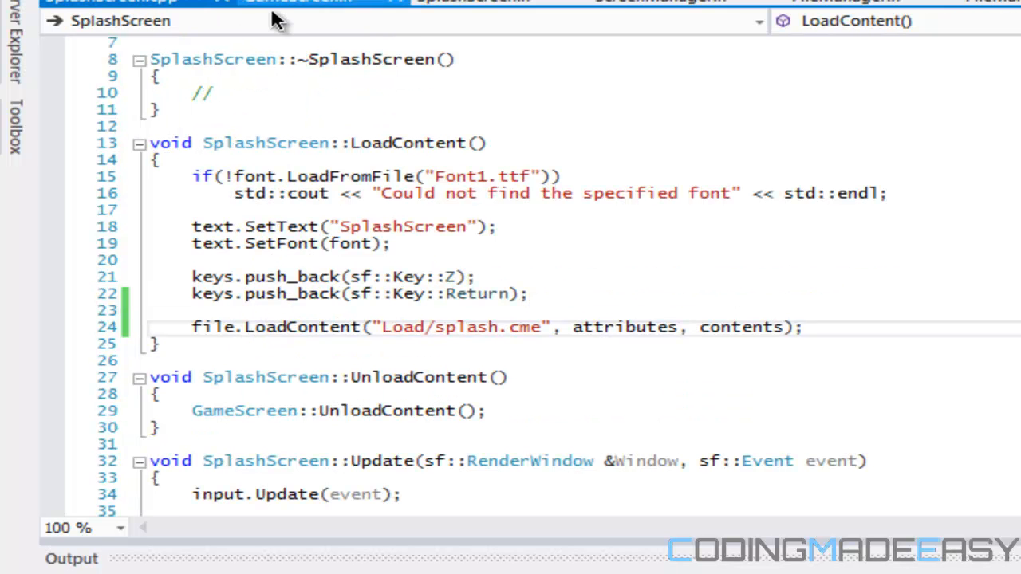
pyautogui.click(806, 327)
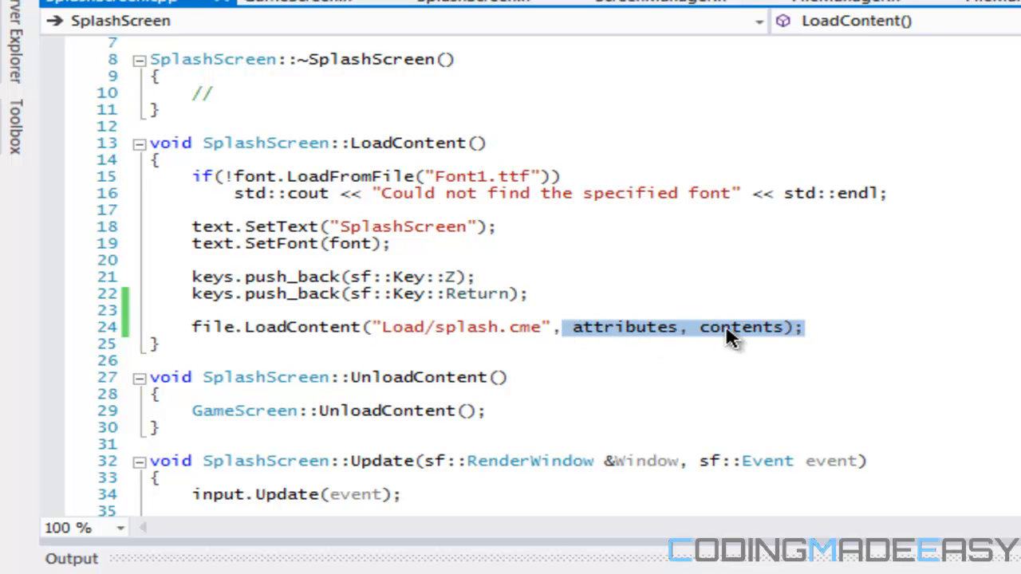
pyautogui.click(853, 327)
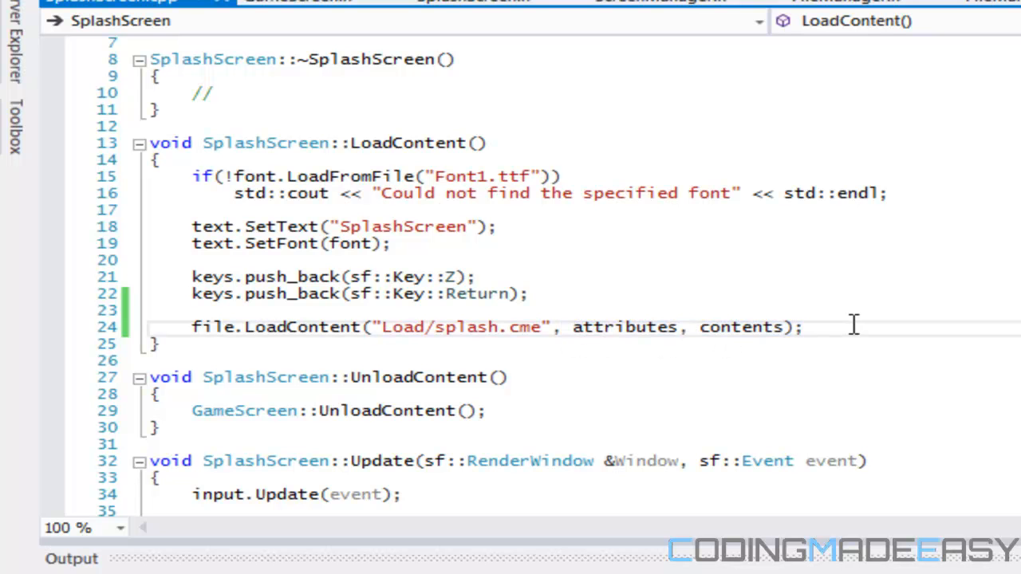
# - Add nested for loops over attributes and attributes[i] below the LoadContent call
pyautogui.press('Return')
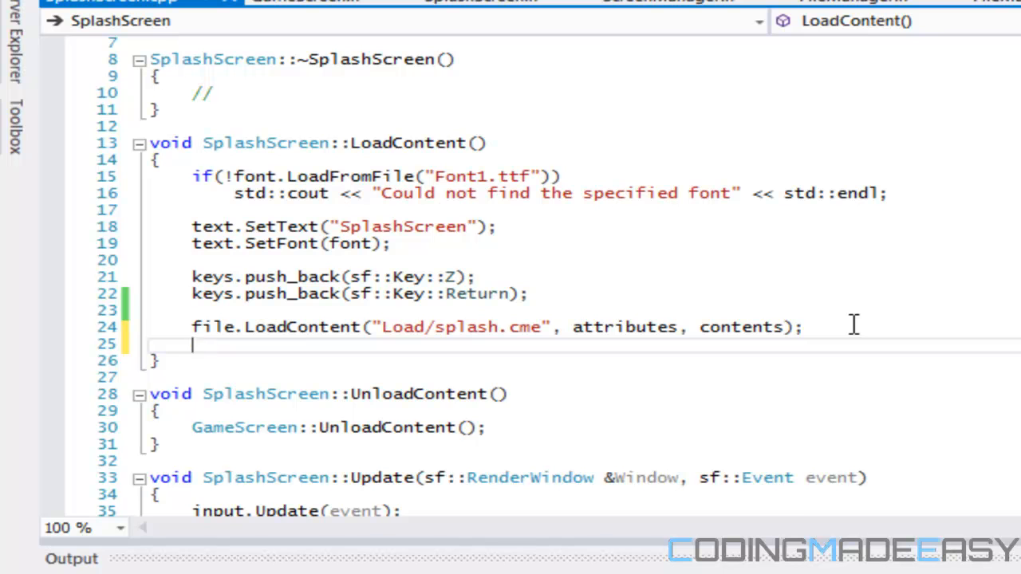
pyautogui.press('enter')
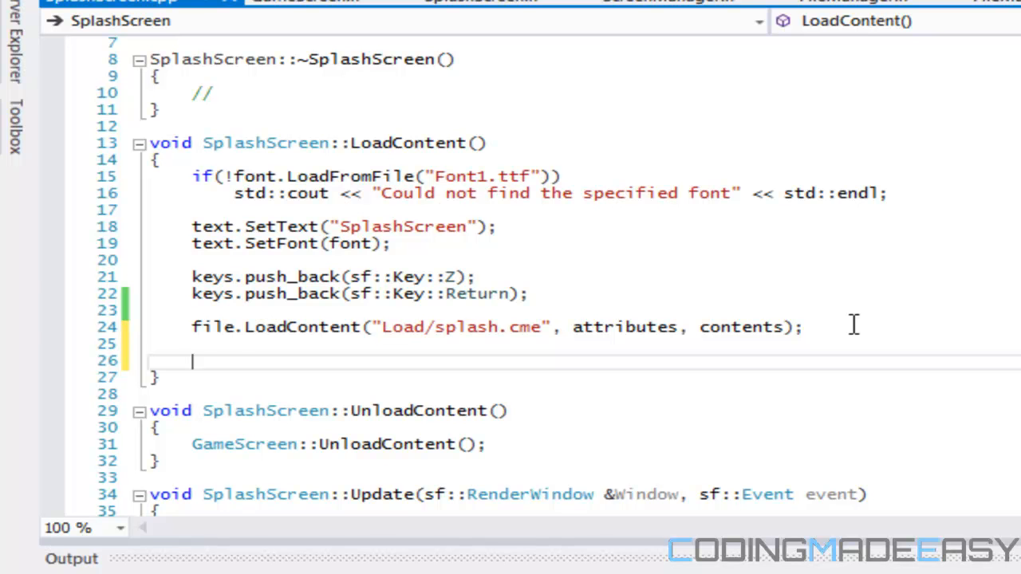
pyautogui.write('for(int i = 0;')
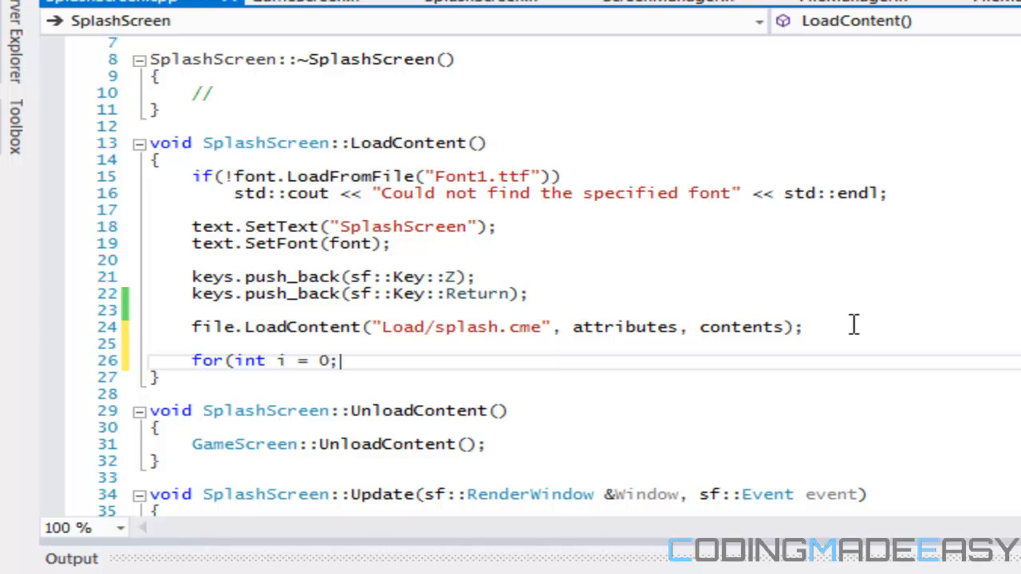
pyautogui.write('i < attributes.s')
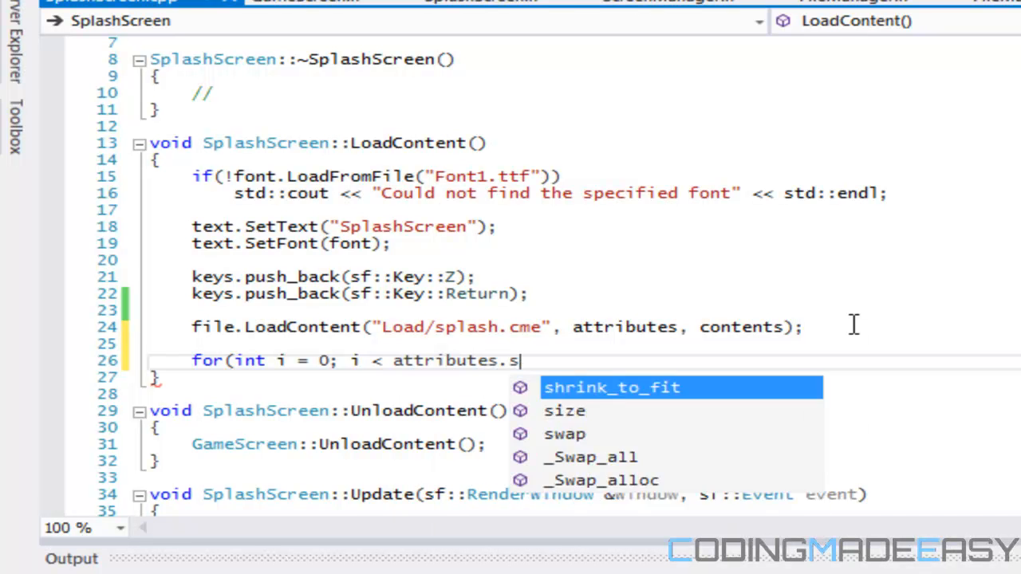
pyautogui.write('ize(); i ++')
pyautogui.write('for(int j = 0; j < a')
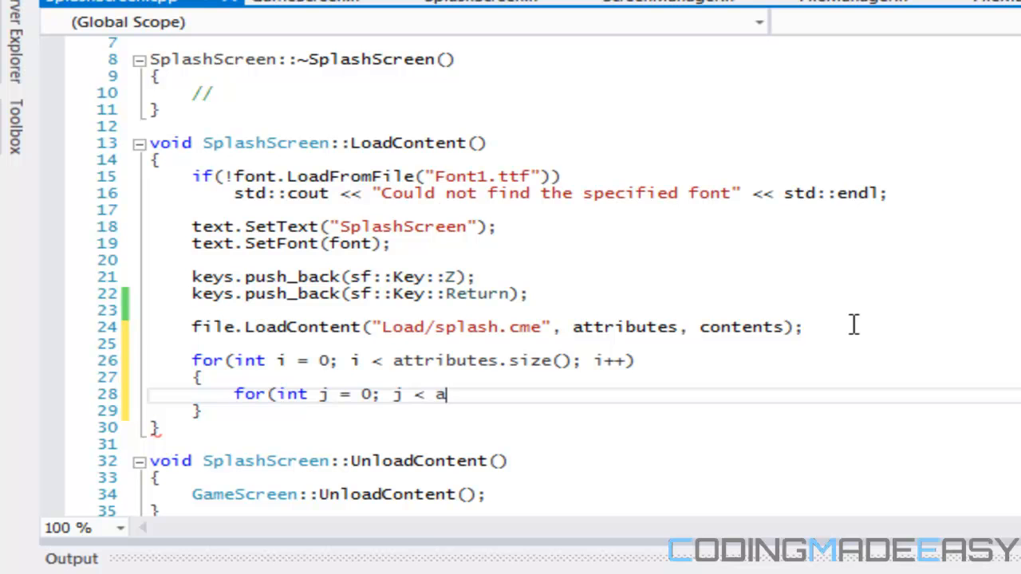
pyautogui.write('ttribues[i')
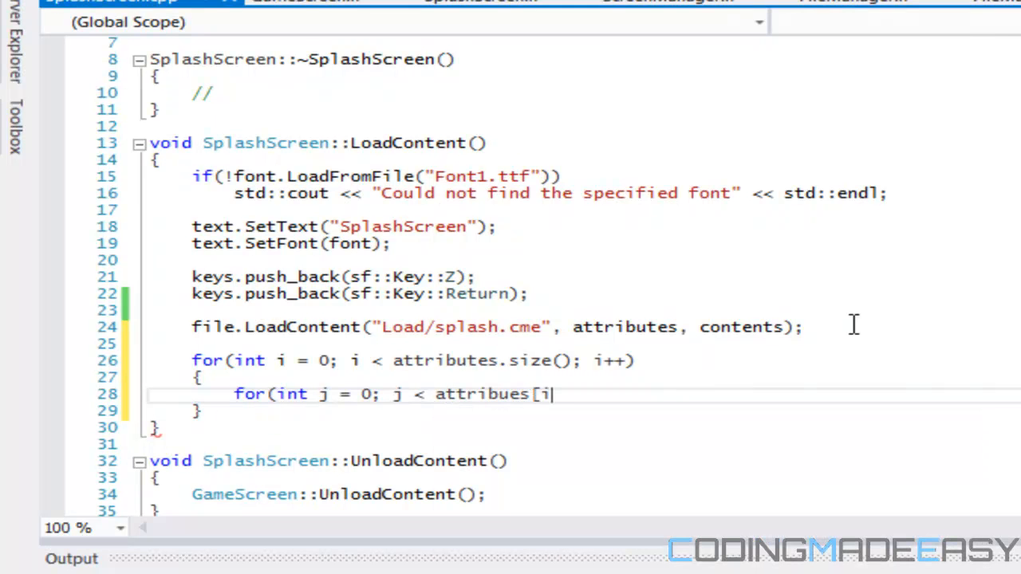
pyautogui.write('].size();')
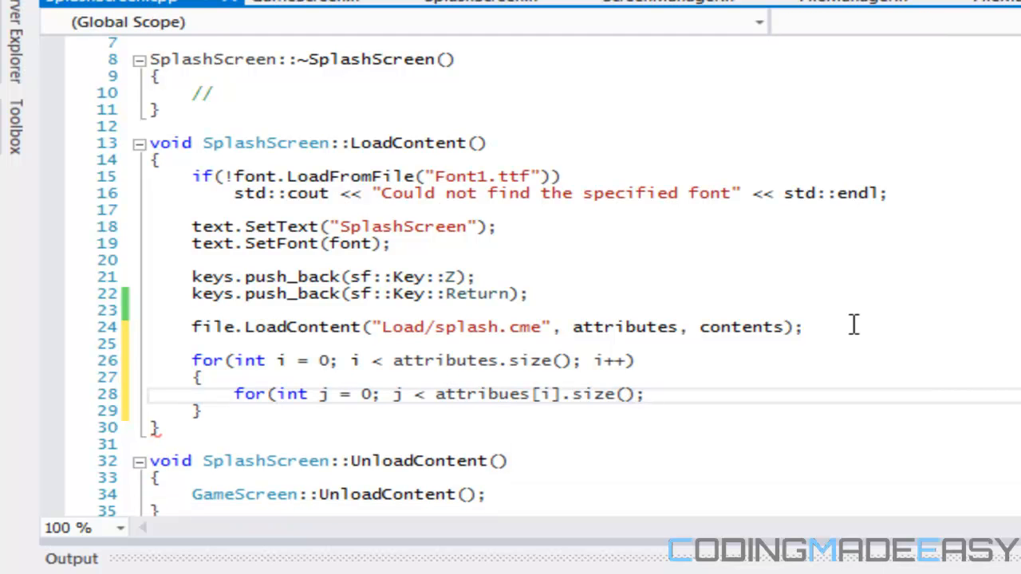
pyautogui.write('j++')
pyautogui.write('{')
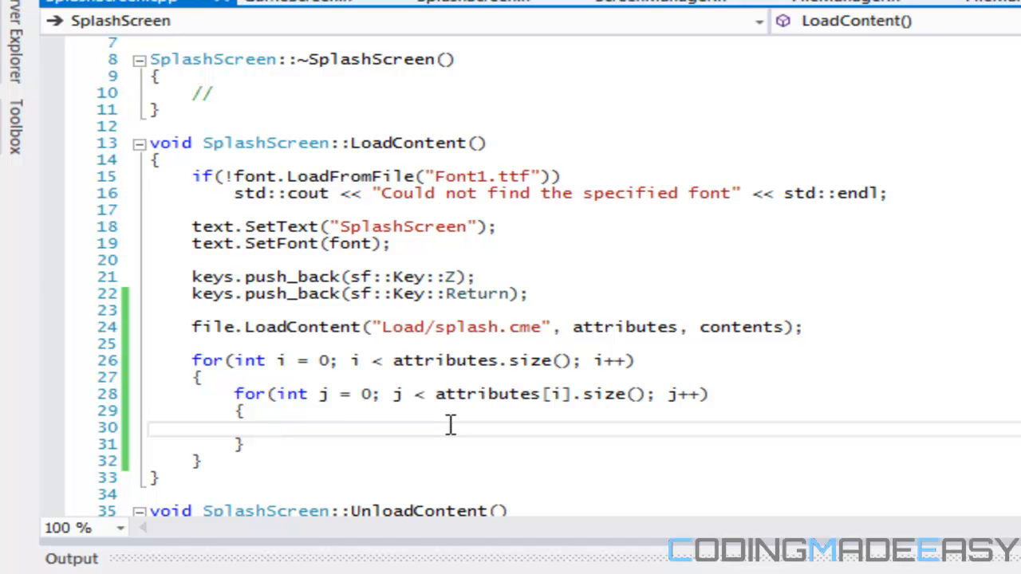
# - Start an if on attributes[i][j] inside the inner loop body
pyautogui.click(276, 428)
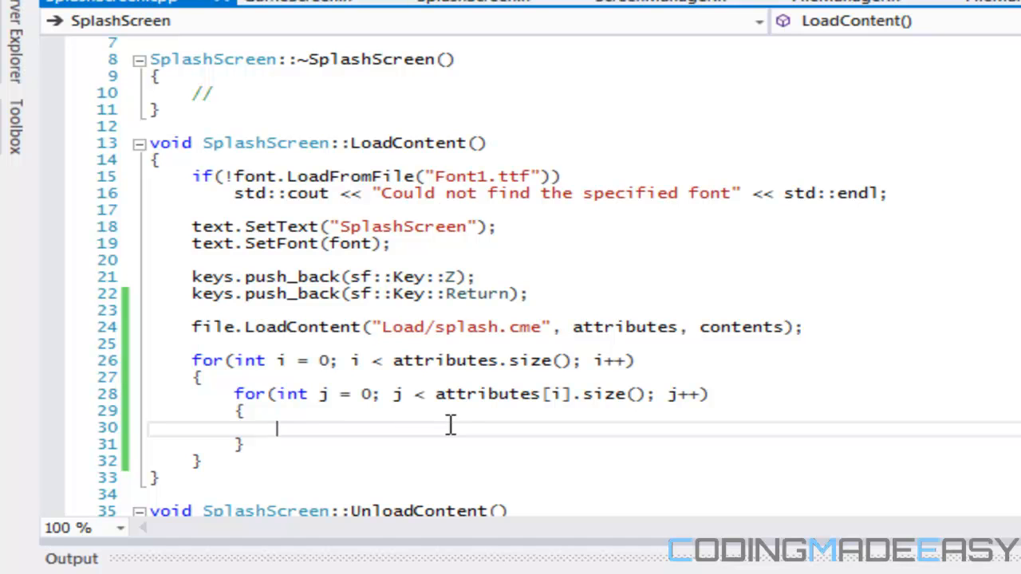
pyautogui.write('i')
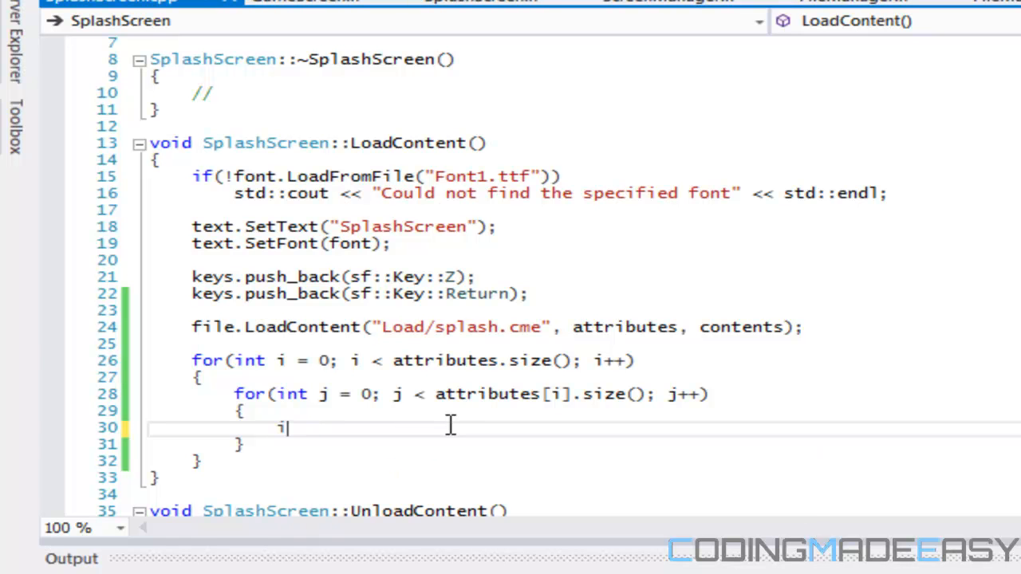
pyautogui.press('Backspace')
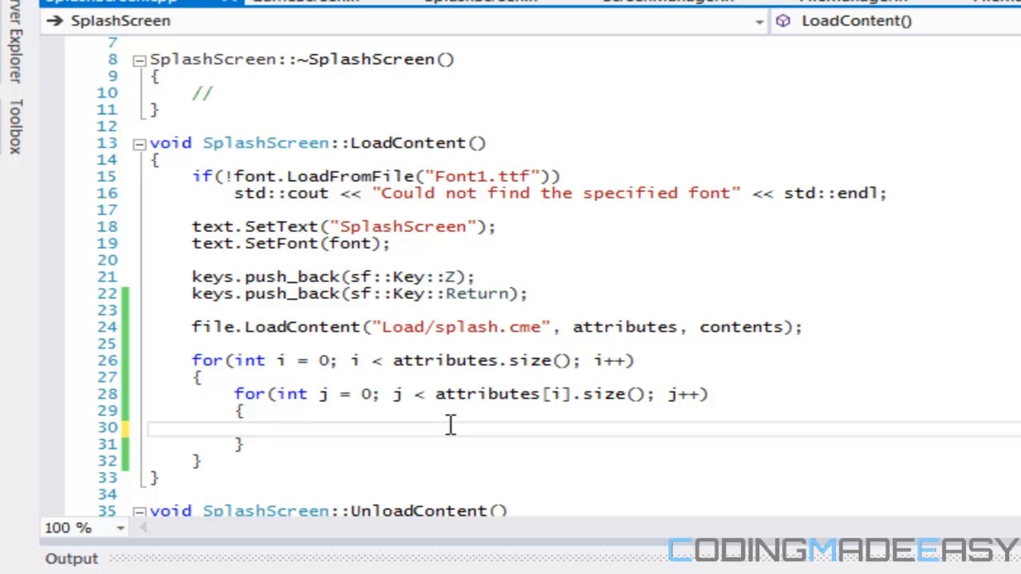
pyautogui.write('i')
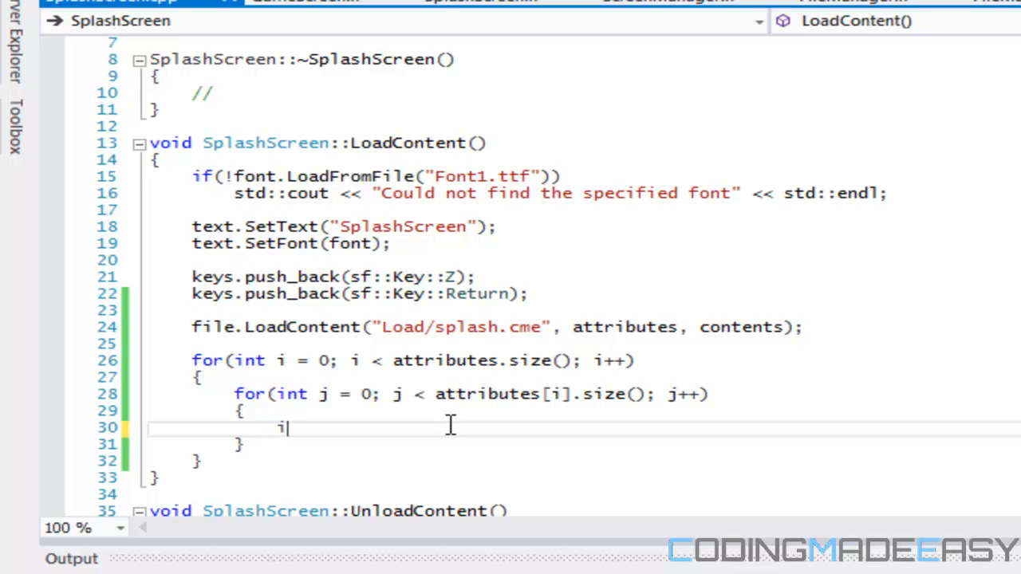
pyautogui.write('if(attributes')
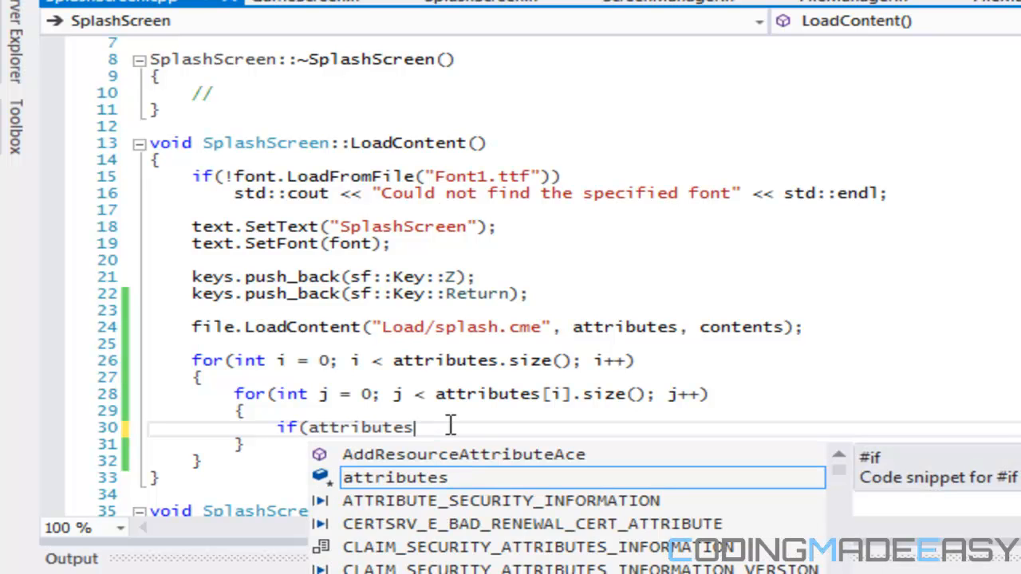
pyautogui.press('BackSpace')
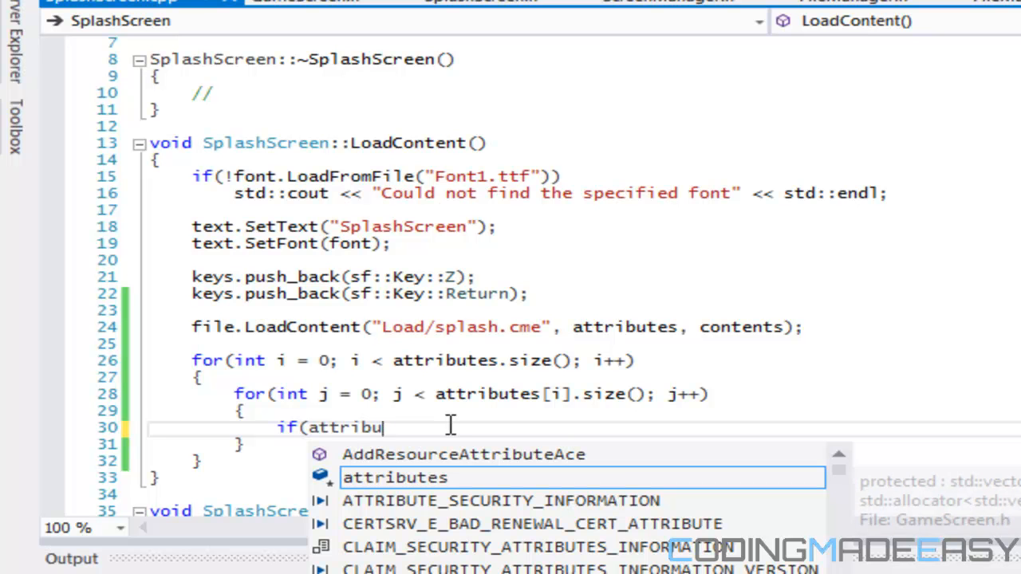
pyautogui.write('tes[i][j]')
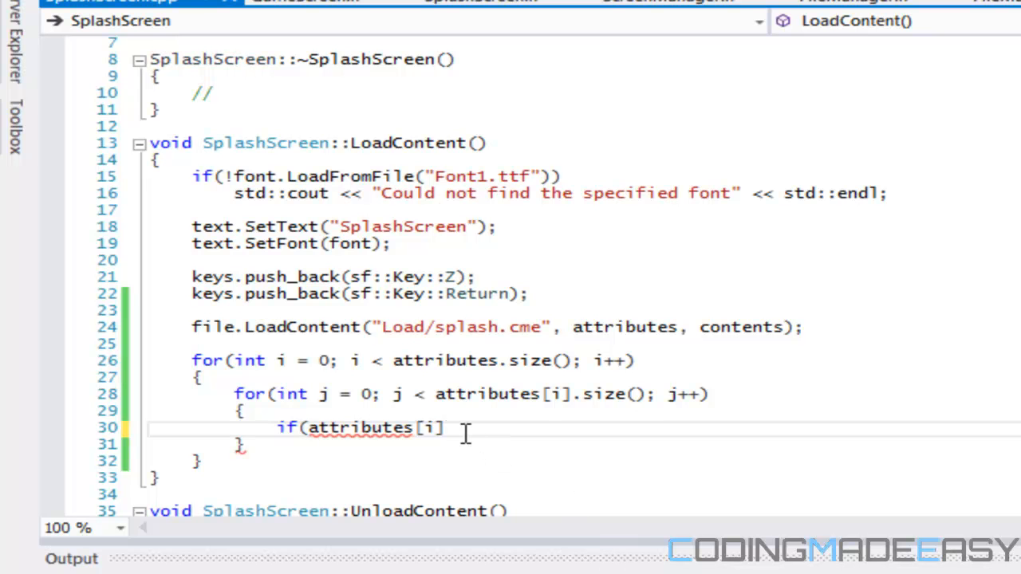
# - Store attributes[i][j] in std::string att and begin if(att == "
pyautogui.write('std')
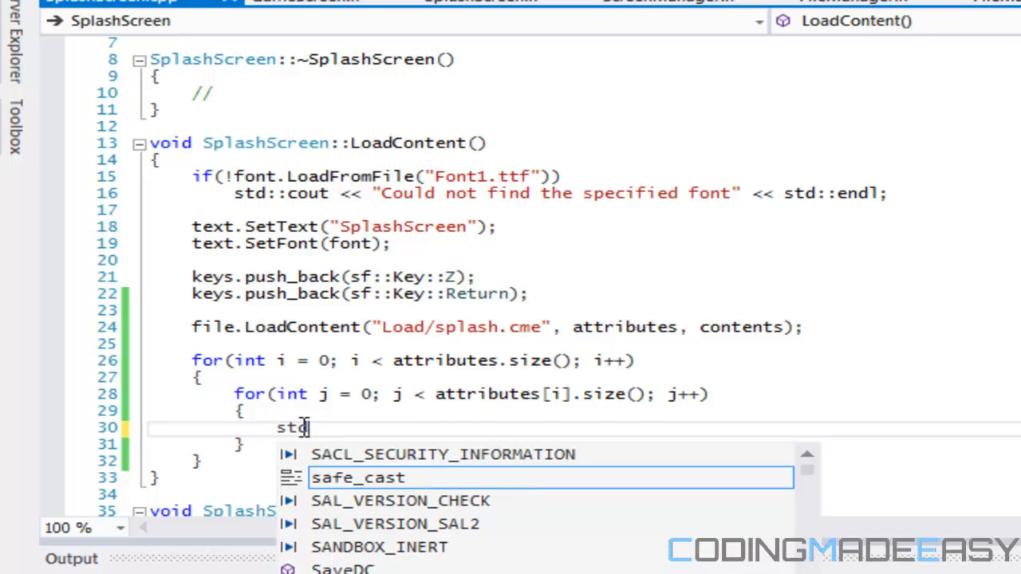
pyautogui.write('::string')
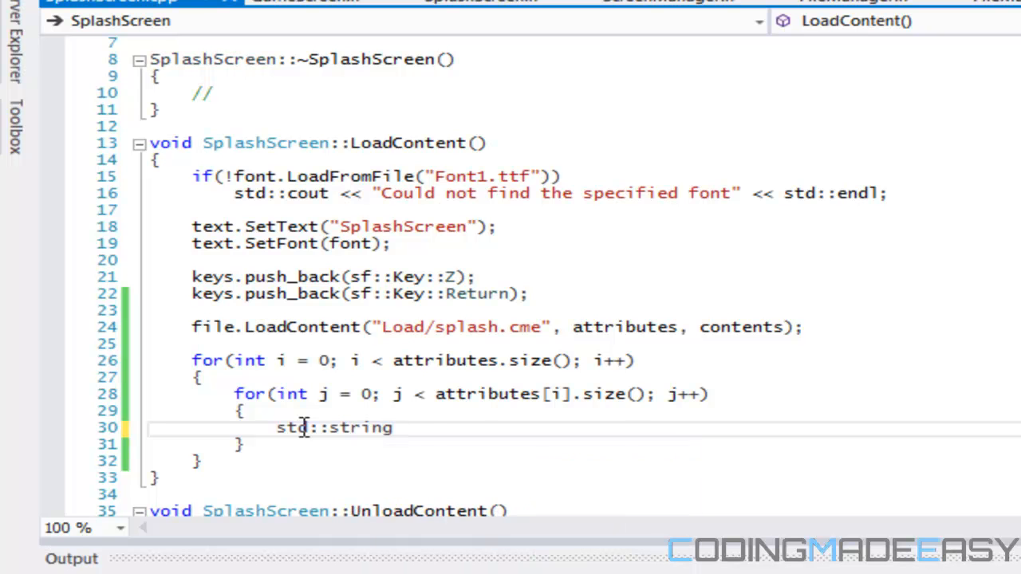
pyautogui.write('att =')
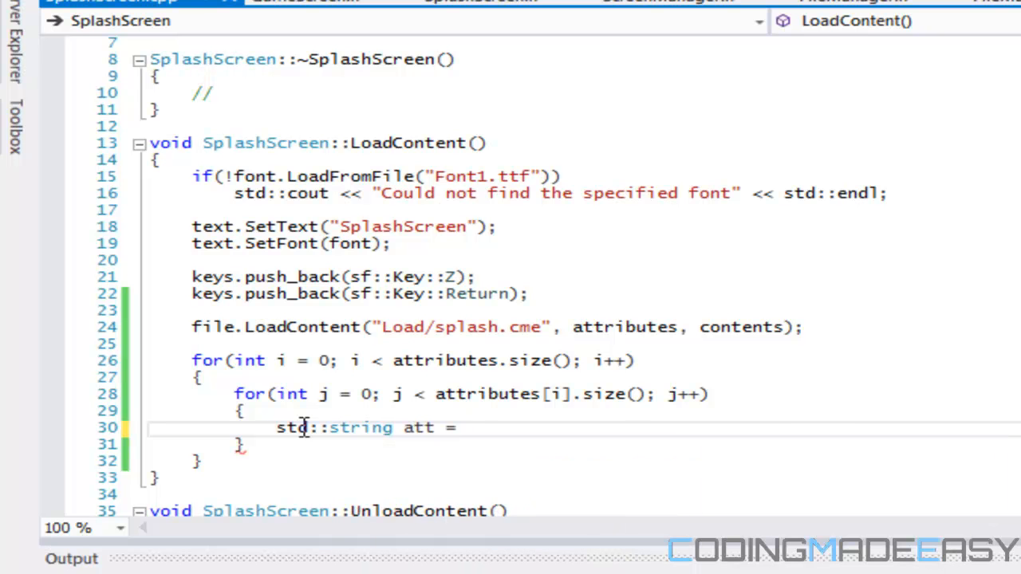
pyautogui.write('attr')
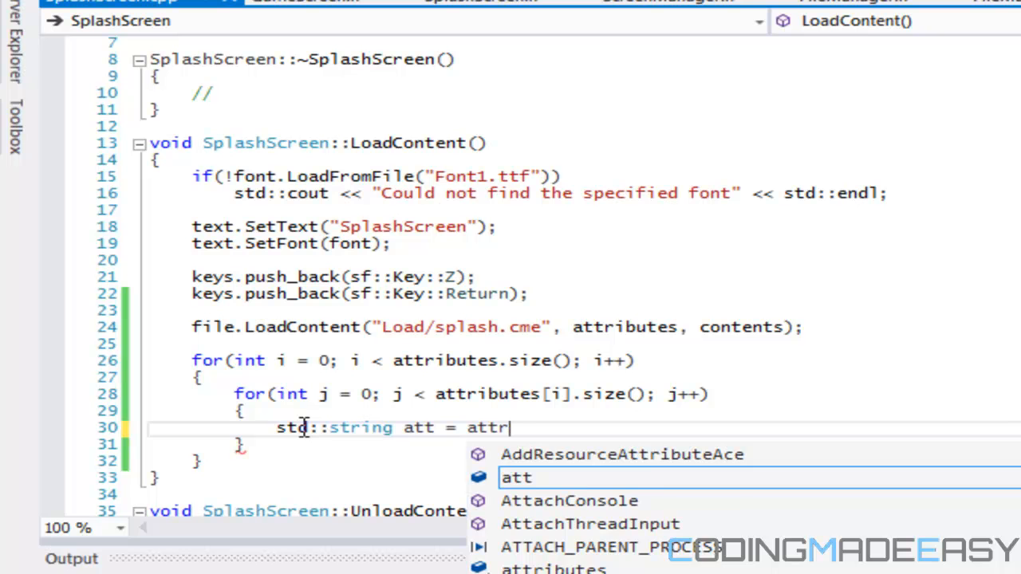
pyautogui.write('ibue')
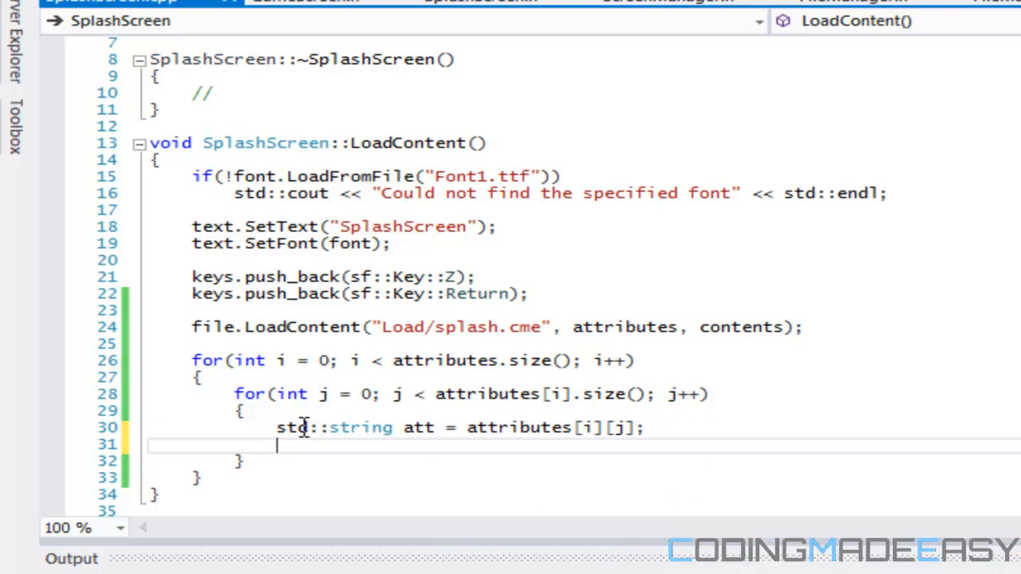
pyautogui.write('if')
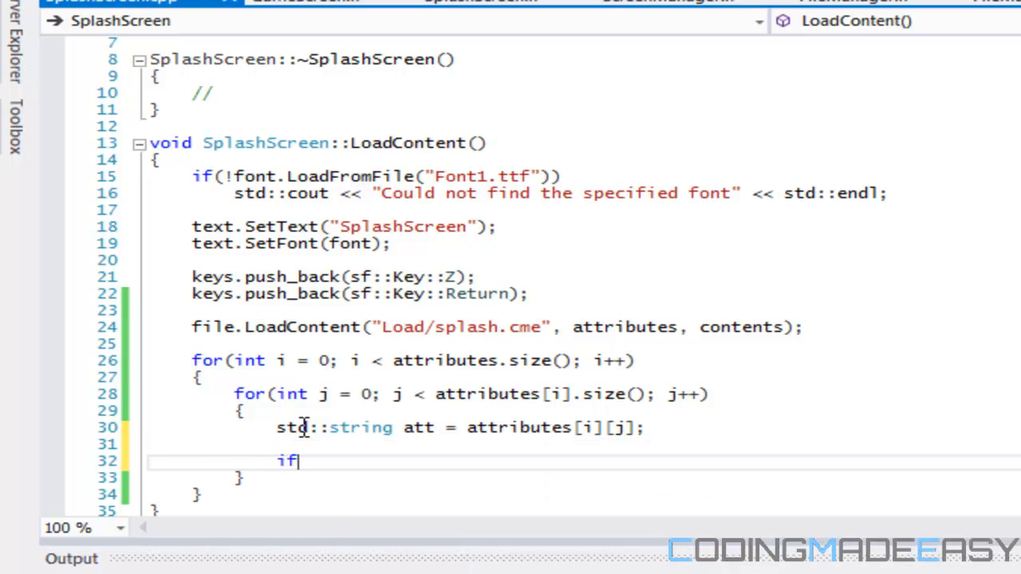
pyautogui.write('(att == "')
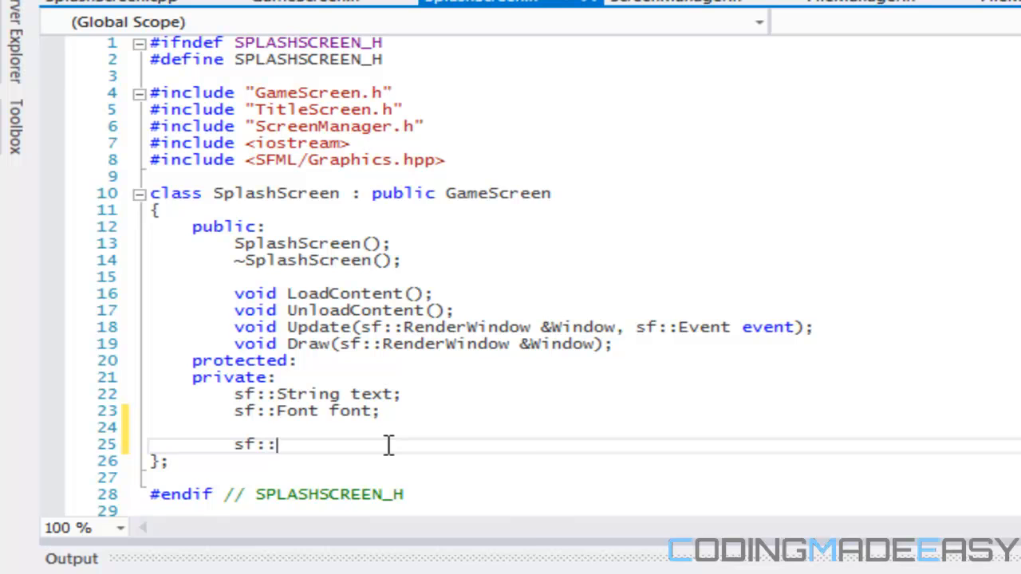
# - Complete the att == "Image" test and declare an sf::Image image; member
pyautogui.write('Image')
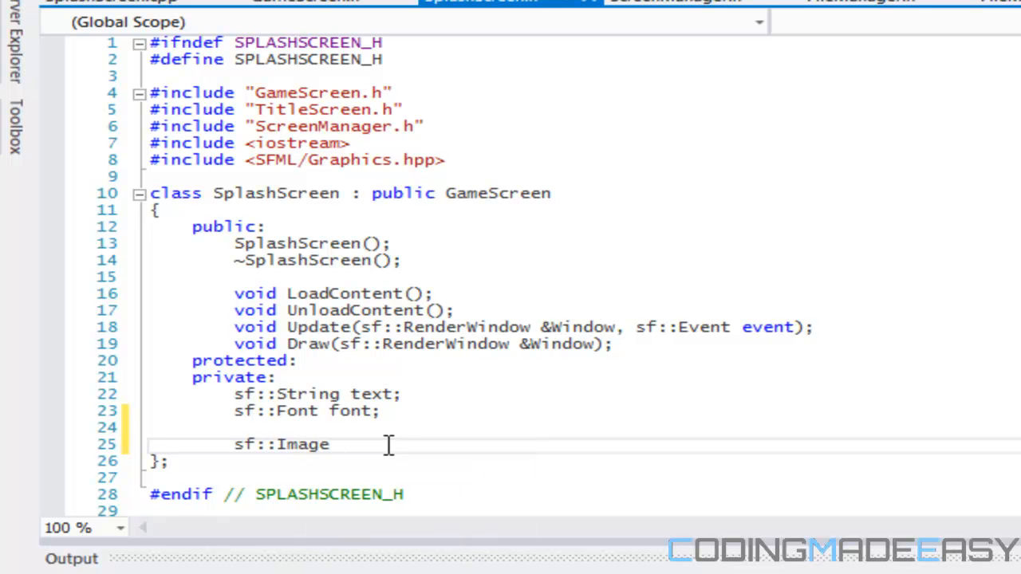
pyautogui.click(328, 444)
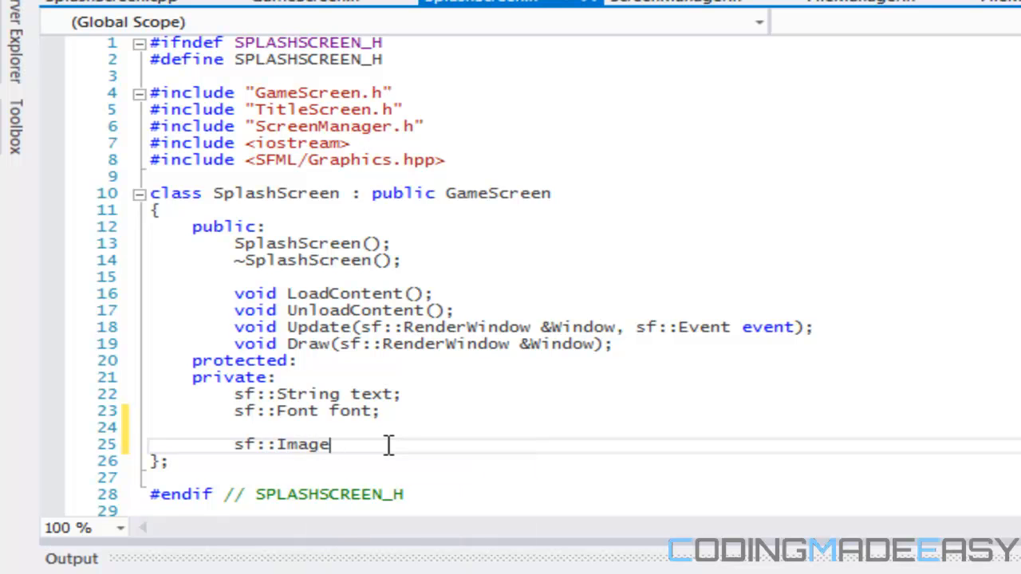
pyautogui.write('image;')
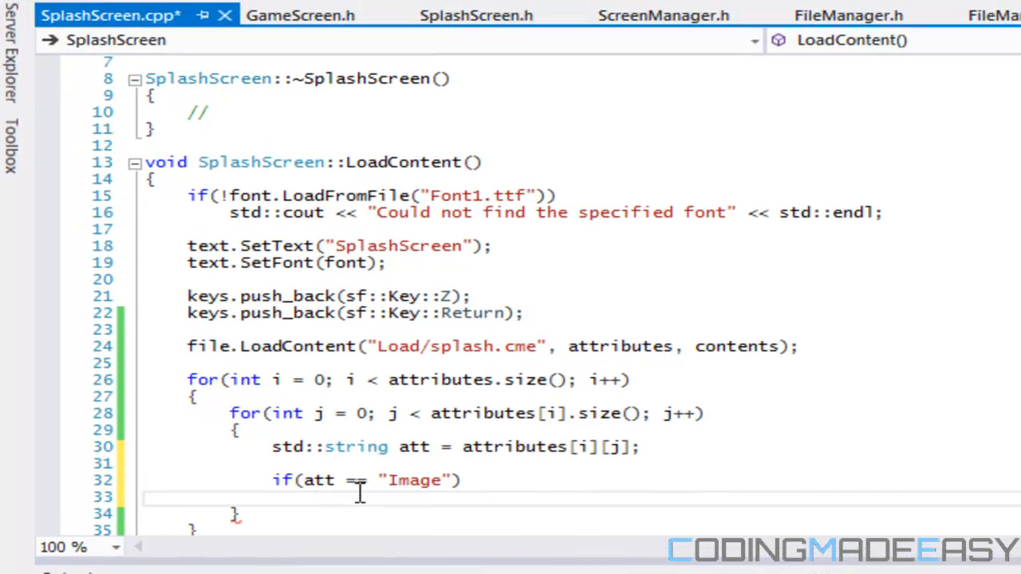
# - Add image.LoadFromFile(contents[i][j]); inside the if(att == "Image") branch
pyautogui.write('image.')
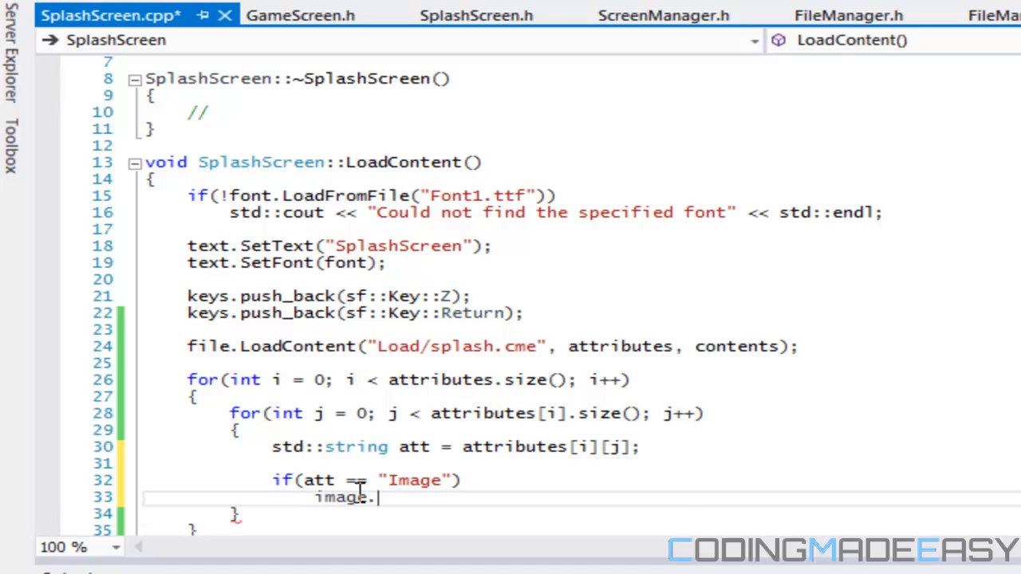
pyautogui.write('LoadFromFile(')
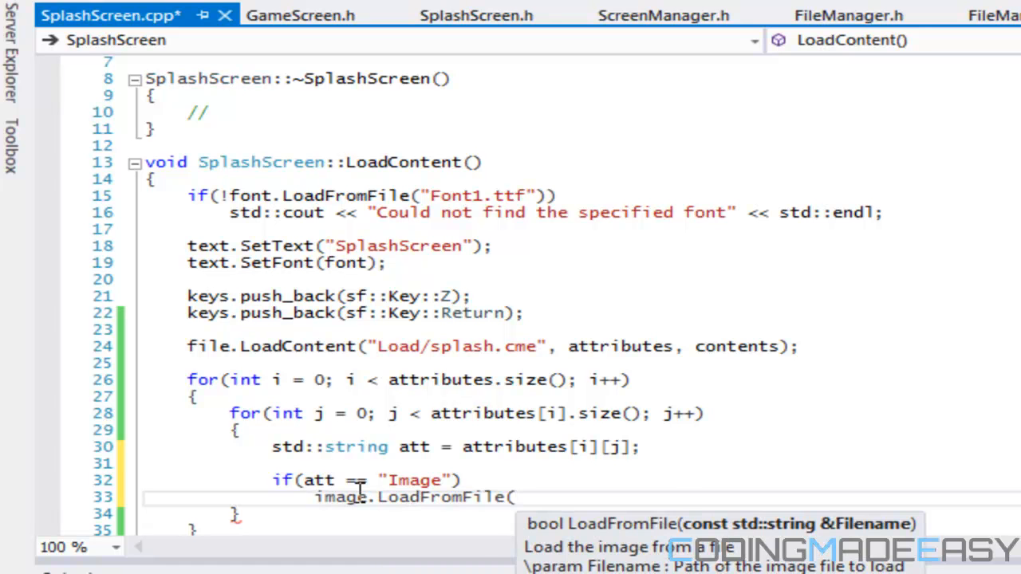
pyautogui.write('conte')
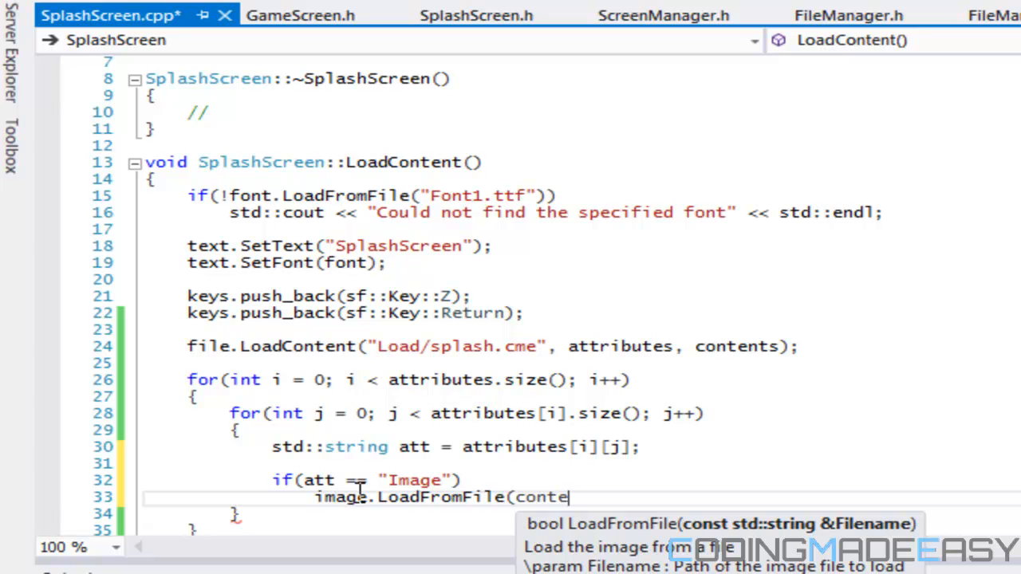
pyautogui.write('nts[')
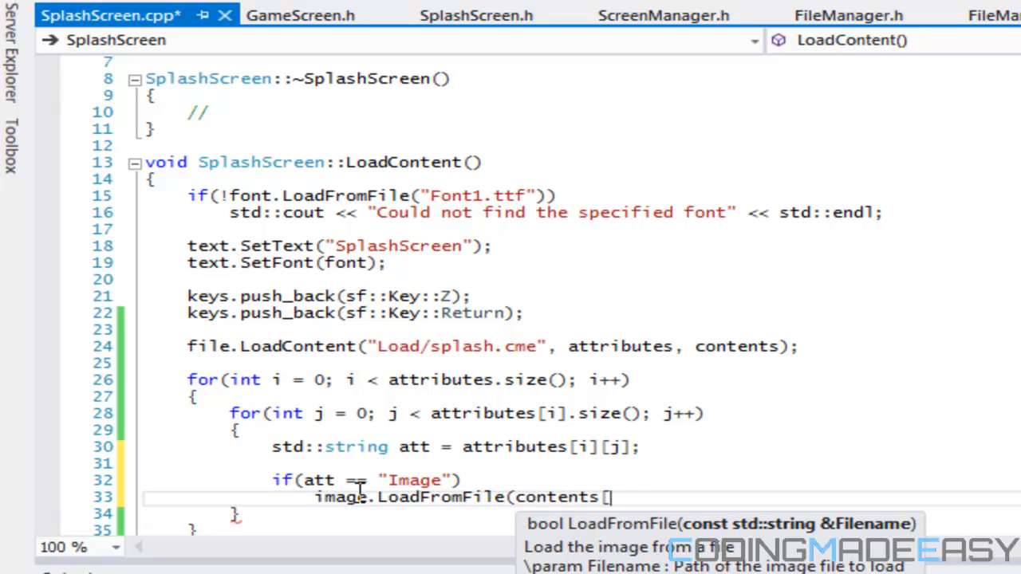
pyautogui.write('i][j]);')
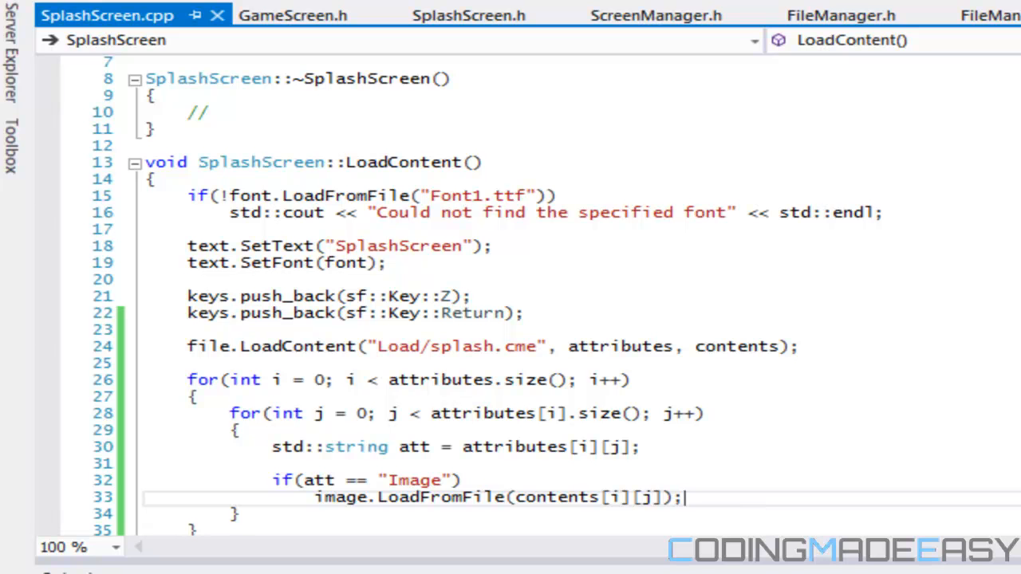
pyautogui.scroll(-3)
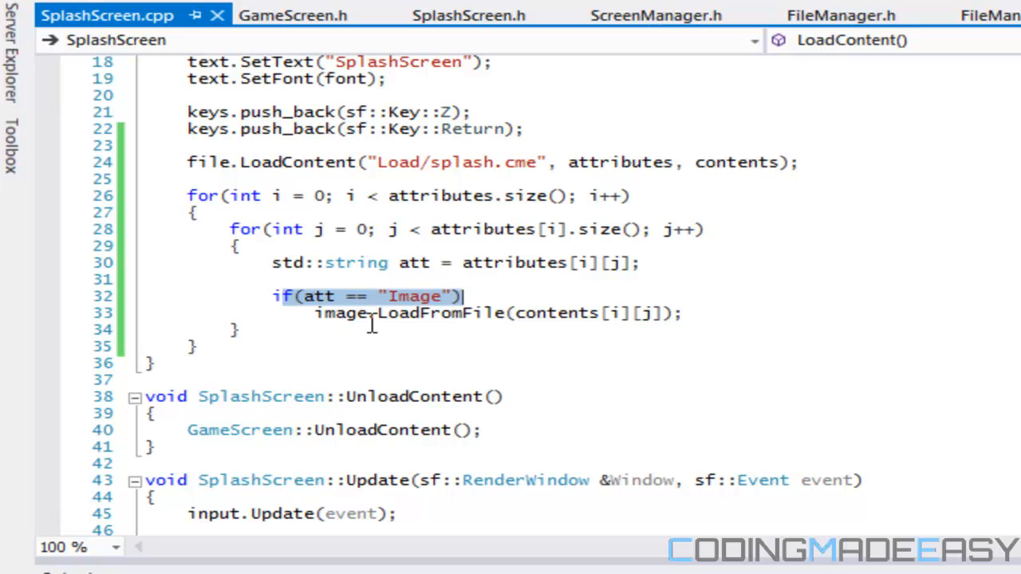
pyautogui.moveTo(339, 313)
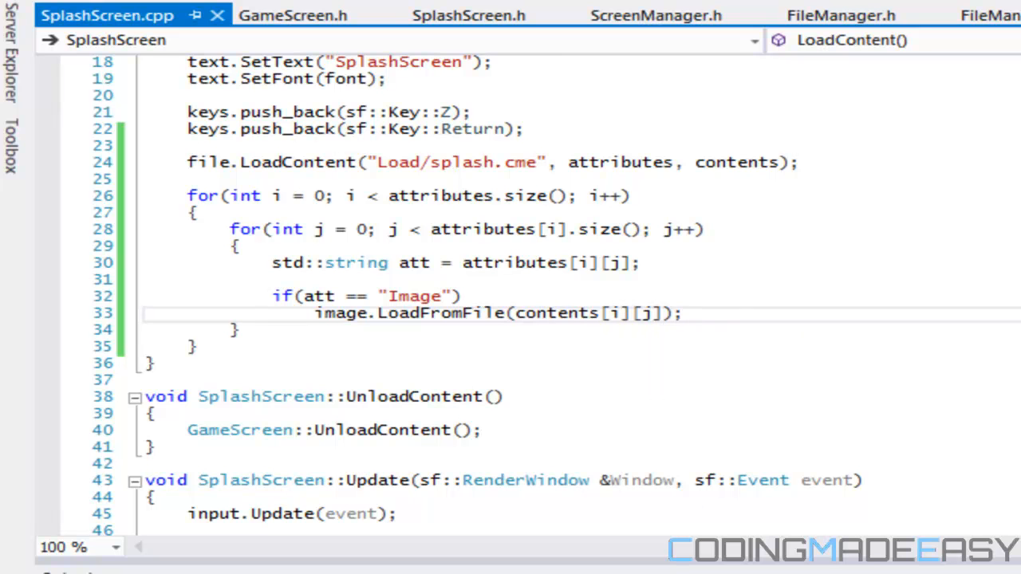
pyautogui.moveTo(855, 440)
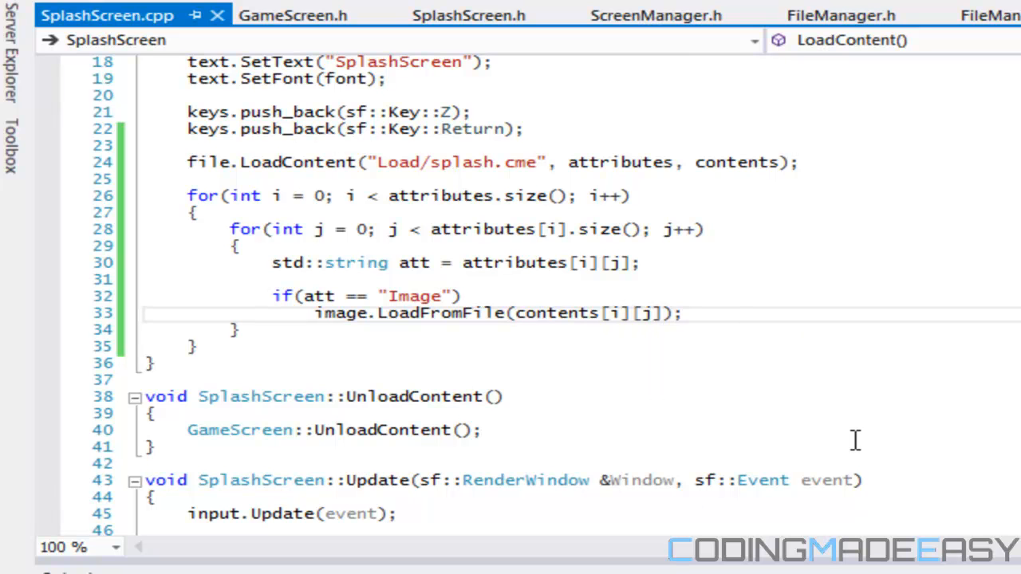
pyautogui.moveTo(706, 309)
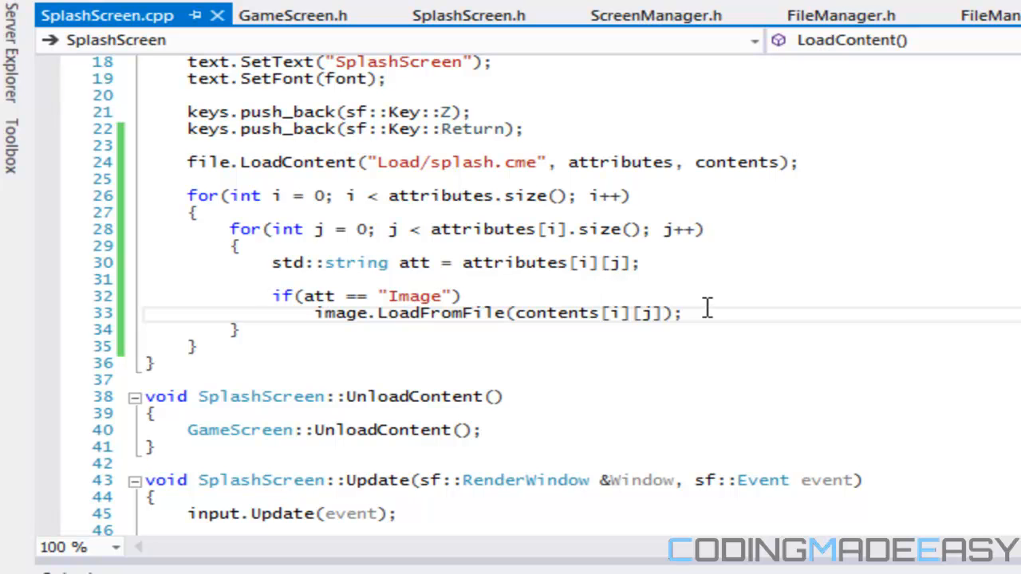
pyautogui.moveTo(293, 15)
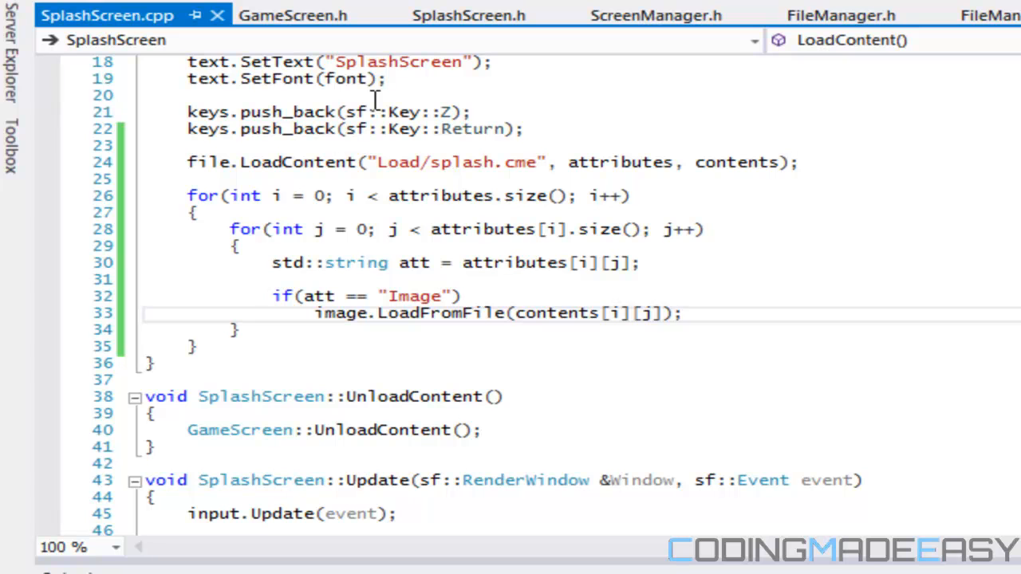
pyautogui.moveTo(303, 105)
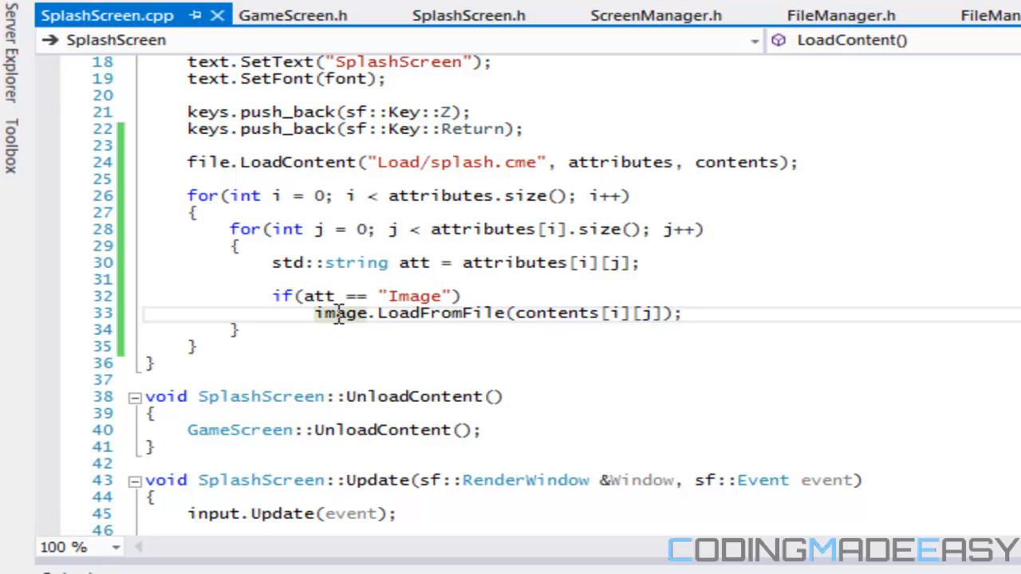
pyautogui.moveTo(314, 312); pyautogui.dragTo(428, 313)
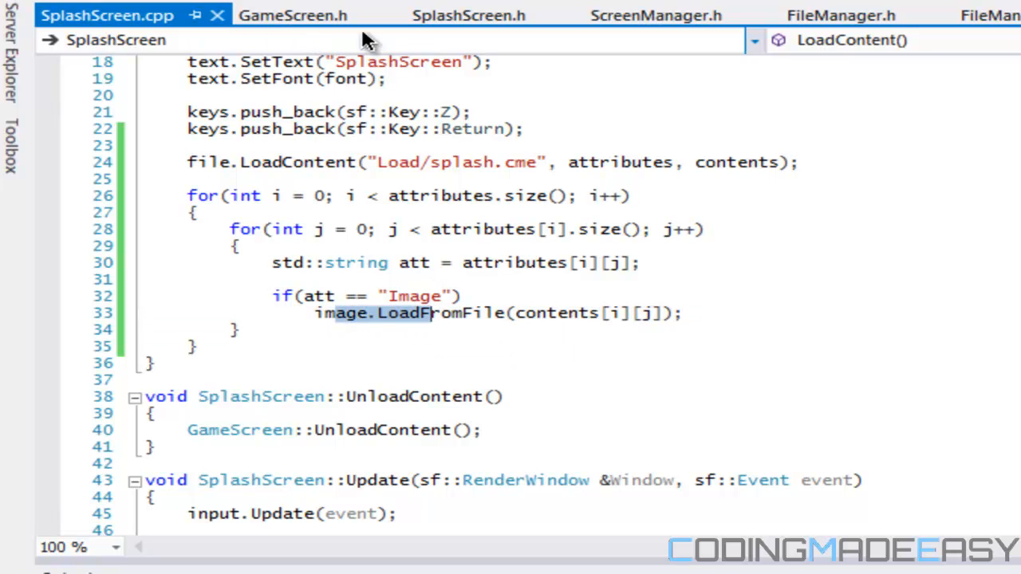
pyautogui.click(468, 16)
pyautogui.write('sf::Image image;')
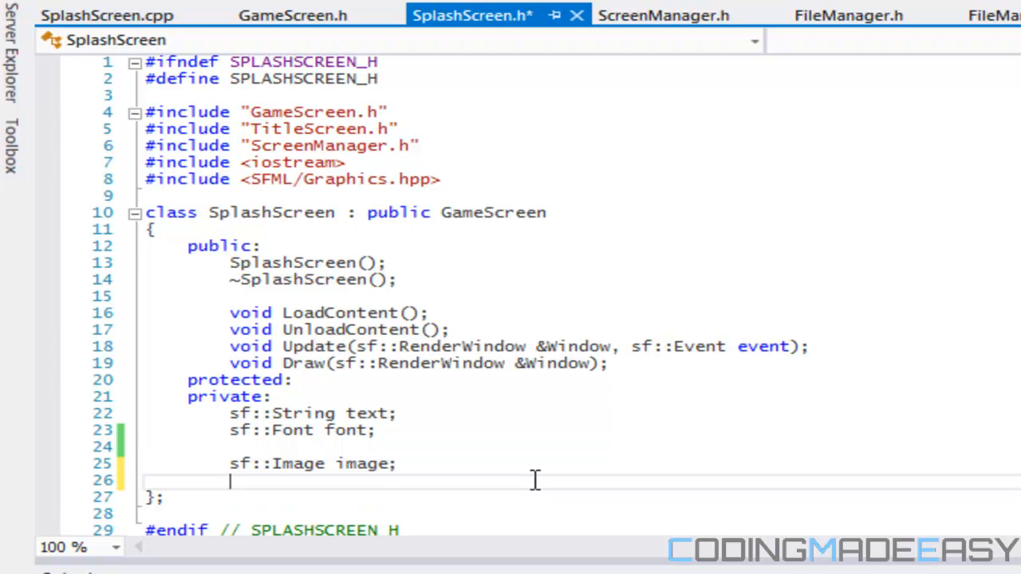
# - Declare std::vector<FadeAnimation*> fade; as a SplashScreen member
pyautogui.write('std::vec')
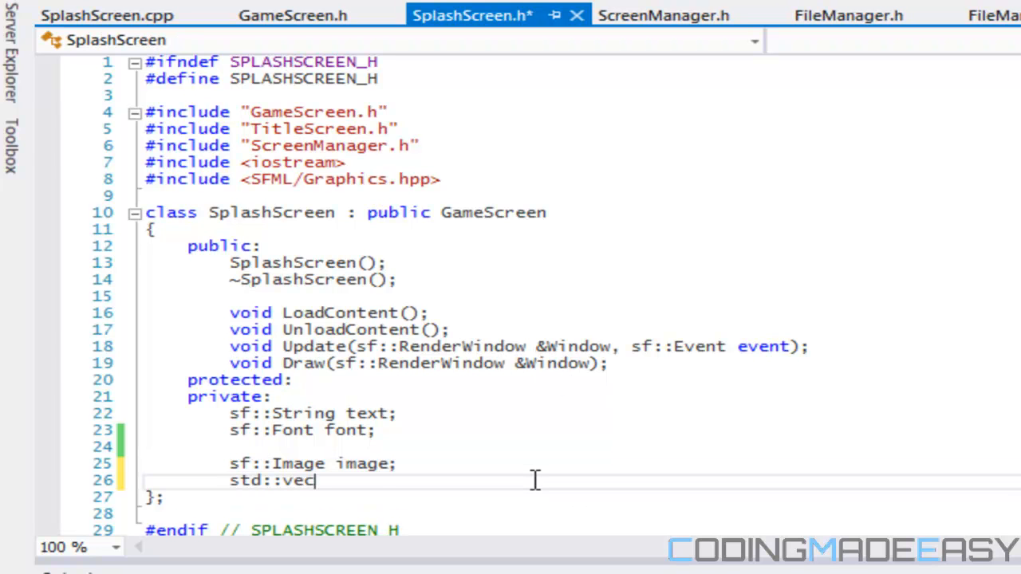
pyautogui.write('tor<')
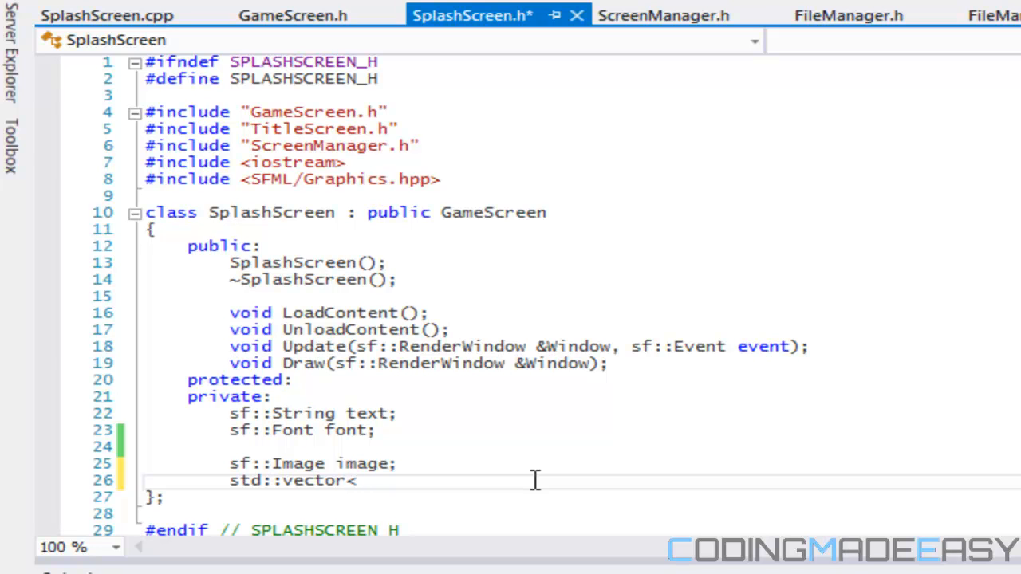
pyautogui.write('FadeAnim')
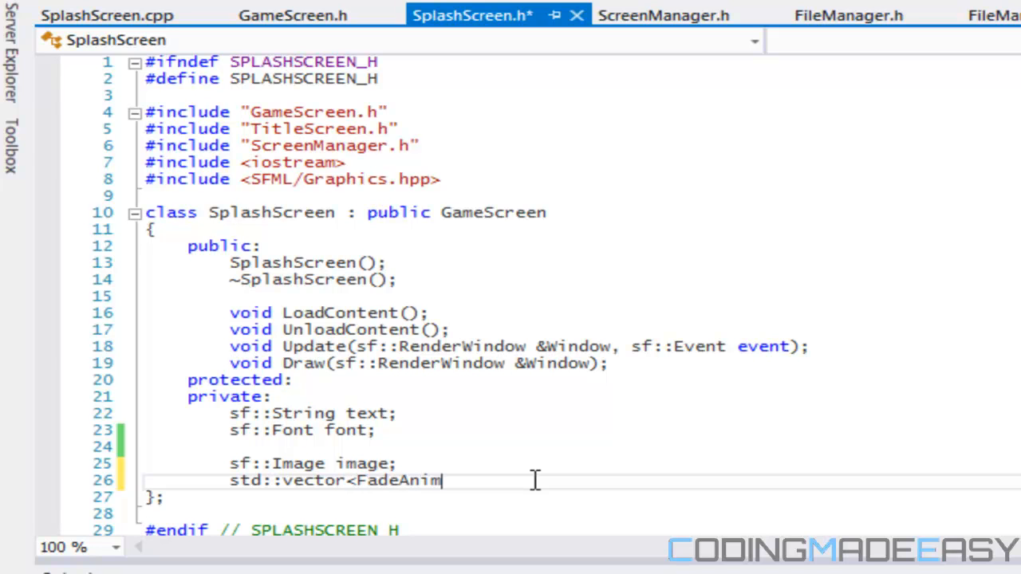
pyautogui.write('ation>')
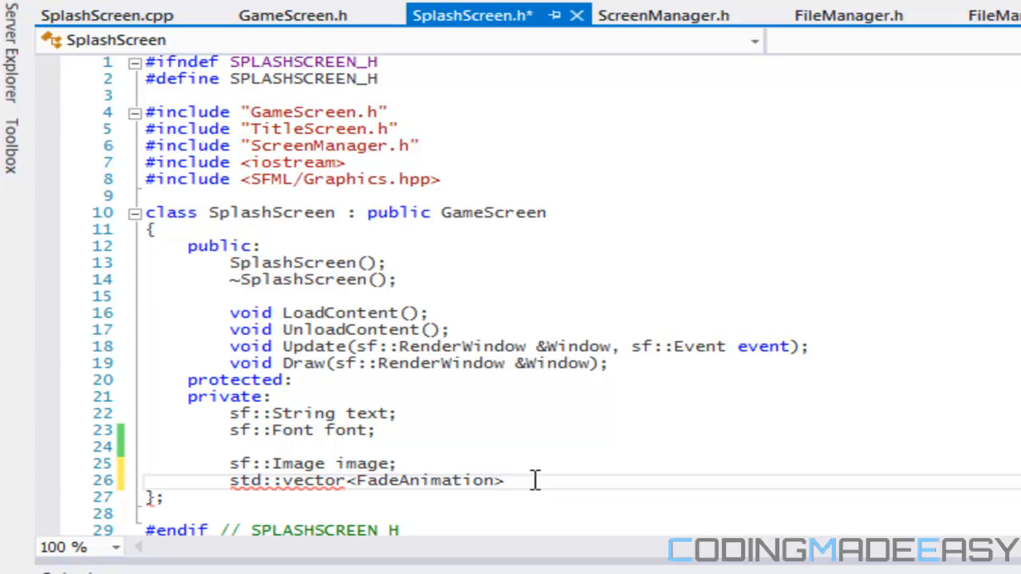
pyautogui.write('fade;')
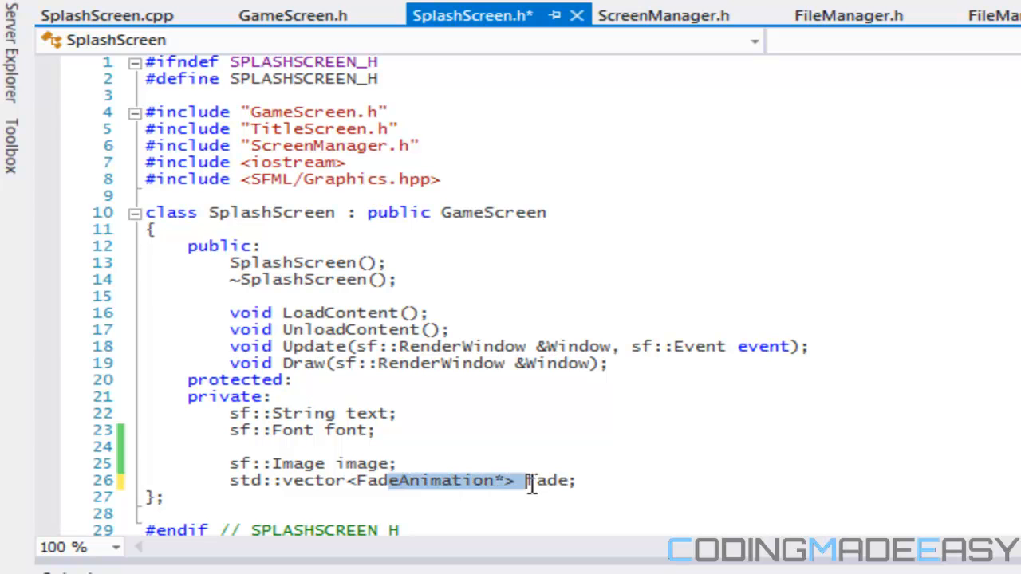
# - Add #include "FadeAnimation.h" below ScreenManager.h and return to SplashScreen.cpp
pyautogui.click(419, 145)
pyautogui.write('#include')
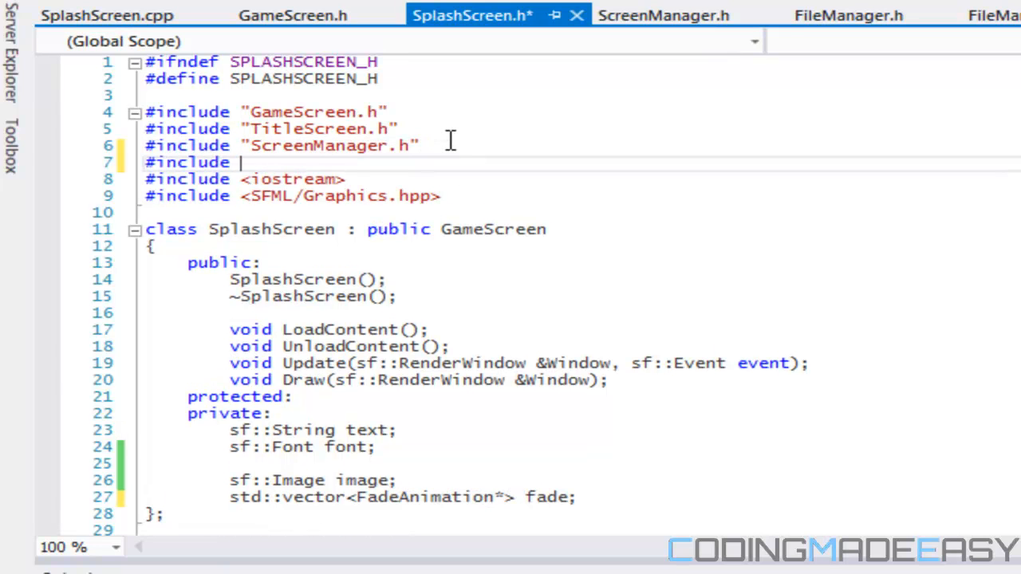
pyautogui.write('"FadeAnimation')
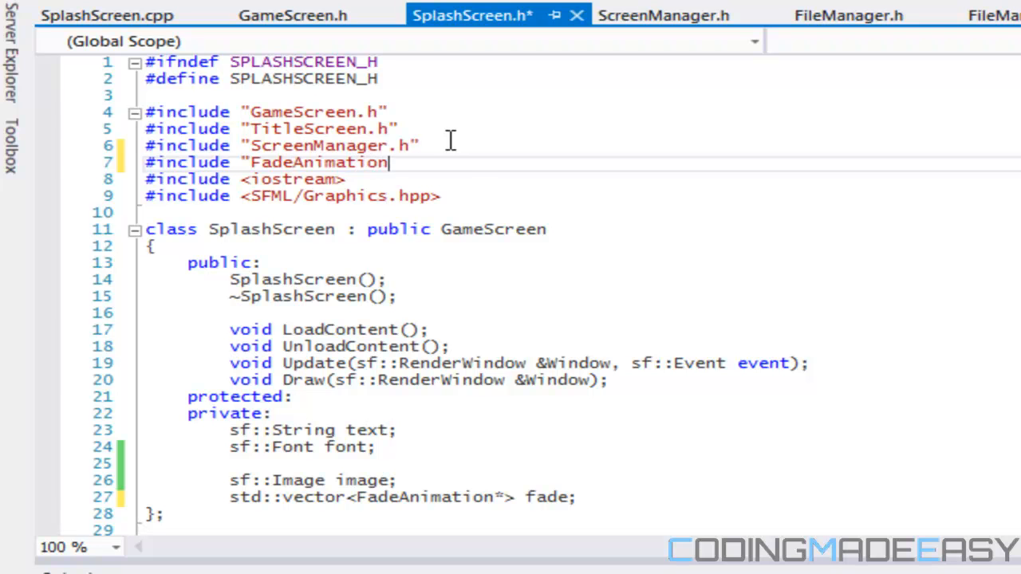
pyautogui.write('.h"')
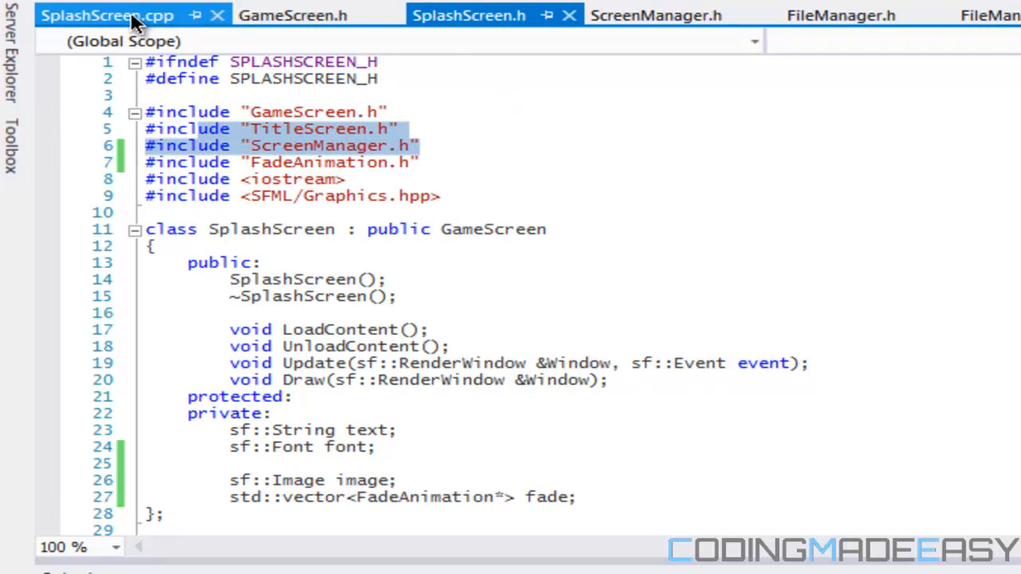
pyautogui.click(106, 15)
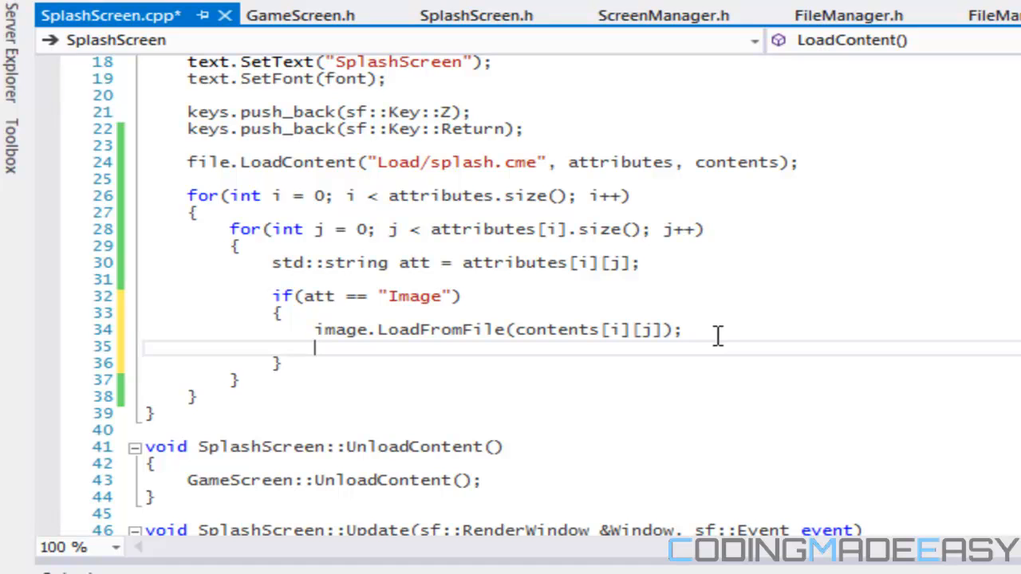
# - Push a new FadeAnimation onto the fade vector with fade.push_back(new FadeAnimation)
pyautogui.write('fade.')
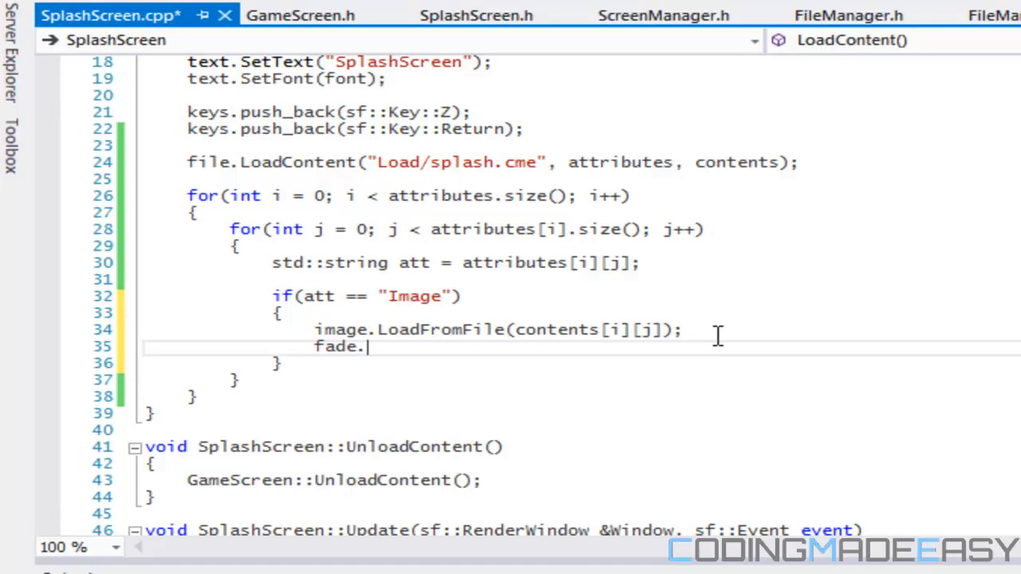
pyautogui.write('push_')
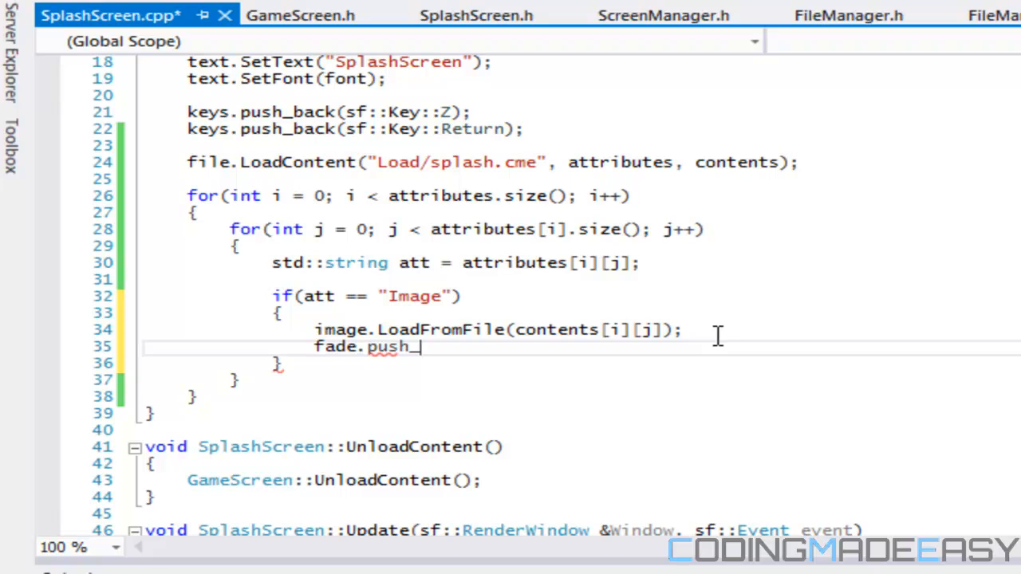
pyautogui.write('back')
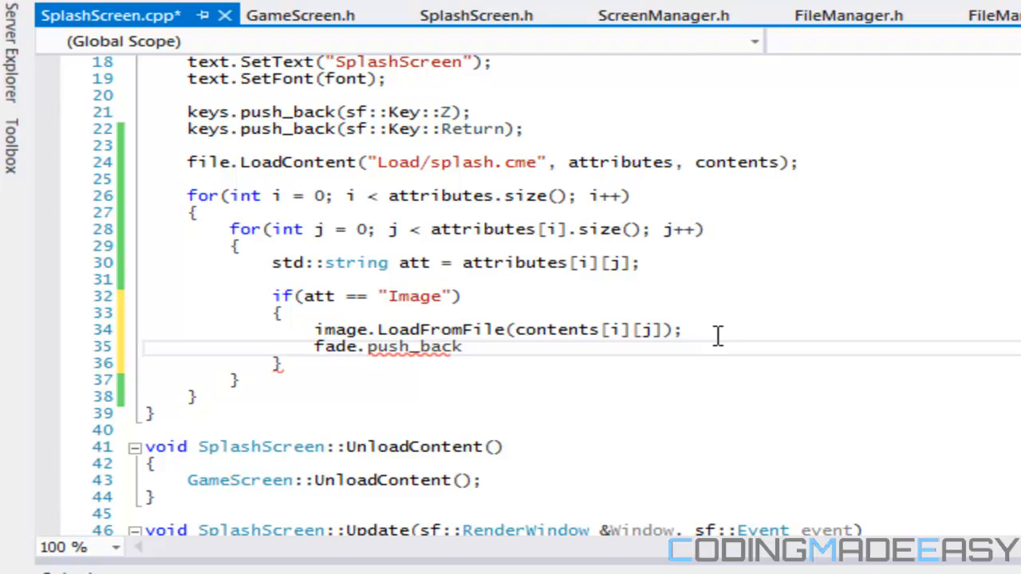
pyautogui.write('(n')
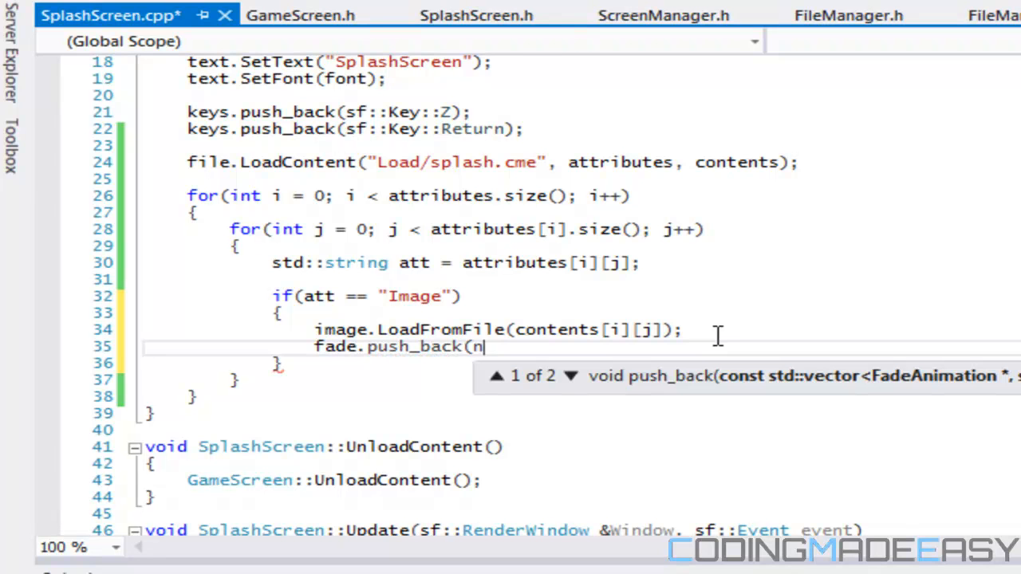
pyautogui.write('ew FadeAnimation);')
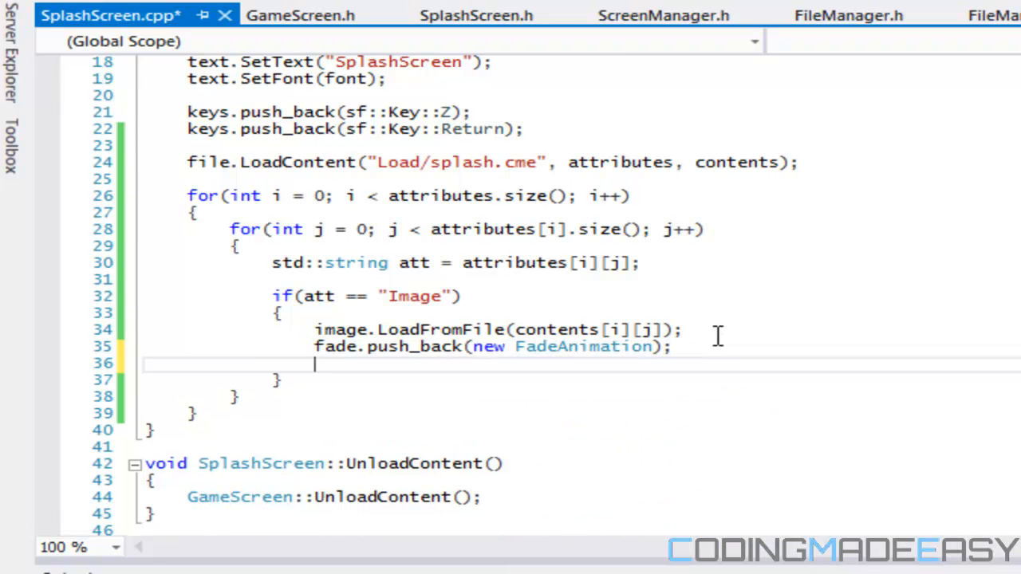
# - Start fade[fade.size()-1].LoadContent() on the newest fade animation
pyautogui.write('fade[')
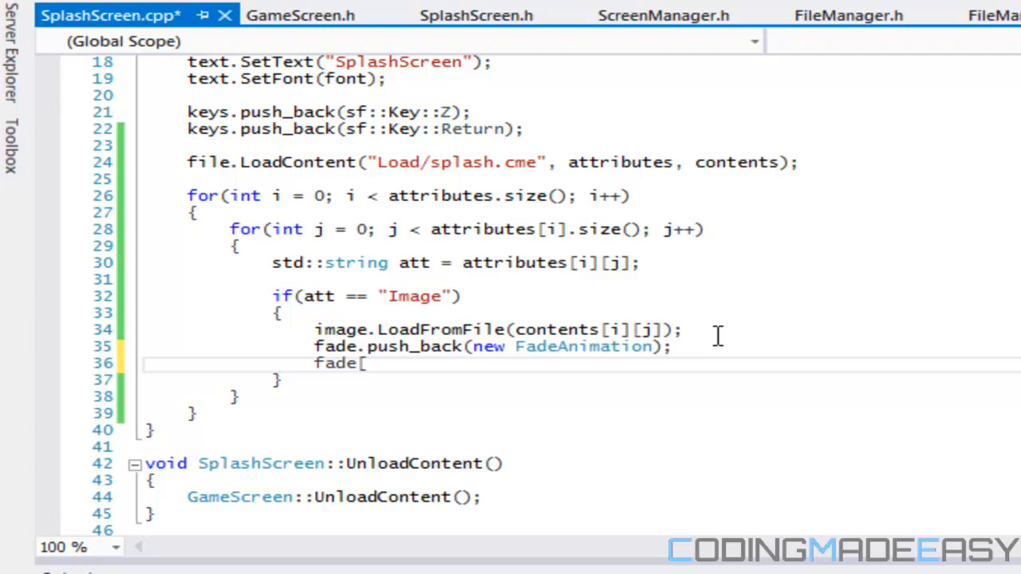
pyautogui.write('[fade.siz')
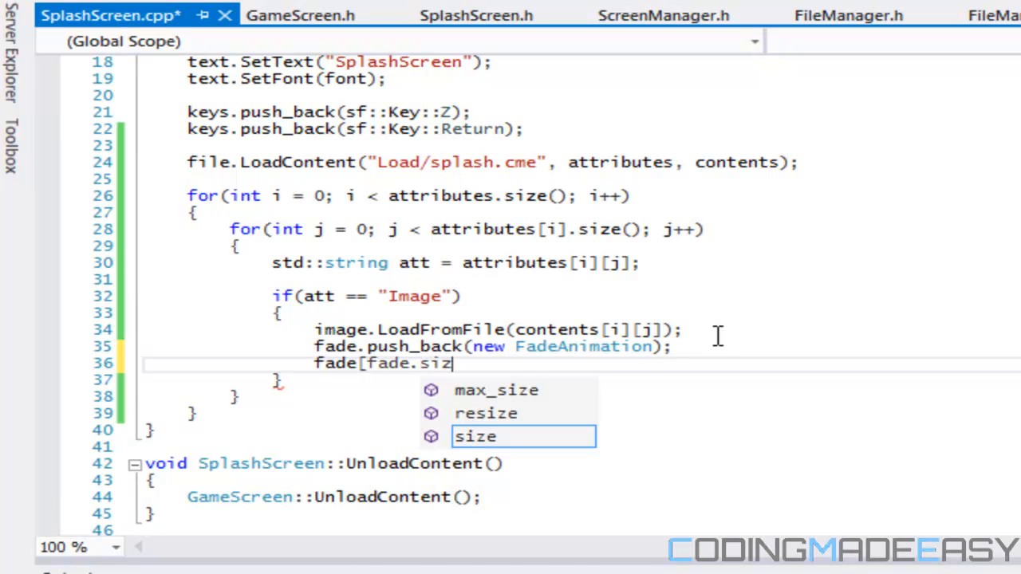
pyautogui.write('e()-1]')
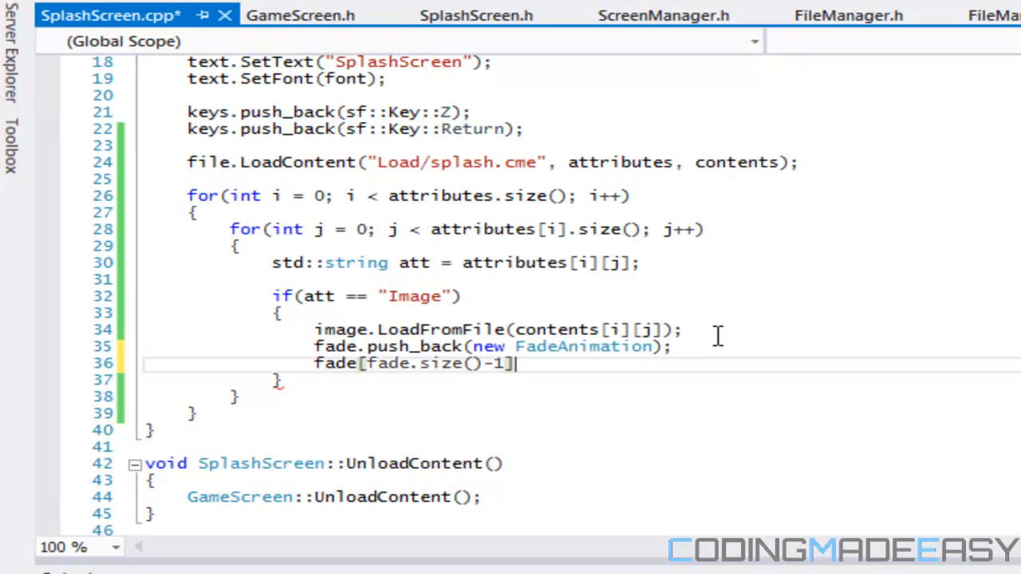
pyautogui.write('.')
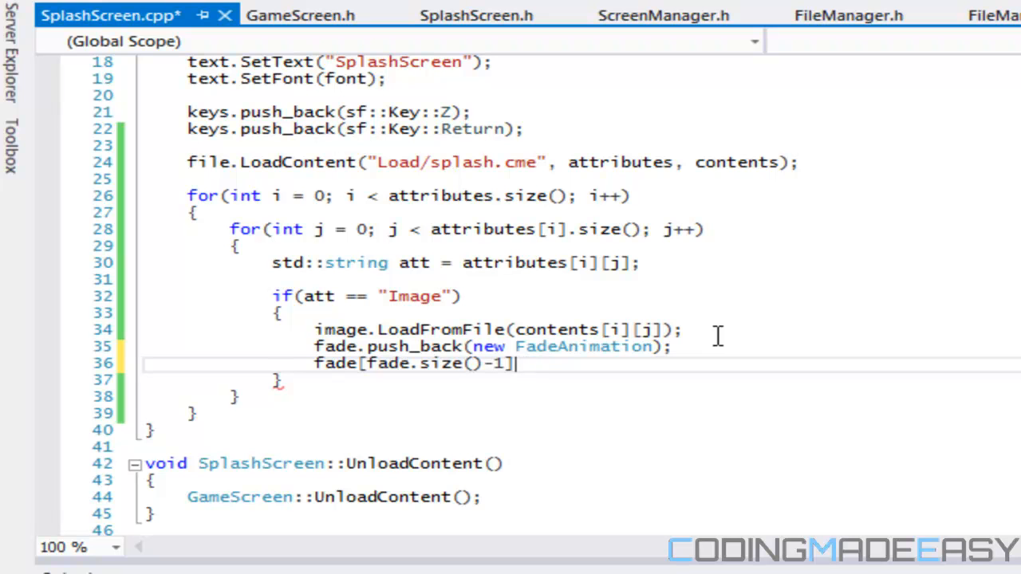
pyautogui.write('.LoadCont')
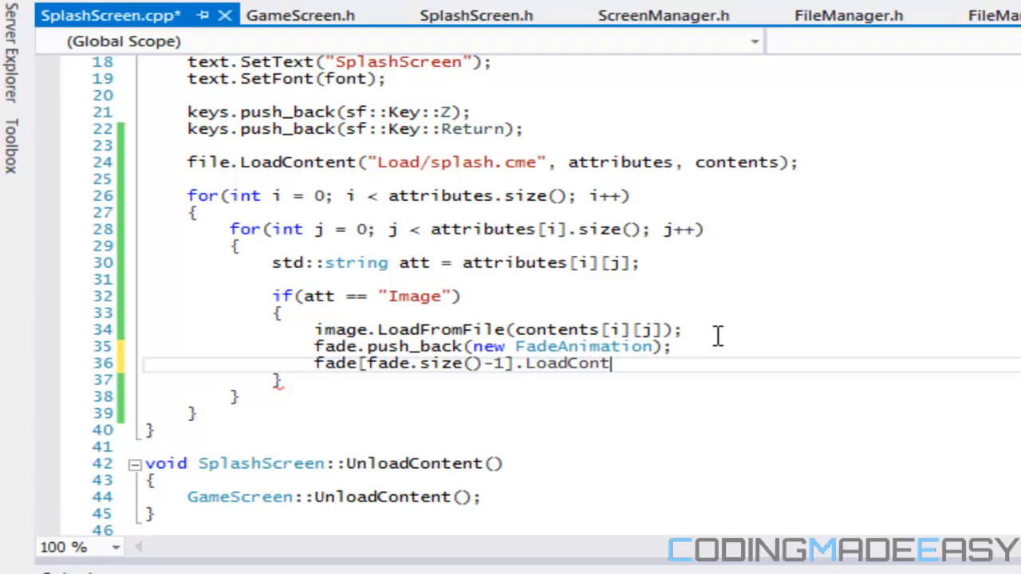
pyautogui.write('ent(')
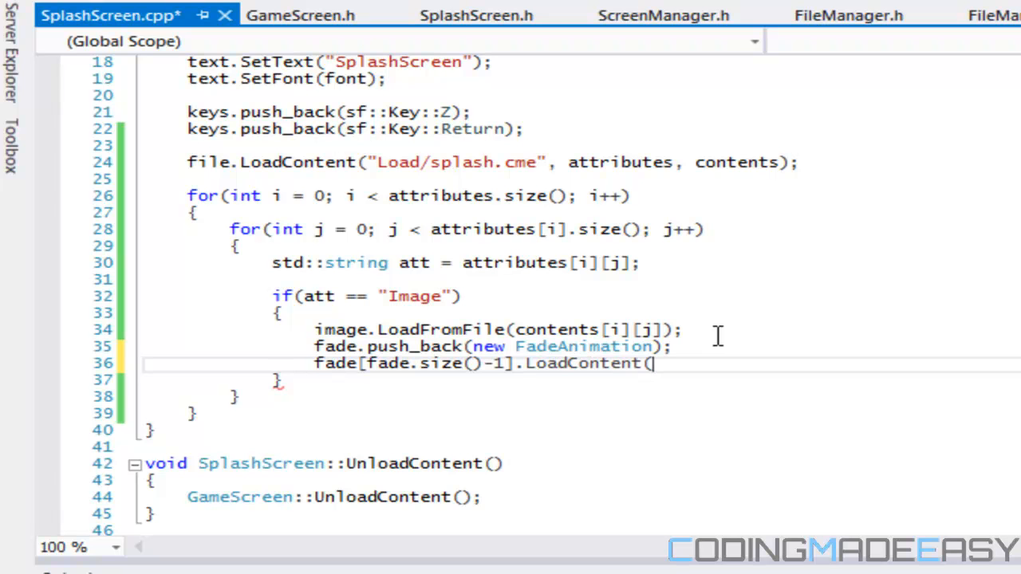
pyautogui.moveTo(427, 375)
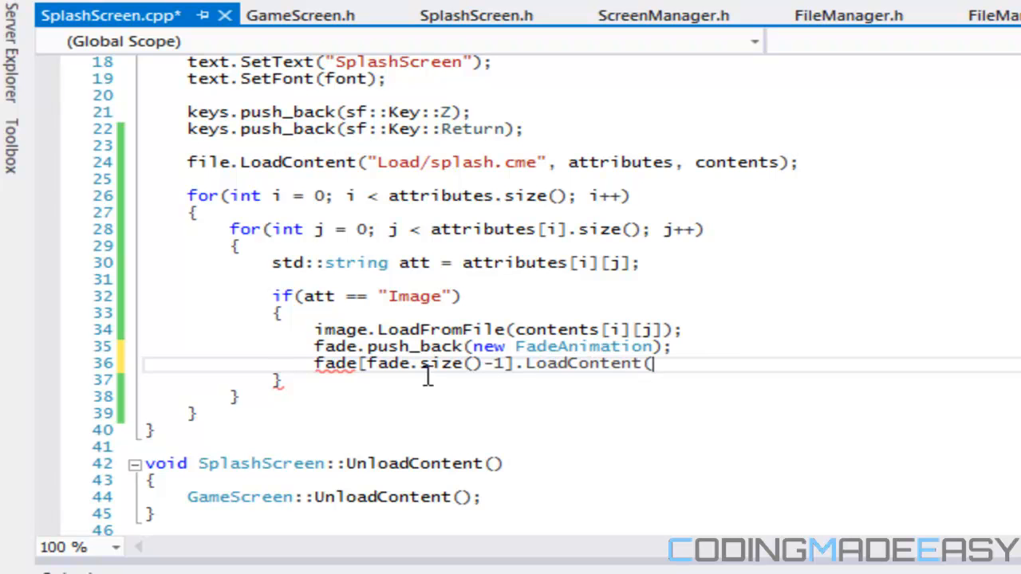
pyautogui.moveTo(646, 374)
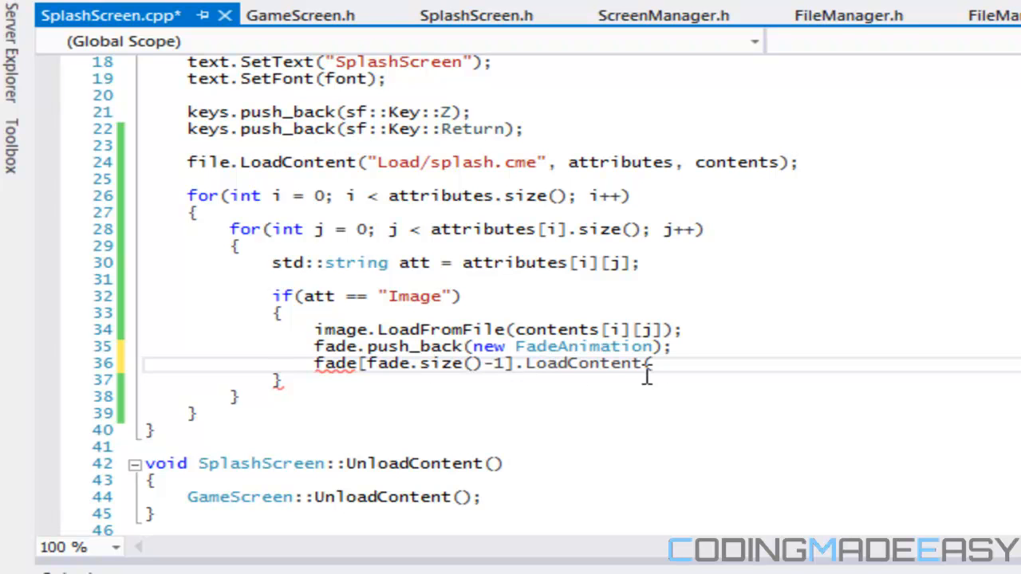
pyautogui.write(')')
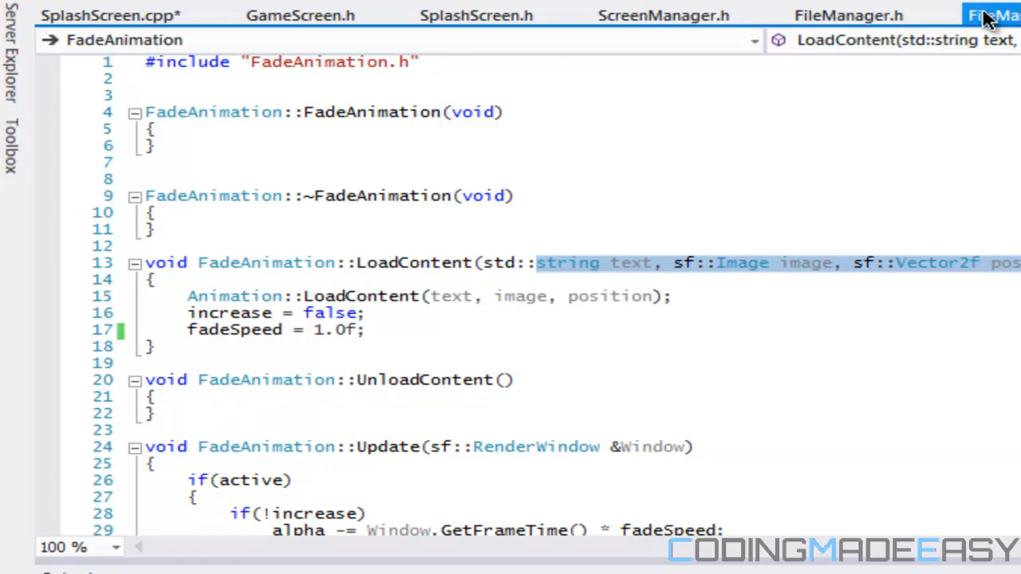
pyautogui.click(109, 15)
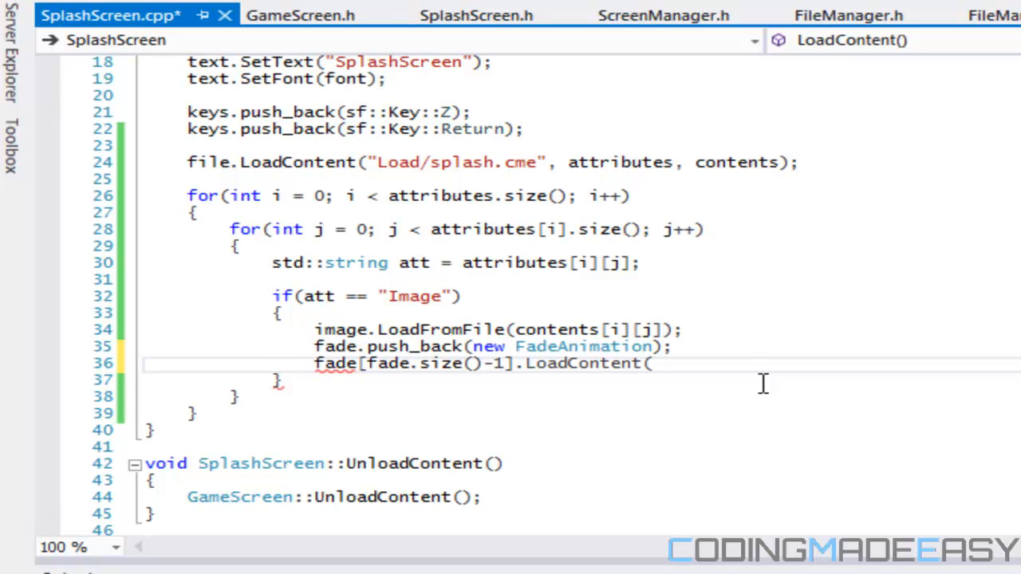
# - Pass "", image, pos to LoadContent and declare sf::Vector2f pos above the image load
pyautogui.write('"", im')
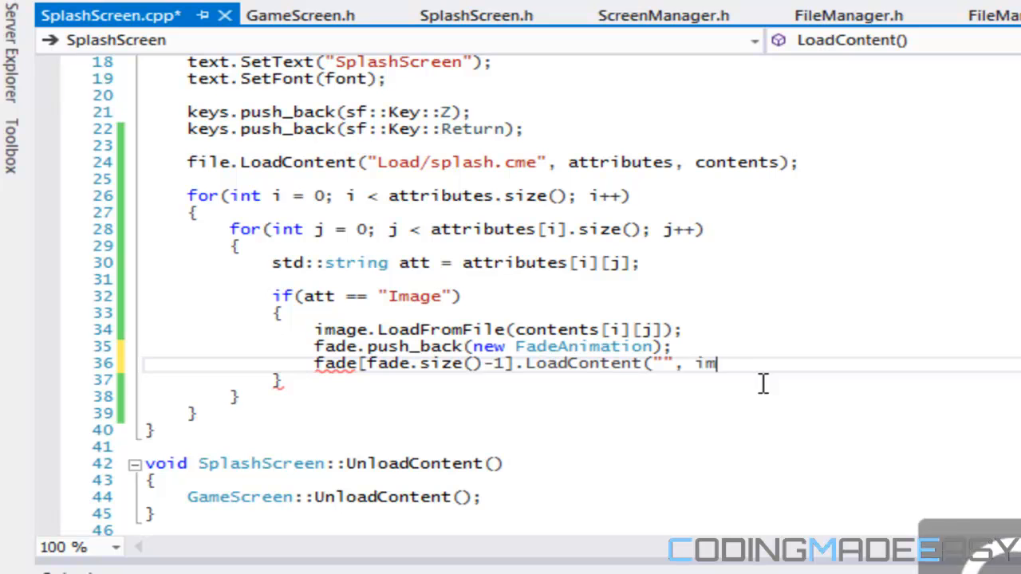
pyautogui.write('age,')
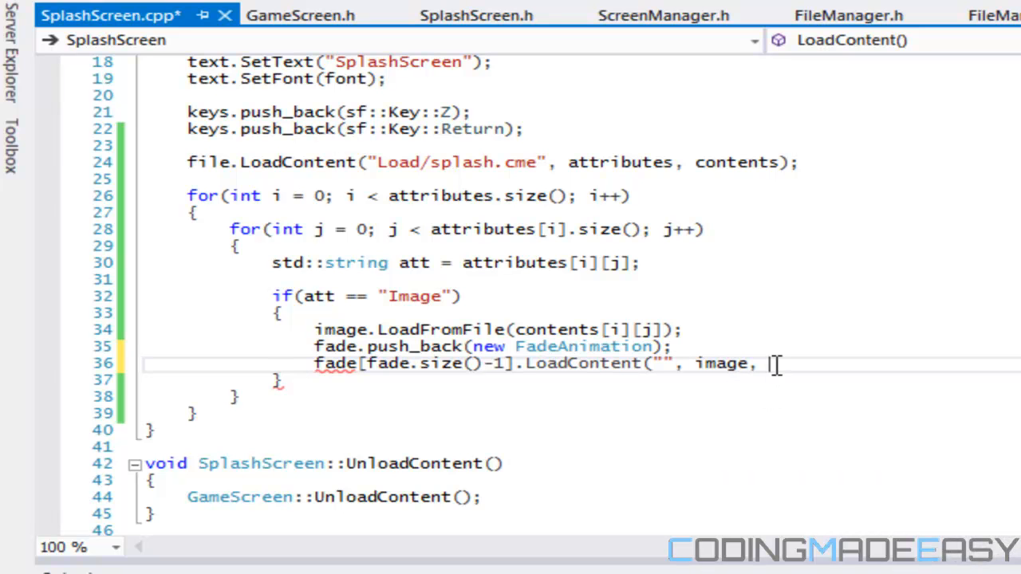
pyautogui.moveTo(800, 400)
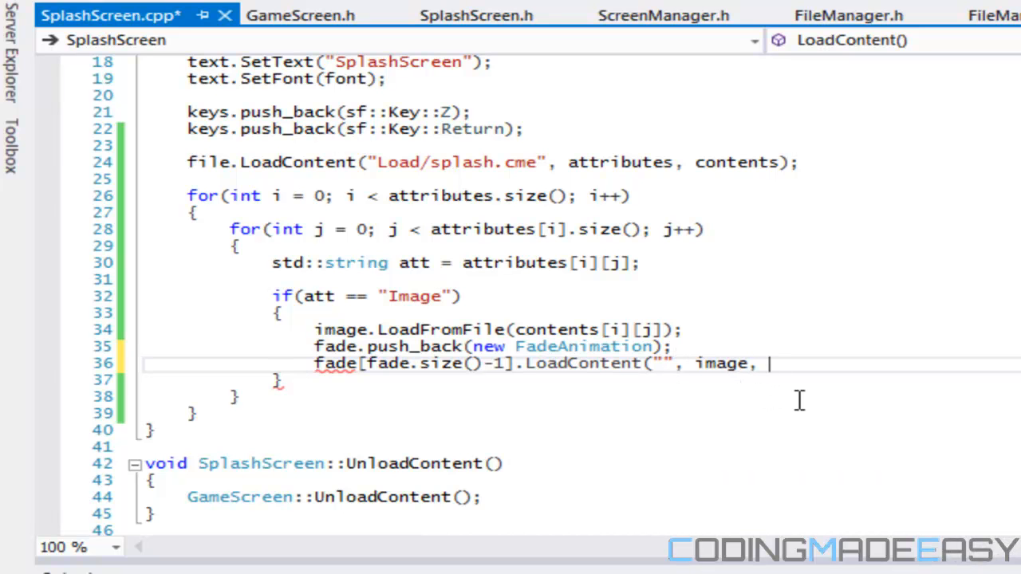
pyautogui.click(662, 345)
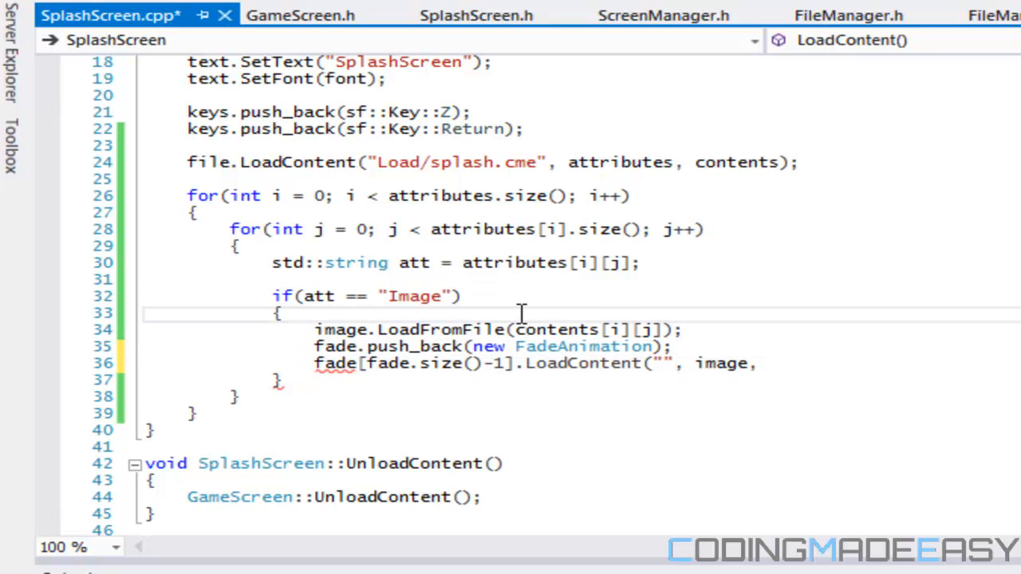
pyautogui.write('s')
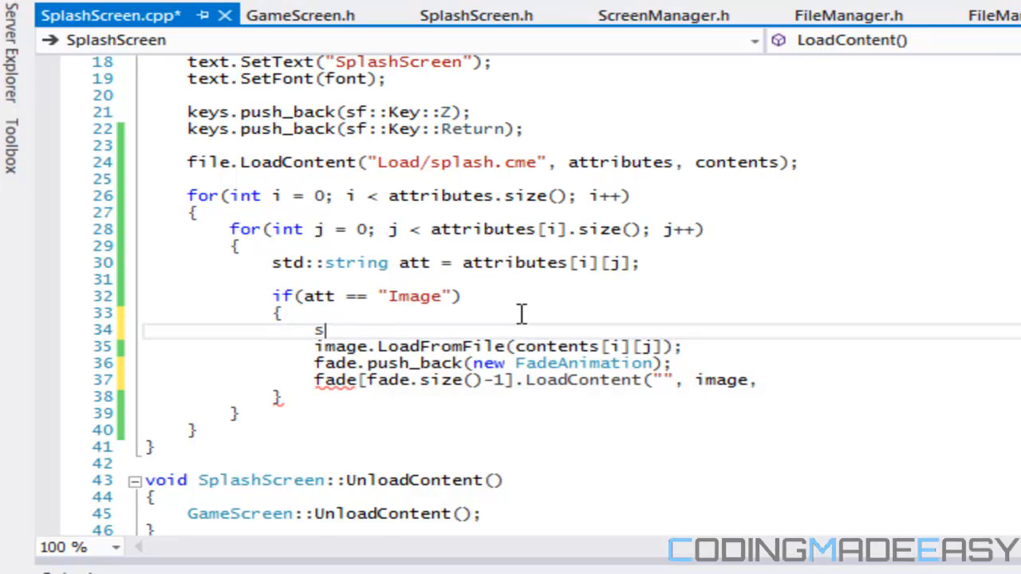
pyautogui.write('f::V')
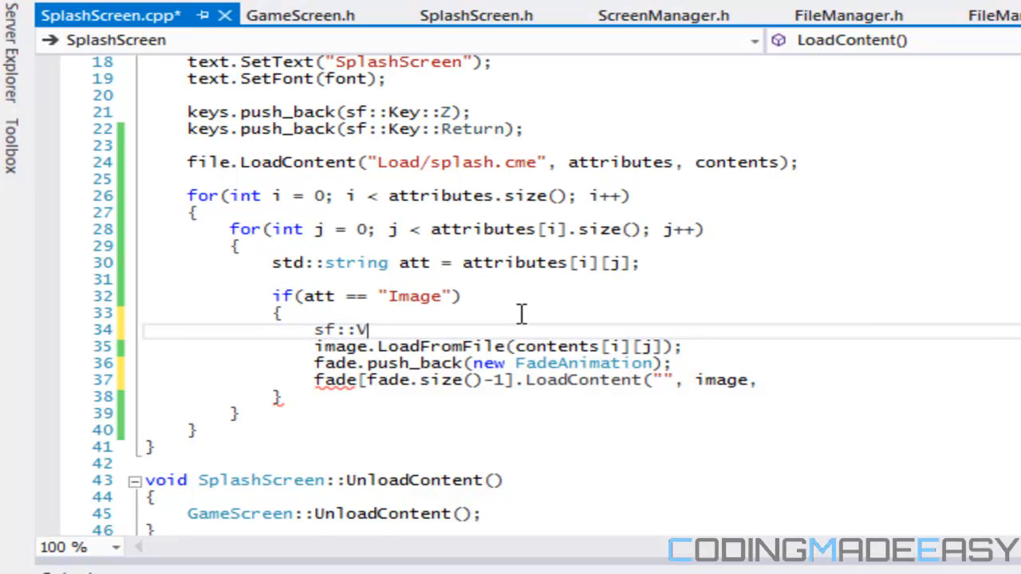
pyautogui.write('ector2f')
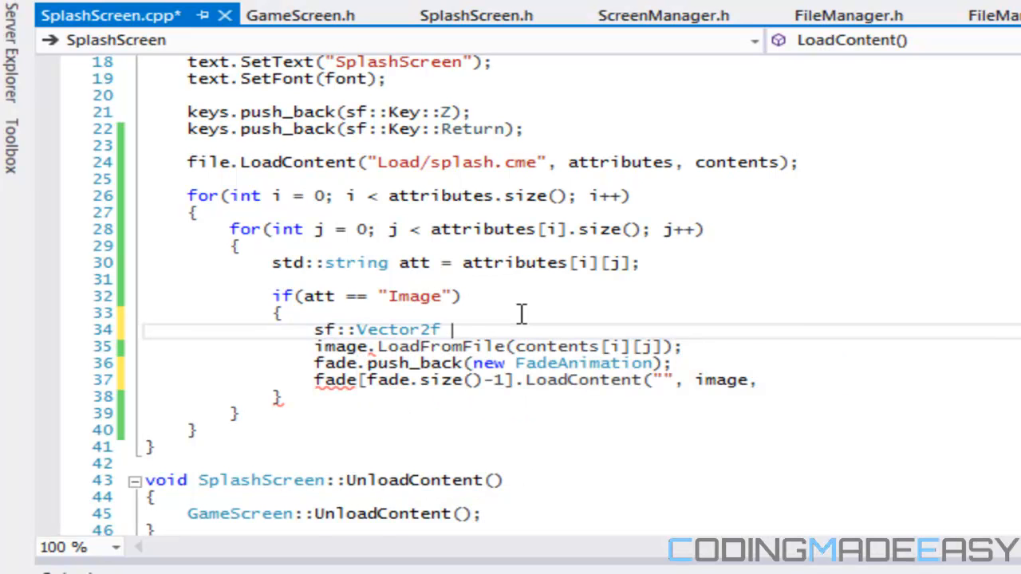
pyautogui.write('pos =')
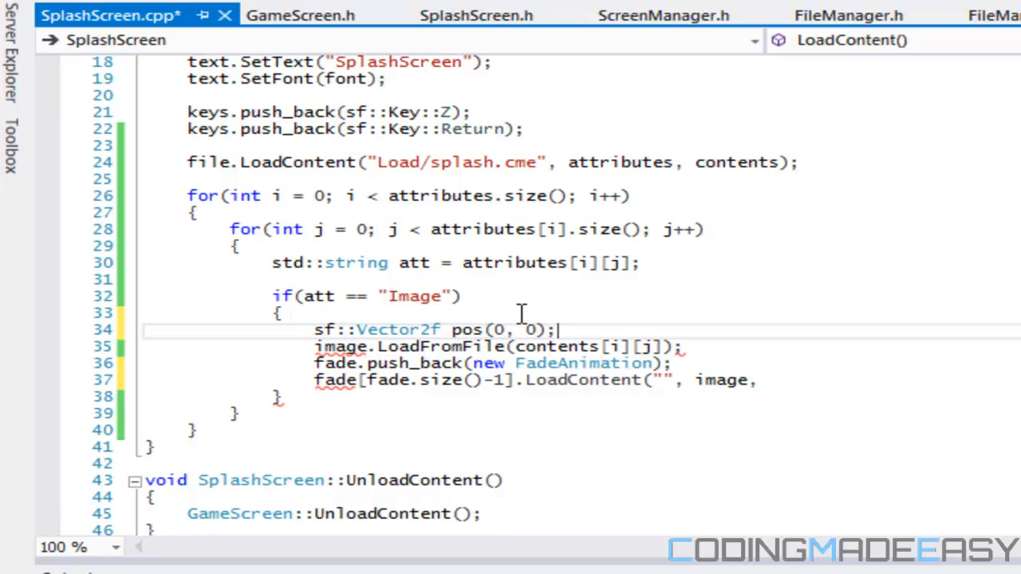
pyautogui.write('pos);')
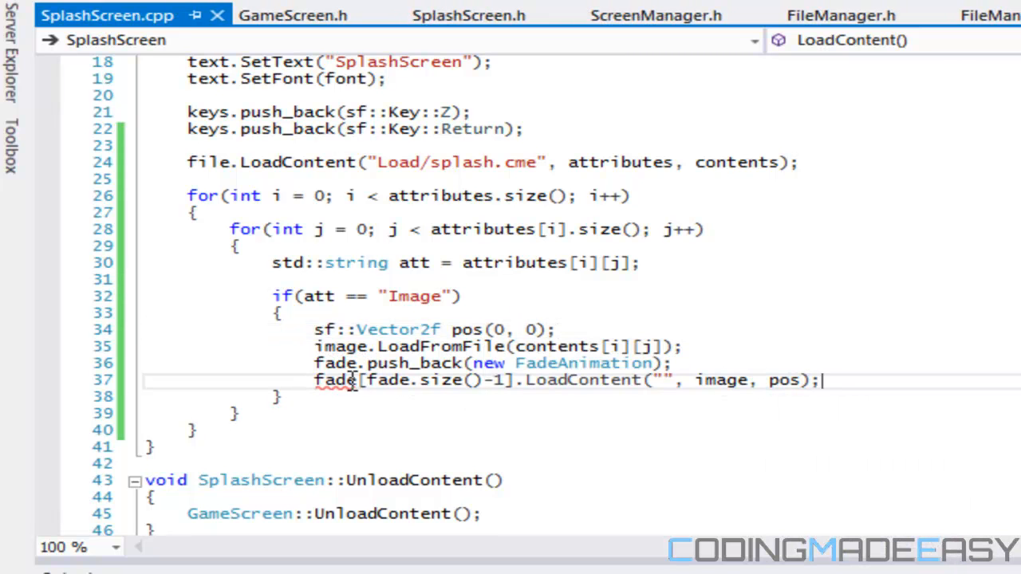
pyautogui.moveTo(335, 380)
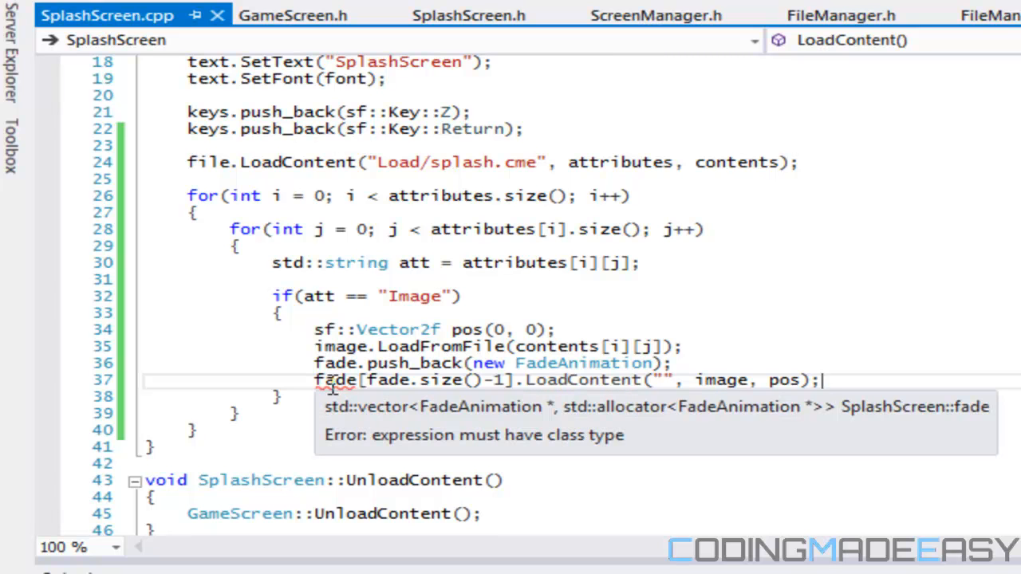
pyautogui.moveTo(603, 465)
pyautogui.write('for(')
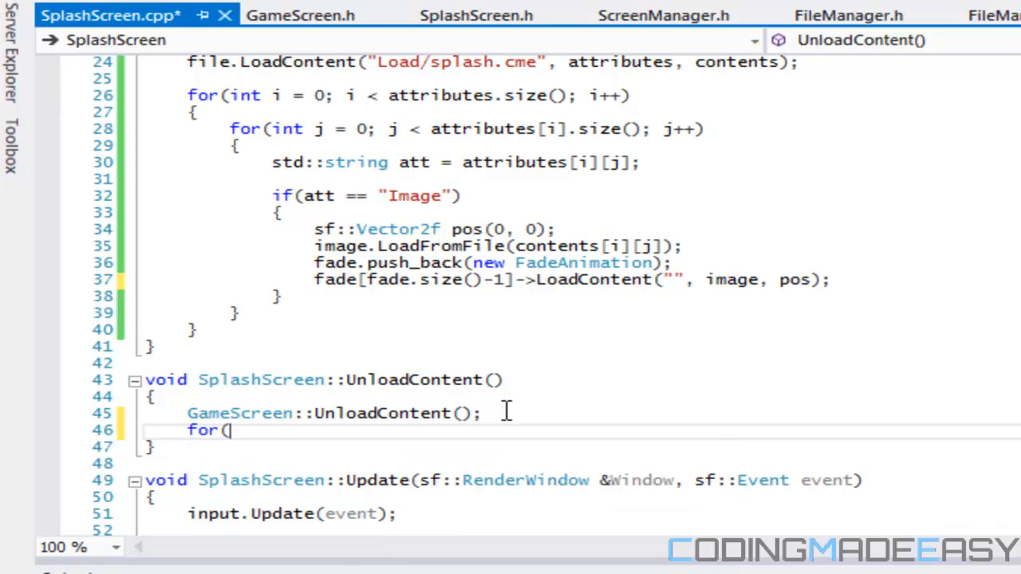
# - In UnloadContent, loop deleting each fade[i], then call fade.clear()
pyautogui.write('int i = 0; i <<')
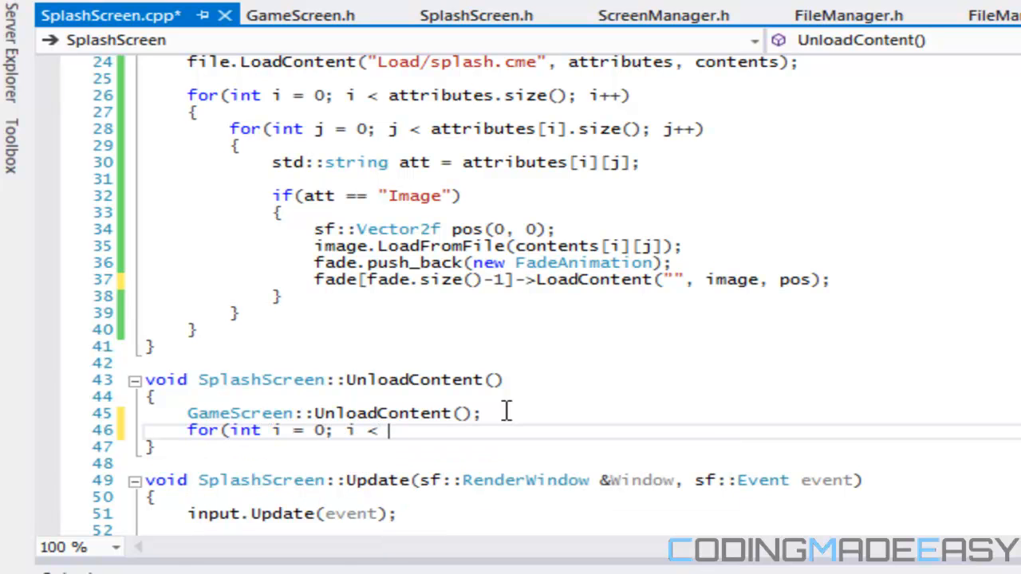
pyautogui.write('fade.S')
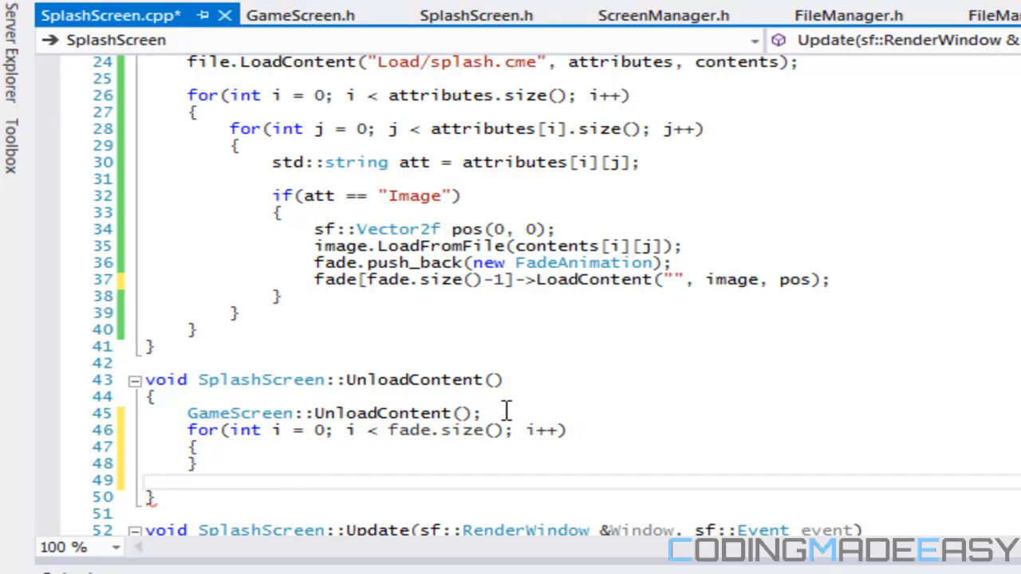
pyautogui.write('delete fad')
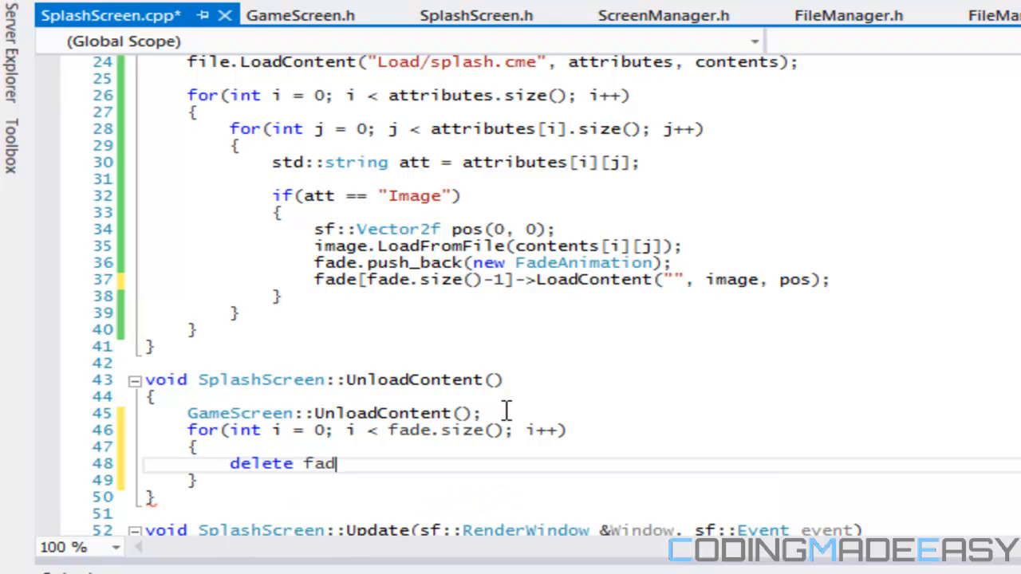
pyautogui.write('e[i];')
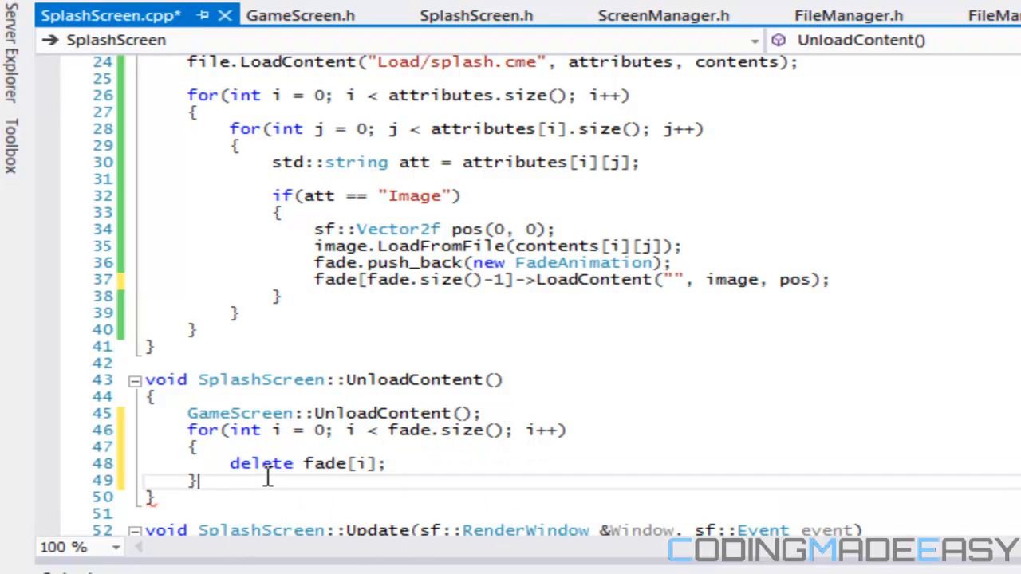
pyautogui.write('fade[]')
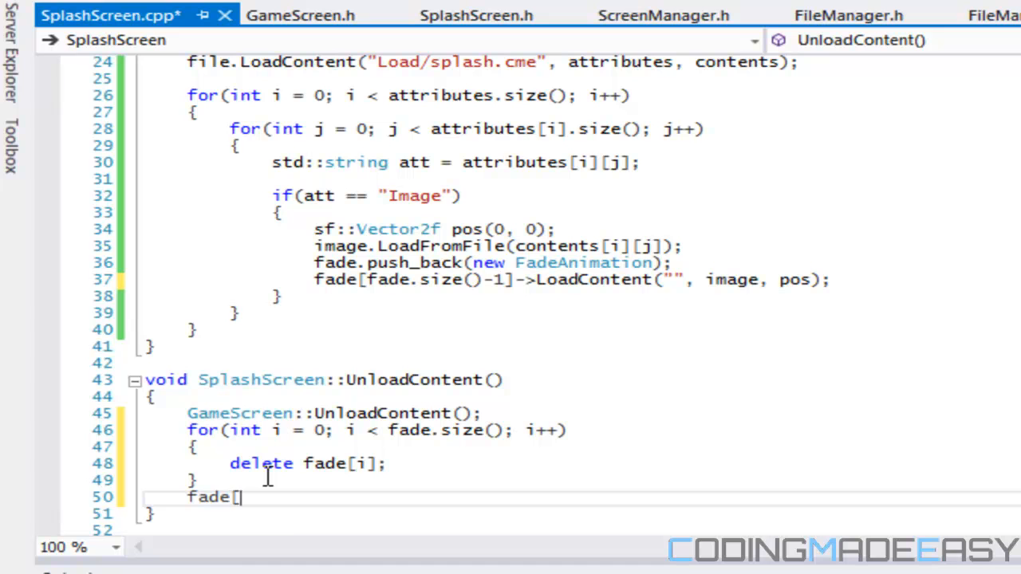
pyautogui.write('.le')
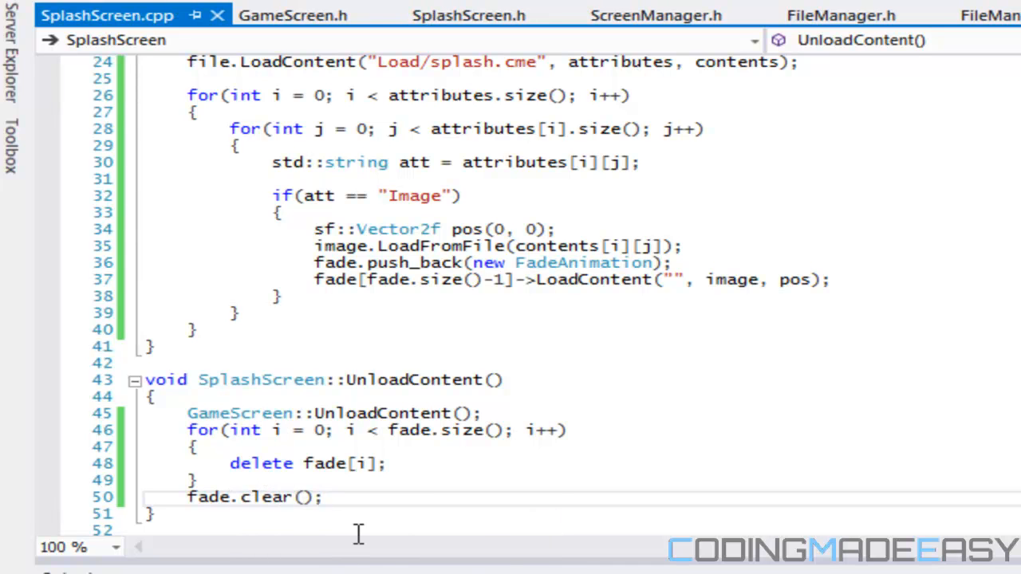
pyautogui.moveTo(668, 321)
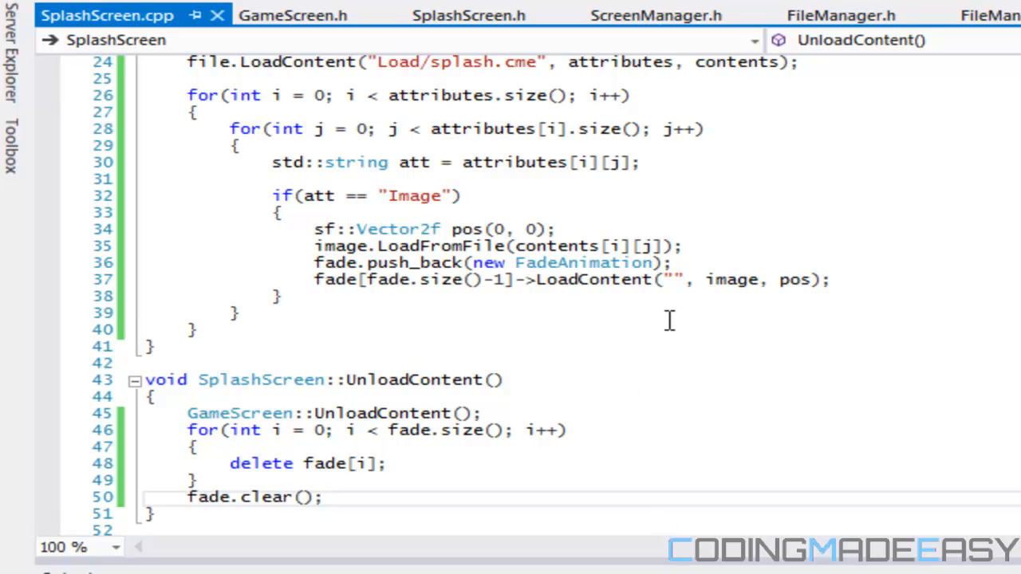